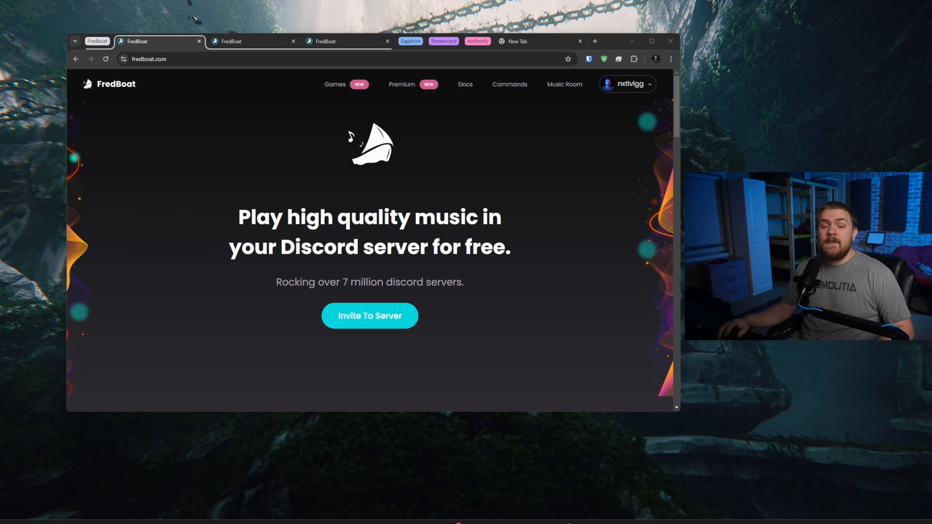
{"action": "mouse_move", "coordinate": [526, 191]}
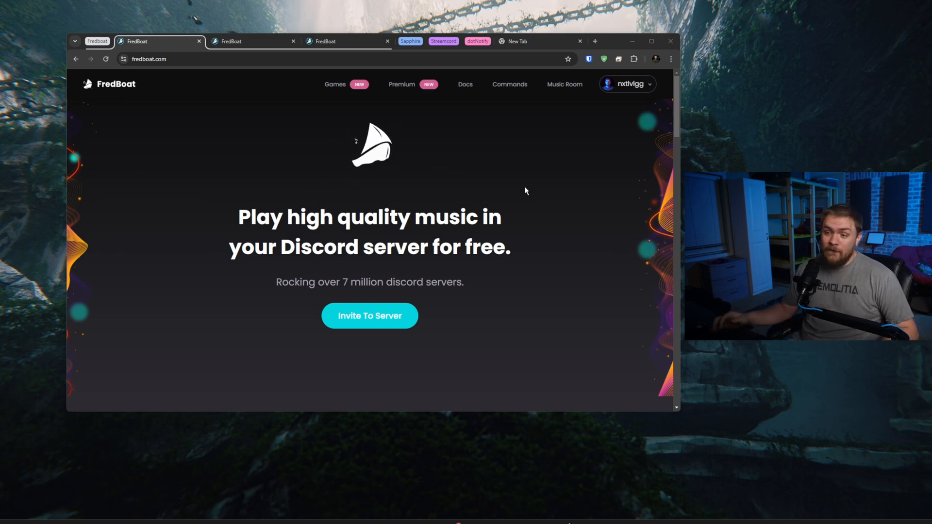
{"action": "mouse_move", "coordinate": [402, 125]}
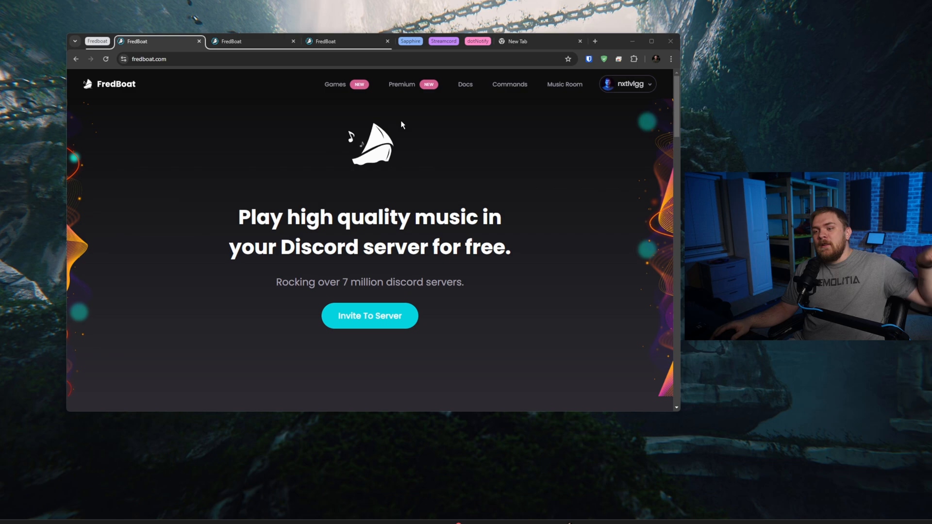
{"action": "mouse_move", "coordinate": [334, 176]}
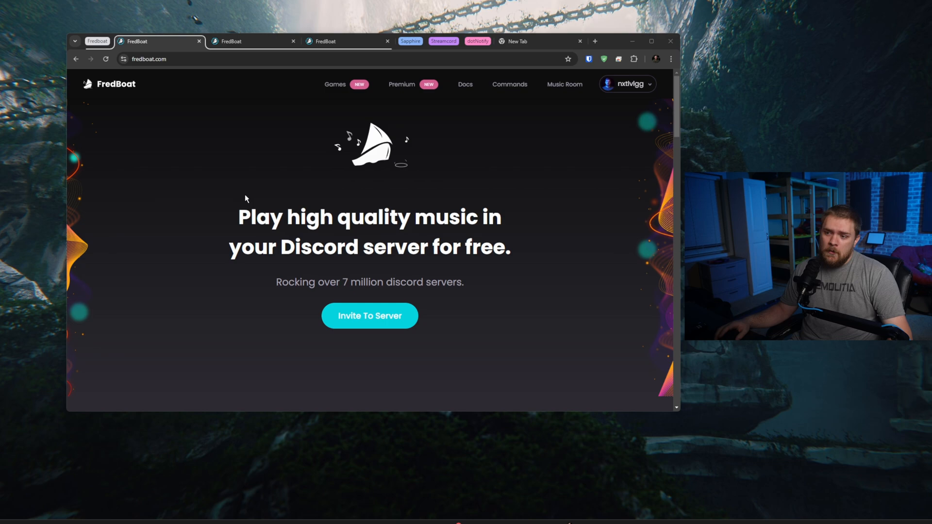
Step: Scroll the FredBoat homepage down to the 'A Symphony of Sources' music-sources section
{"action": "scroll", "scroll_direction": "down", "scroll_amount": 3}
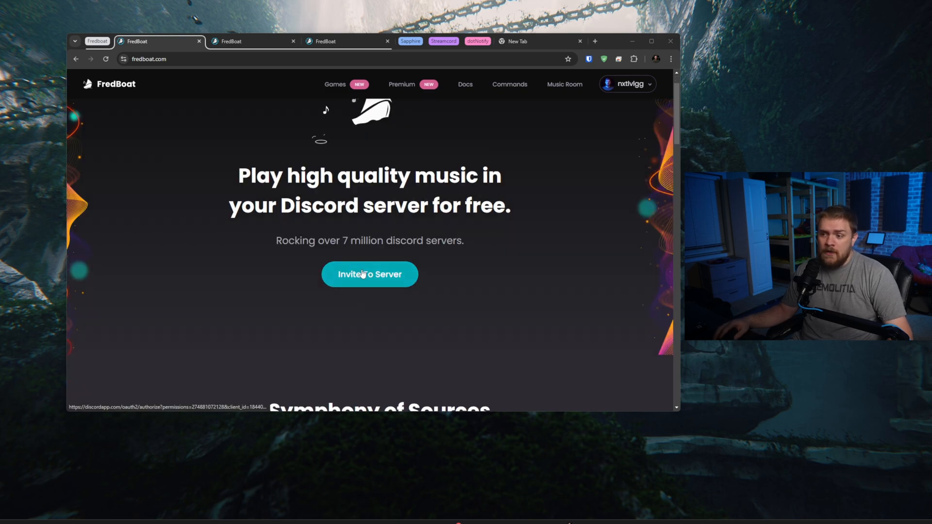
{"action": "scroll", "scroll_direction": "down", "scroll_amount": 3}
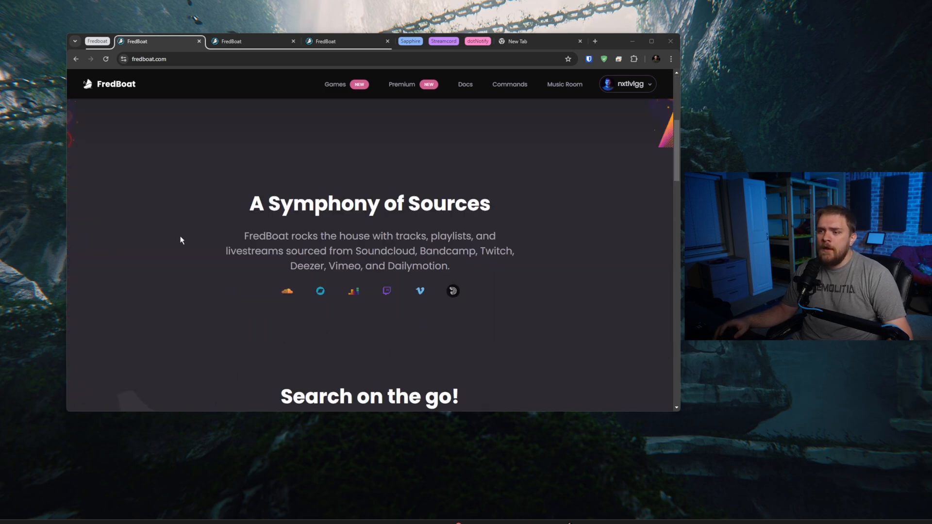
{"action": "scroll", "scroll_direction": "down", "scroll_amount": 3}
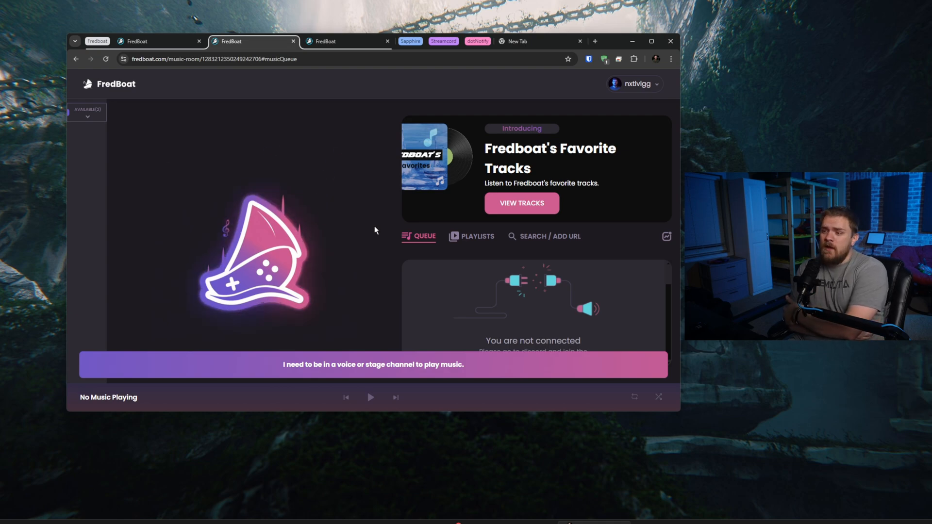
{"action": "mouse_move", "coordinate": [531, 252]}
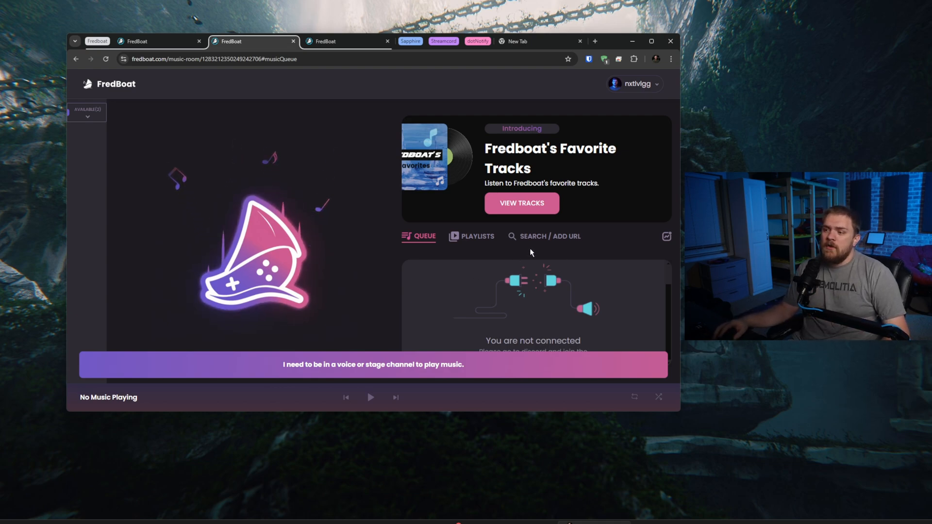
{"action": "mouse_move", "coordinate": [409, 298]}
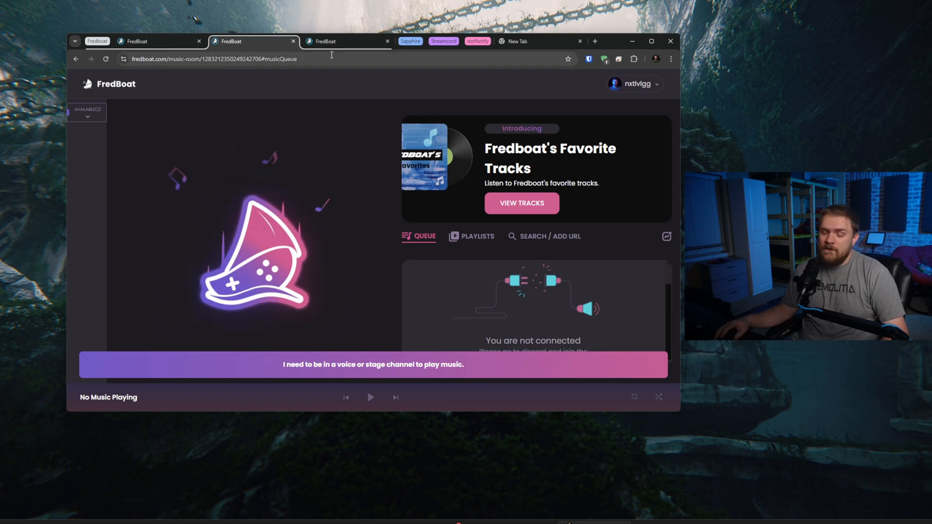
Step: Browse the FredBoat music commands documentation, then read through the Quickstart guide
{"action": "left_click", "coordinate": [324, 40]}
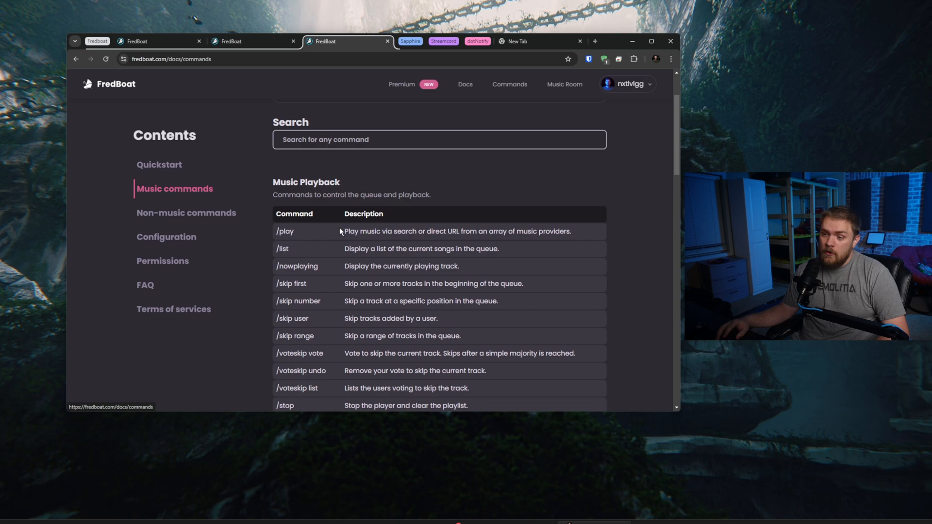
{"action": "scroll", "scroll_direction": "down", "scroll_amount": 3}
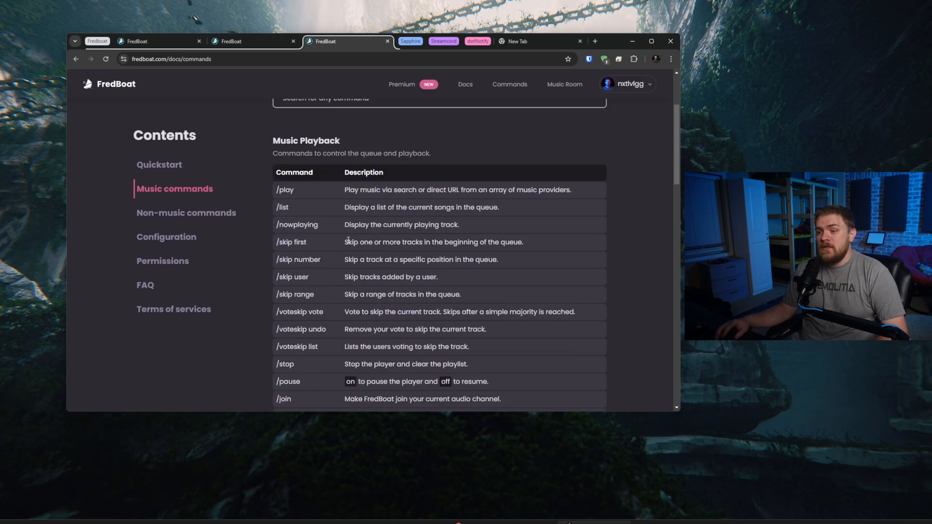
{"action": "mouse_move", "coordinate": [307, 191]}
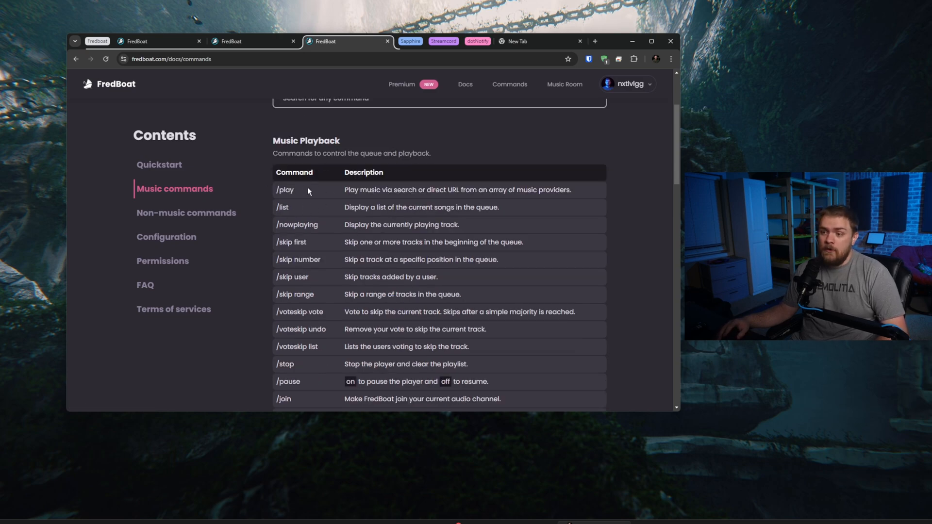
{"action": "left_click", "coordinate": [159, 165]}
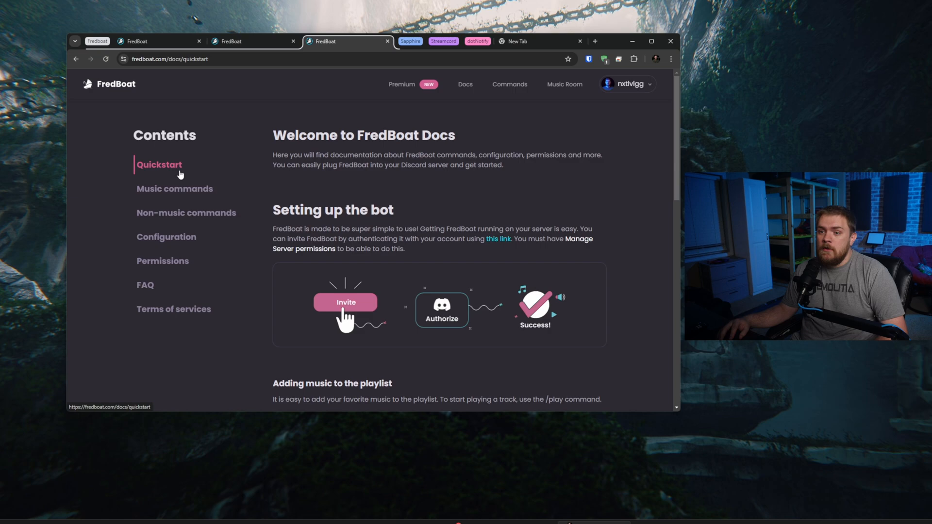
{"action": "scroll", "scroll_direction": "down", "scroll_amount": 3}
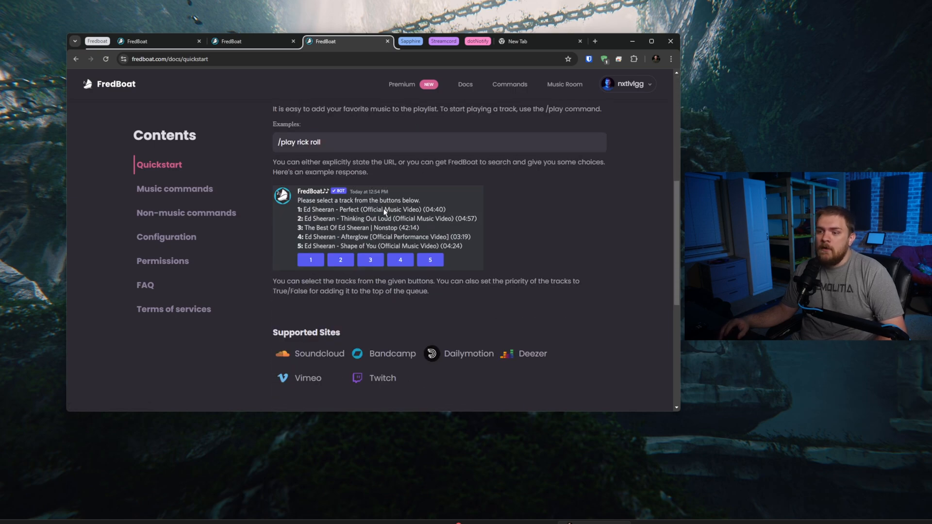
{"action": "mouse_move", "coordinate": [335, 136]}
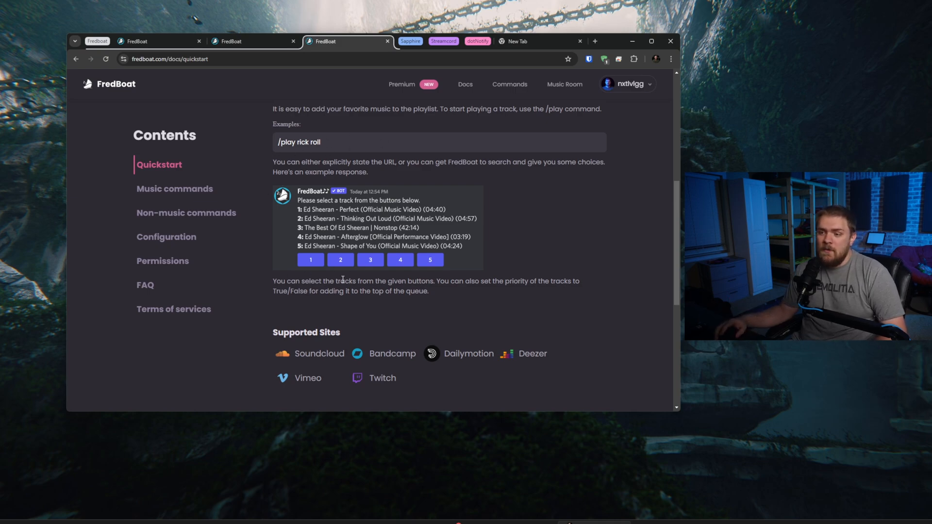
Step: Read the Non-music commands page, then move on to the bot configuration documentation
{"action": "left_click", "coordinate": [174, 188]}
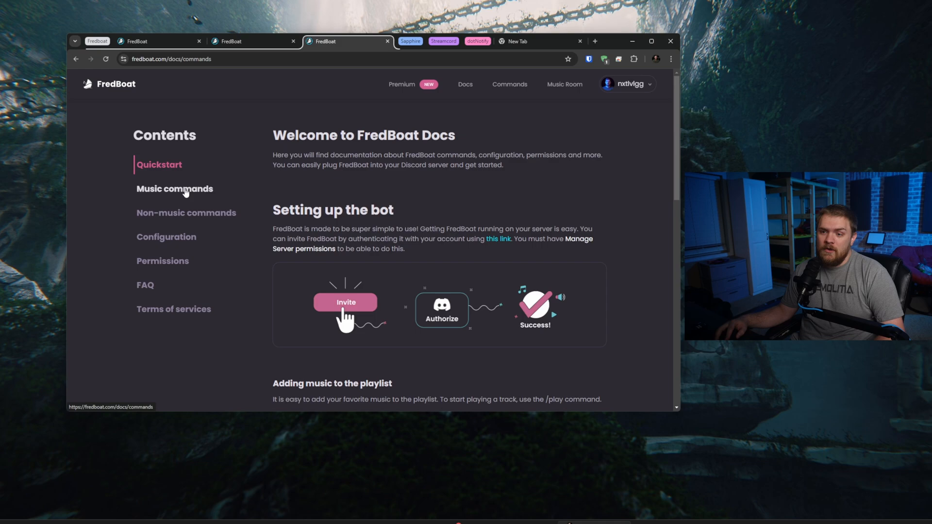
{"action": "left_click", "coordinate": [186, 212]}
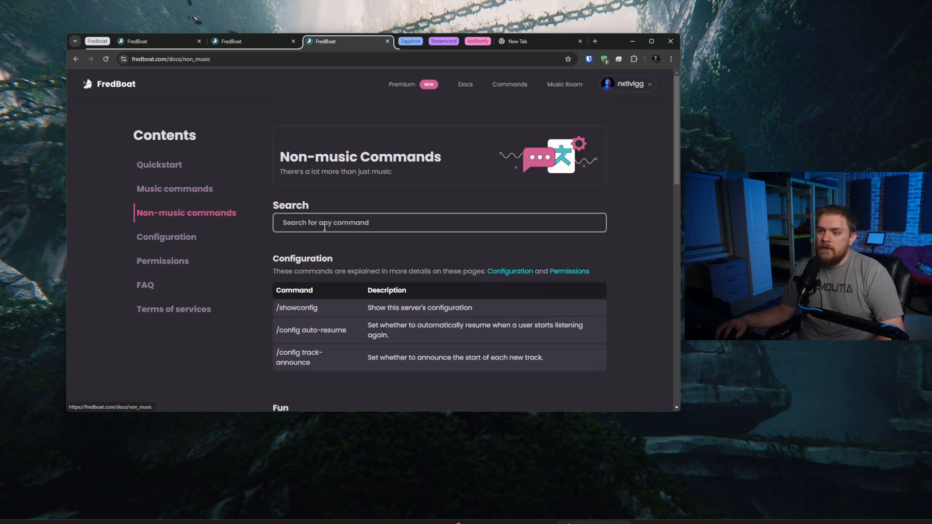
{"action": "scroll", "scroll_direction": "down", "scroll_amount": 3}
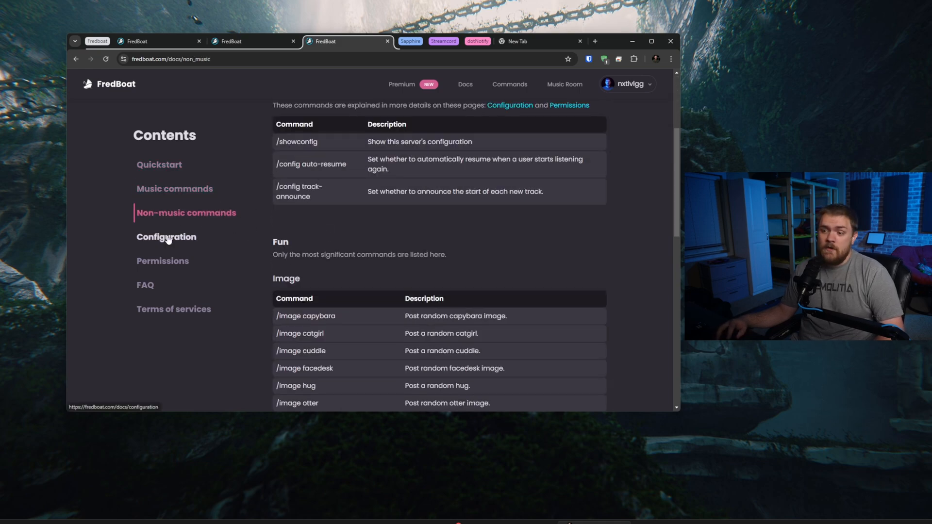
{"action": "left_click", "coordinate": [158, 165]}
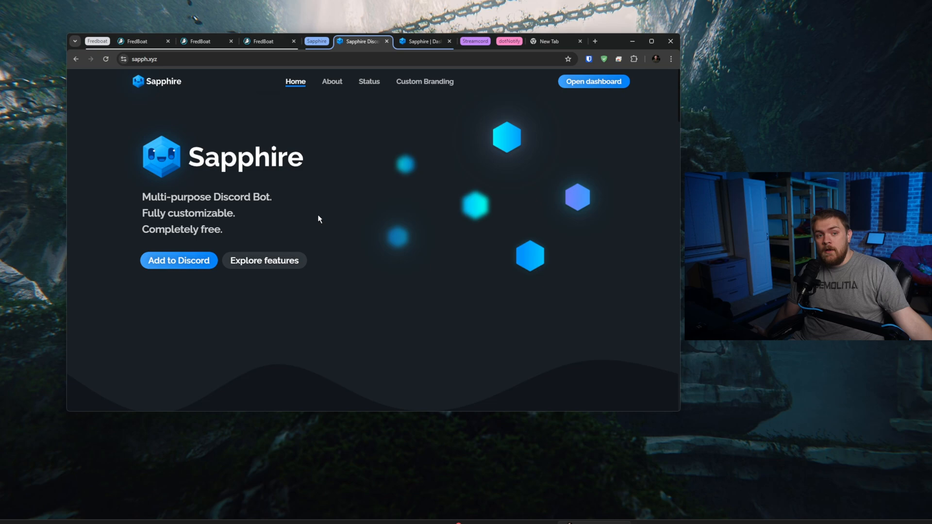
{"action": "mouse_move", "coordinate": [281, 225]}
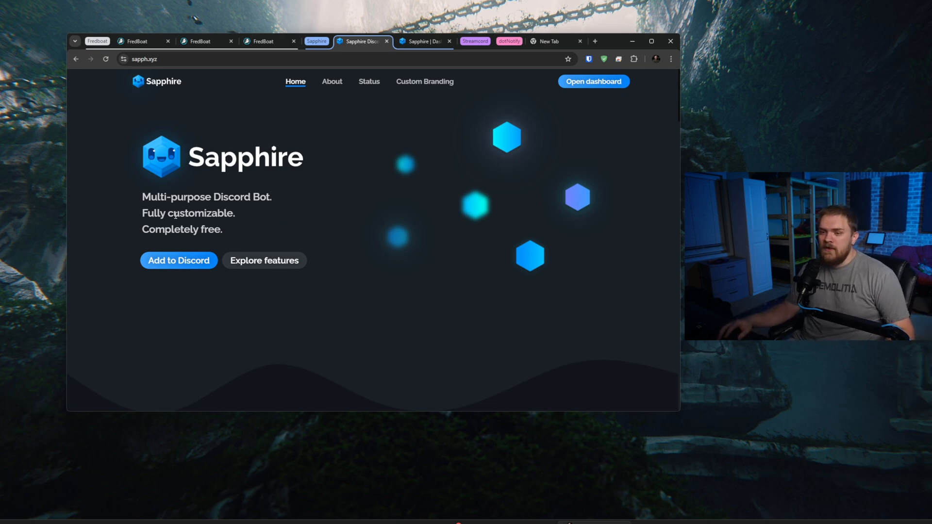
Step: Scroll the Sapphire homepage down to the 'Trusted by your favorite servers' showcase
{"action": "scroll", "scroll_direction": "down", "scroll_amount": 3}
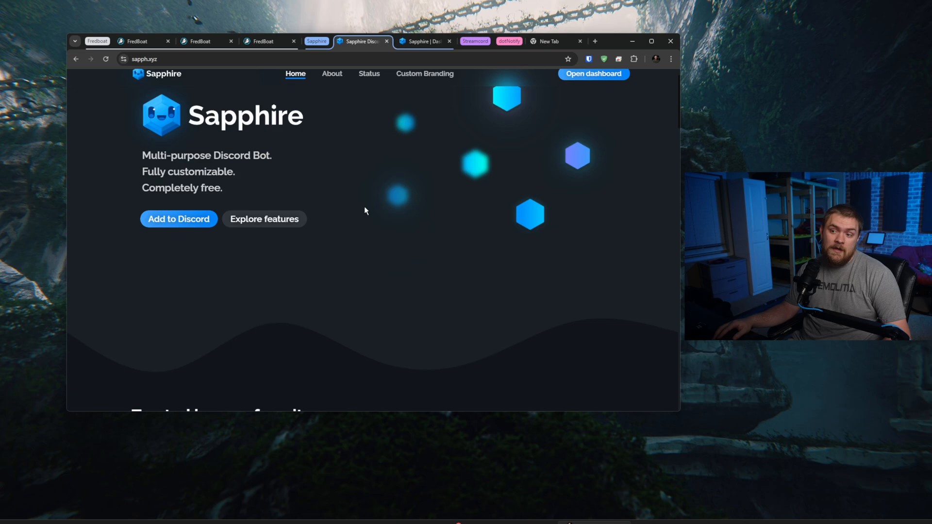
{"action": "scroll", "scroll_direction": "down", "scroll_amount": 3}
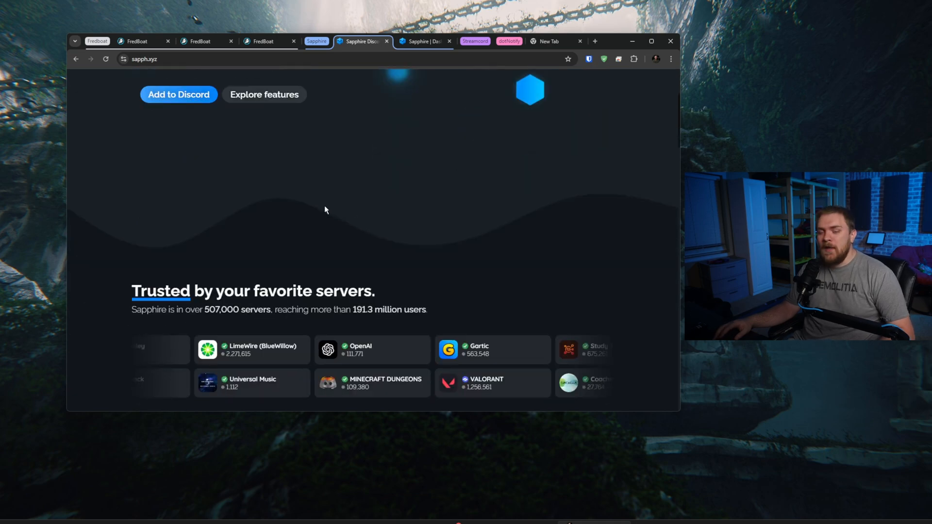
{"action": "scroll", "scroll_direction": "down", "scroll_amount": 3}
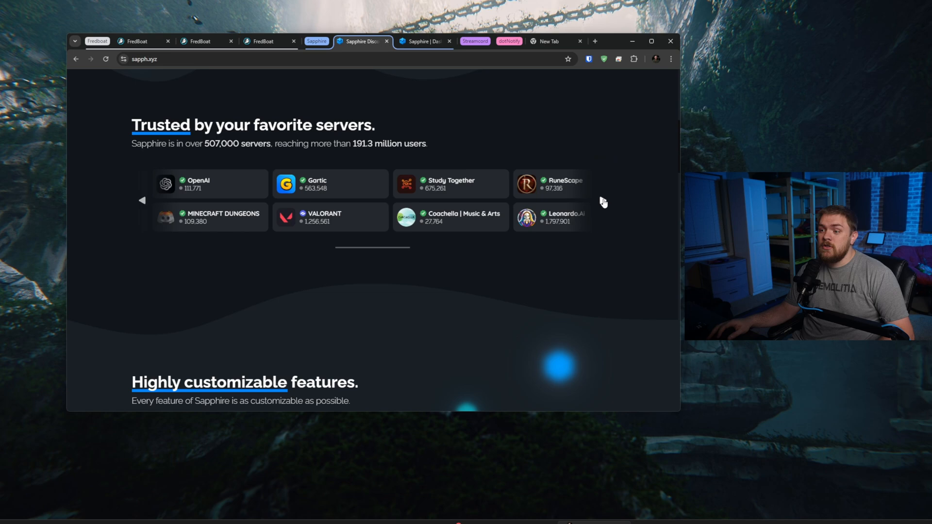
Step: Page through the trusted-servers carousel to see more servers using Sapphire
{"action": "left_click", "coordinate": [601, 200]}
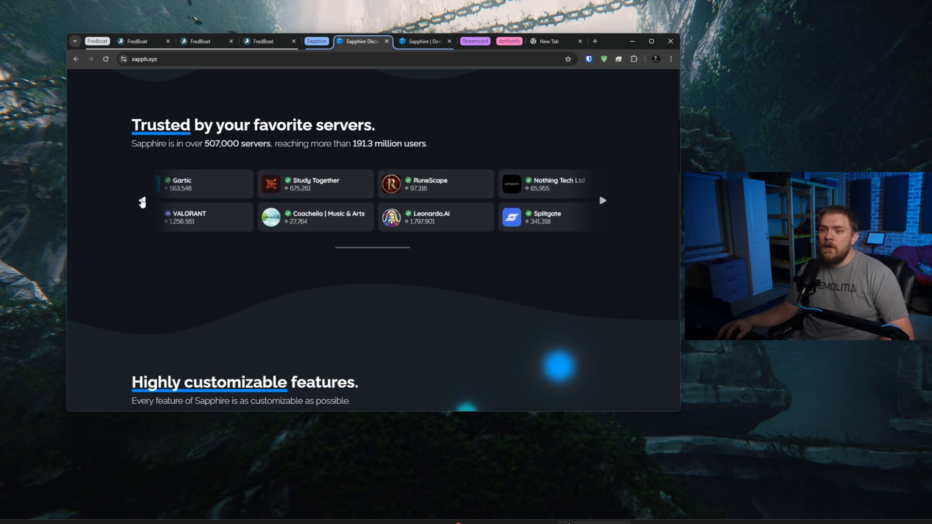
{"action": "left_click", "coordinate": [602, 200]}
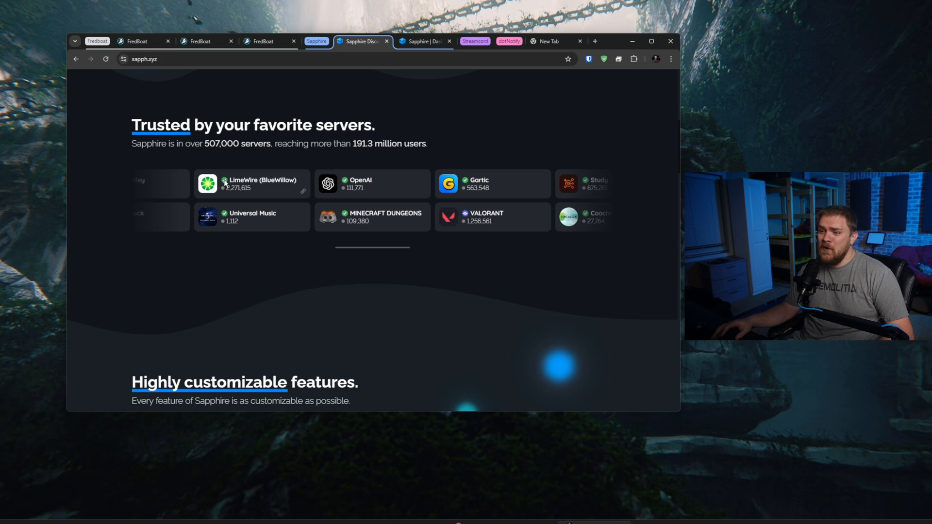
{"action": "mouse_move", "coordinate": [360, 179]}
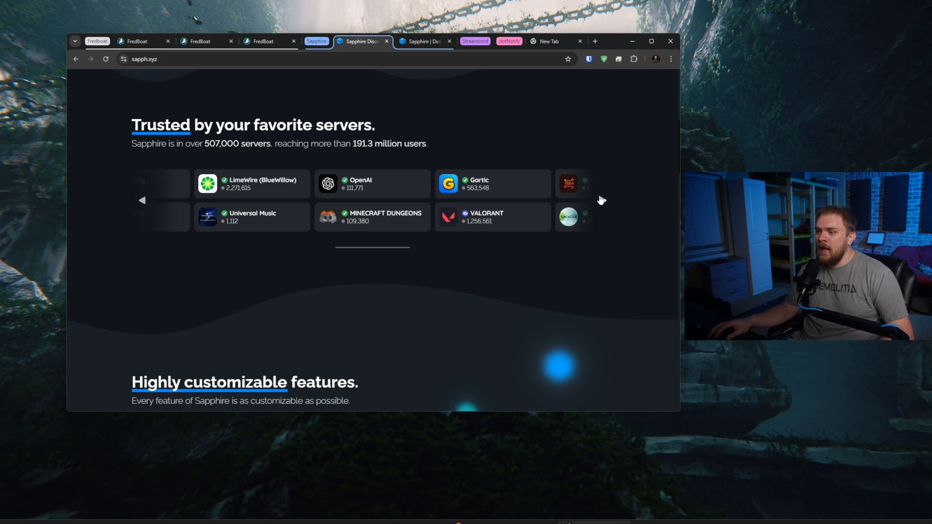
{"action": "left_click", "coordinate": [604, 199]}
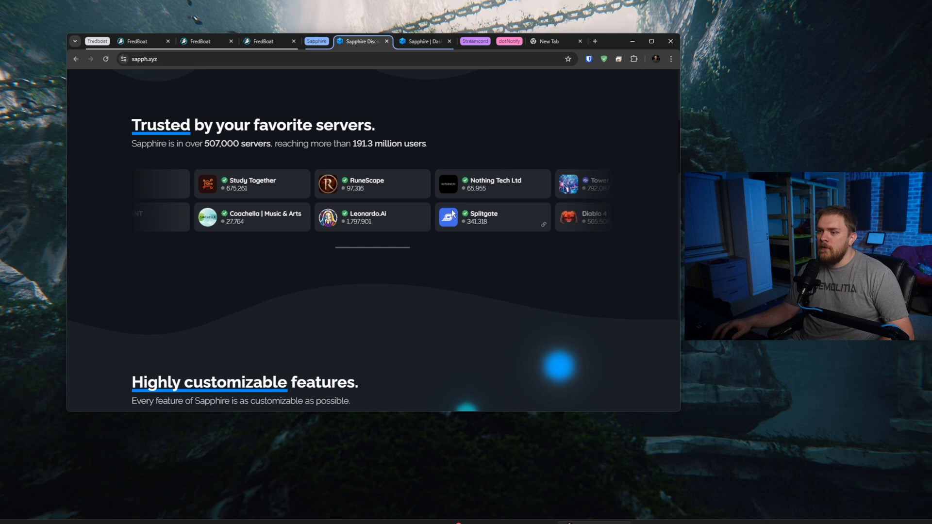
{"action": "left_click", "coordinate": [603, 200]}
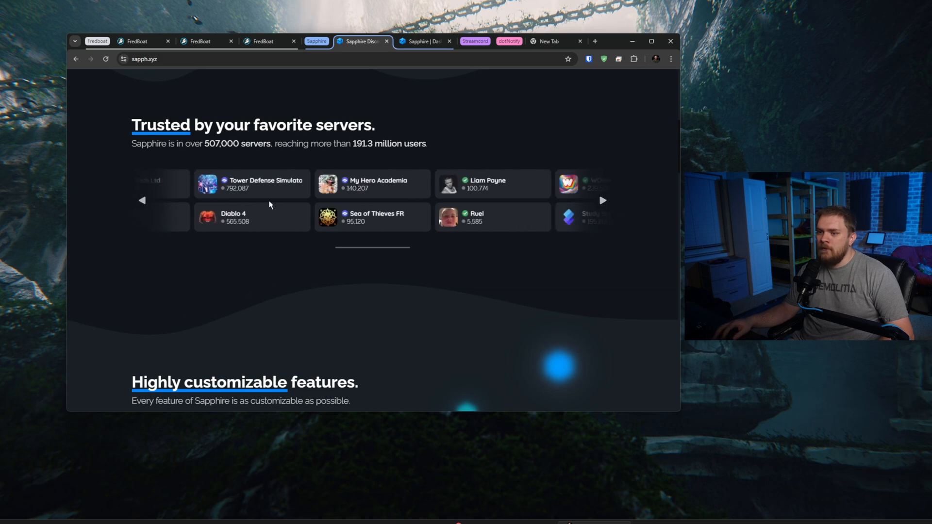
{"action": "left_click", "coordinate": [602, 200]}
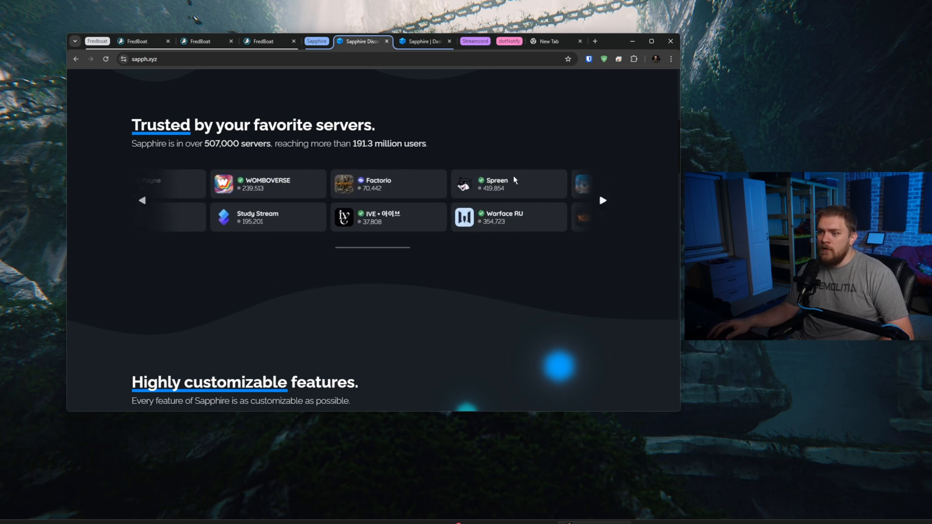
Step: View the Message components previews for beautiful info messages and keyword-based automated messages
{"action": "scroll", "scroll_direction": "down", "scroll_amount": 3}
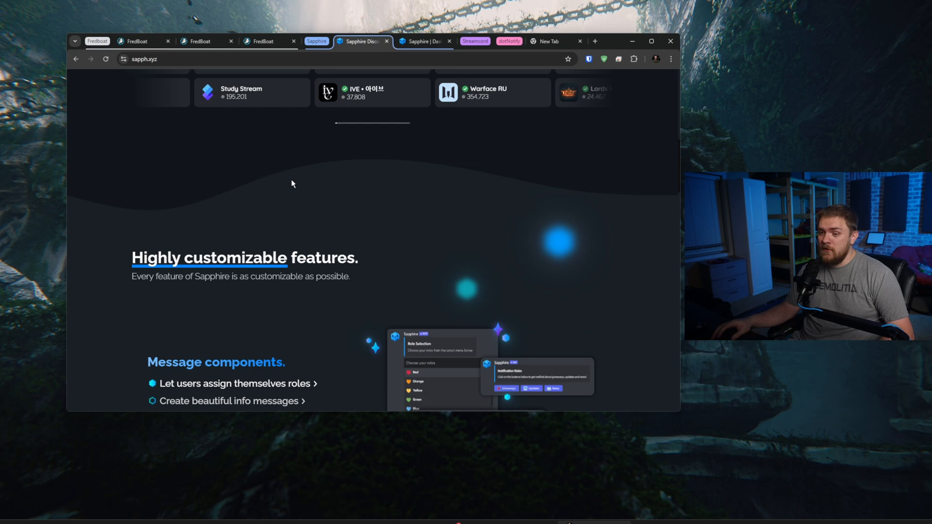
{"action": "scroll", "scroll_direction": "down", "scroll_amount": 3}
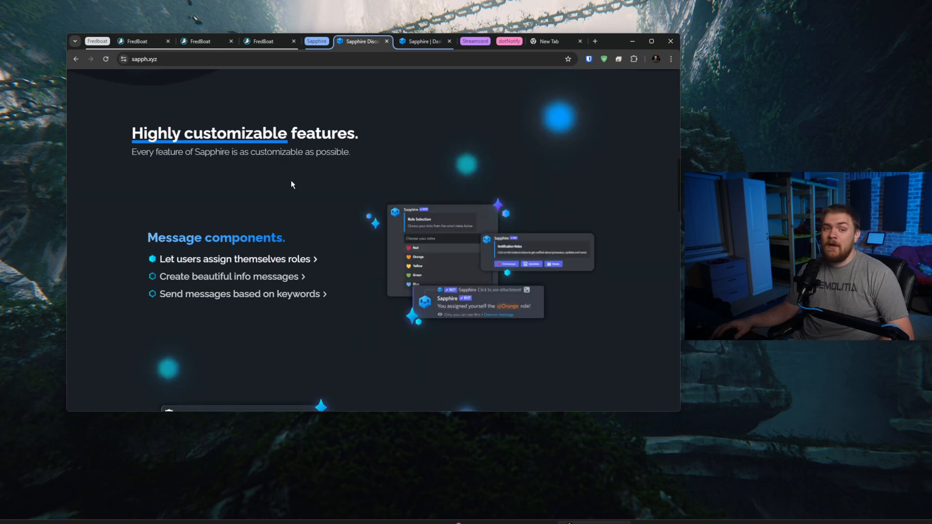
{"action": "mouse_move", "coordinate": [266, 205]}
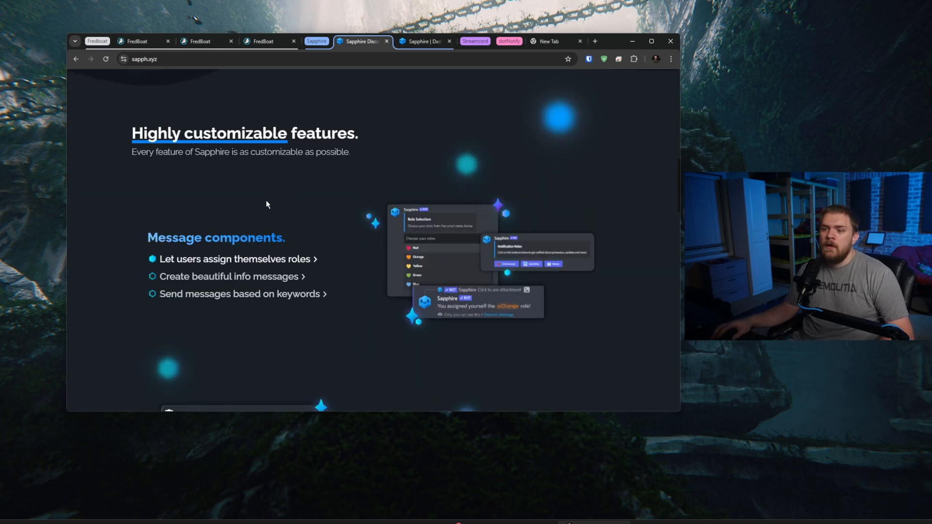
{"action": "mouse_move", "coordinate": [239, 210]}
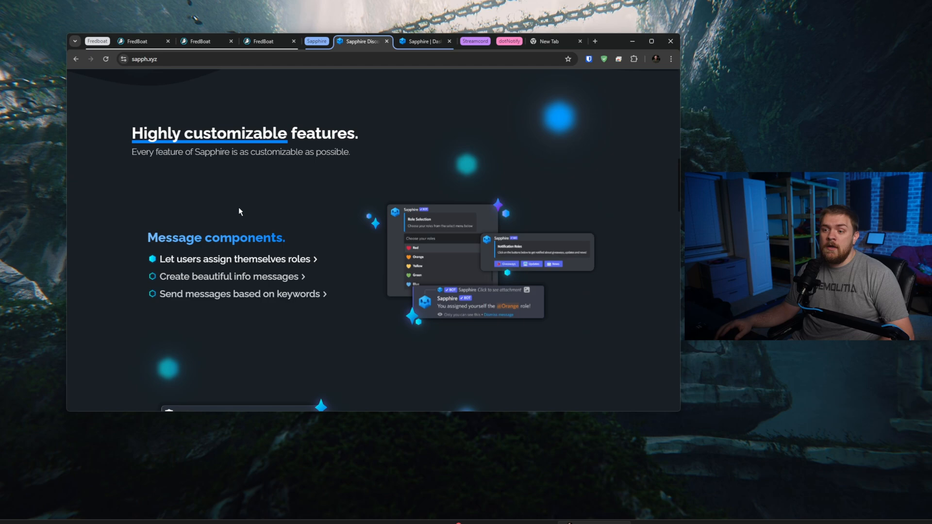
{"action": "mouse_move", "coordinate": [427, 278]}
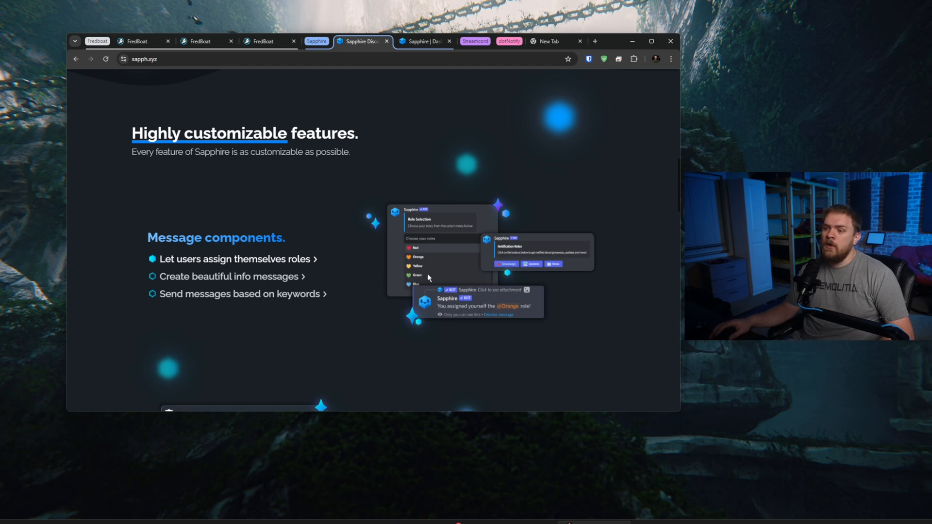
{"action": "mouse_move", "coordinate": [245, 283]}
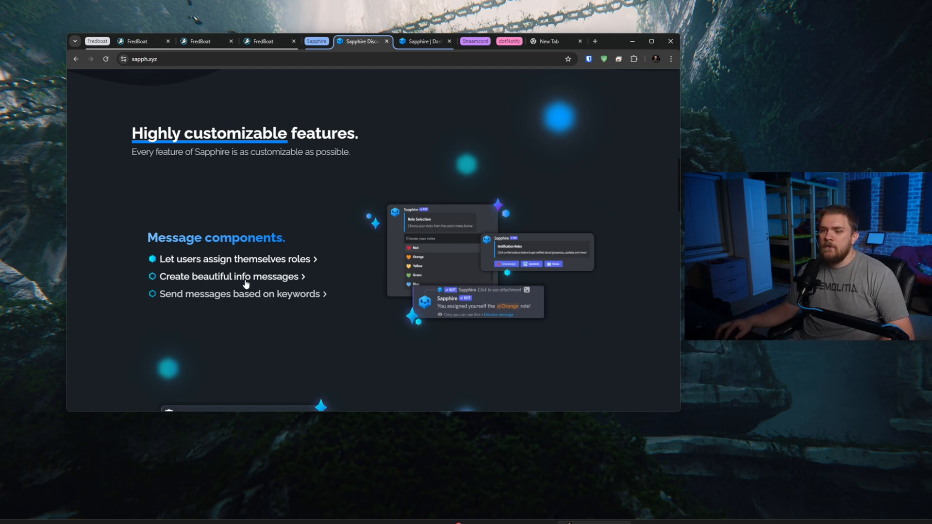
{"action": "left_click", "coordinate": [232, 276]}
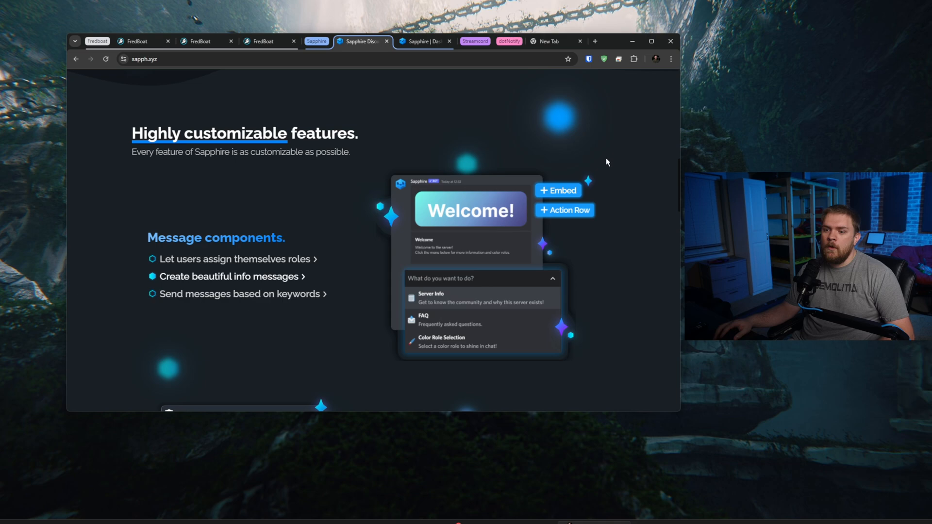
{"action": "mouse_move", "coordinate": [417, 260]}
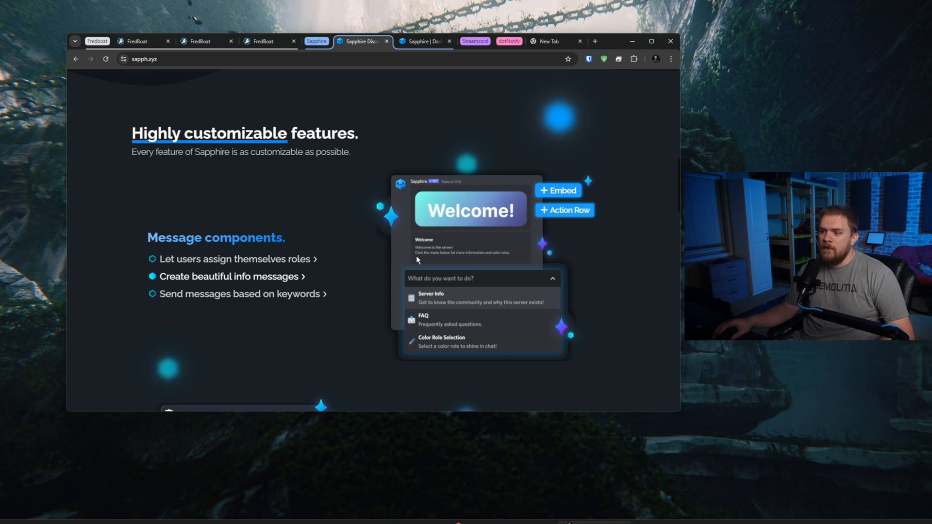
{"action": "mouse_move", "coordinate": [470, 321]}
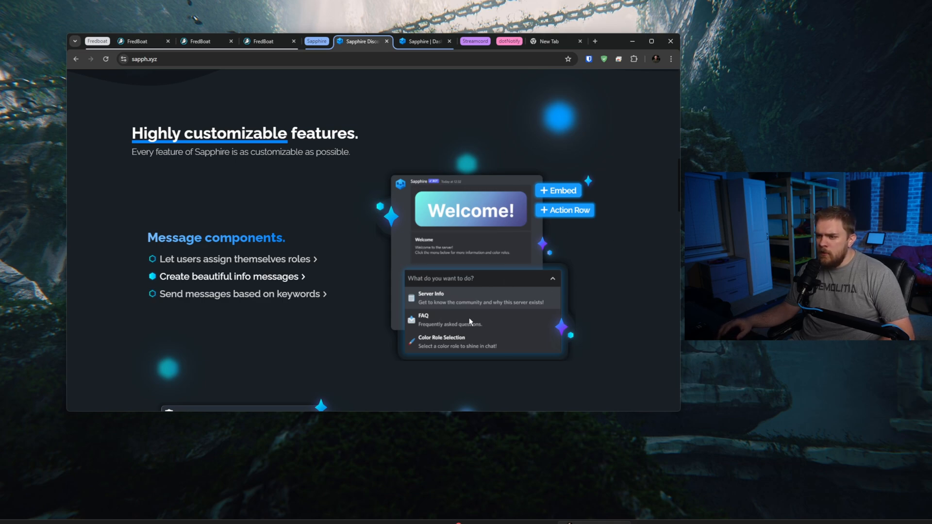
{"action": "left_click", "coordinate": [242, 293]}
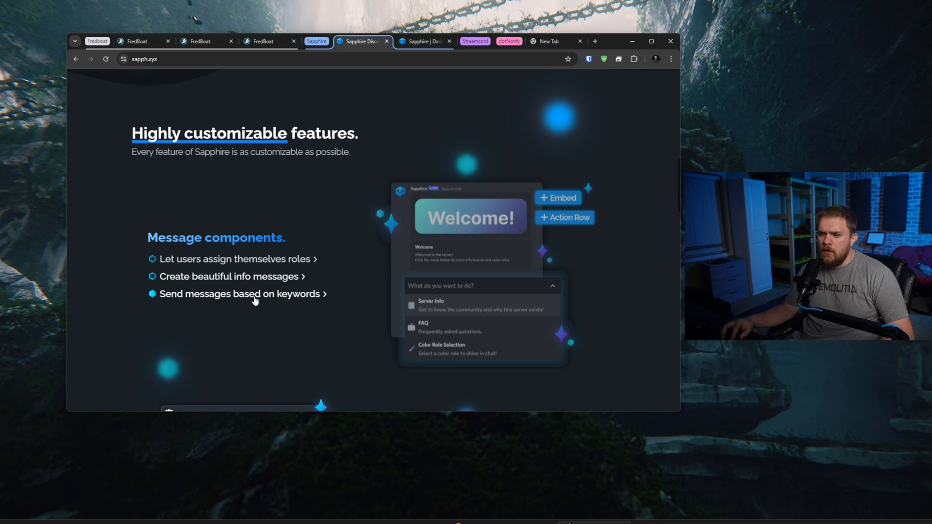
{"action": "left_click", "coordinate": [242, 293]}
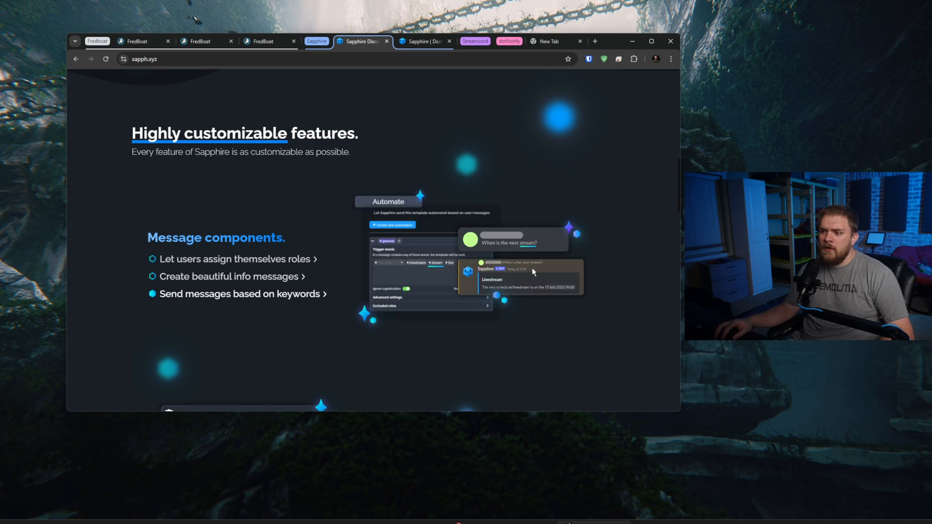
{"action": "mouse_move", "coordinate": [528, 274]}
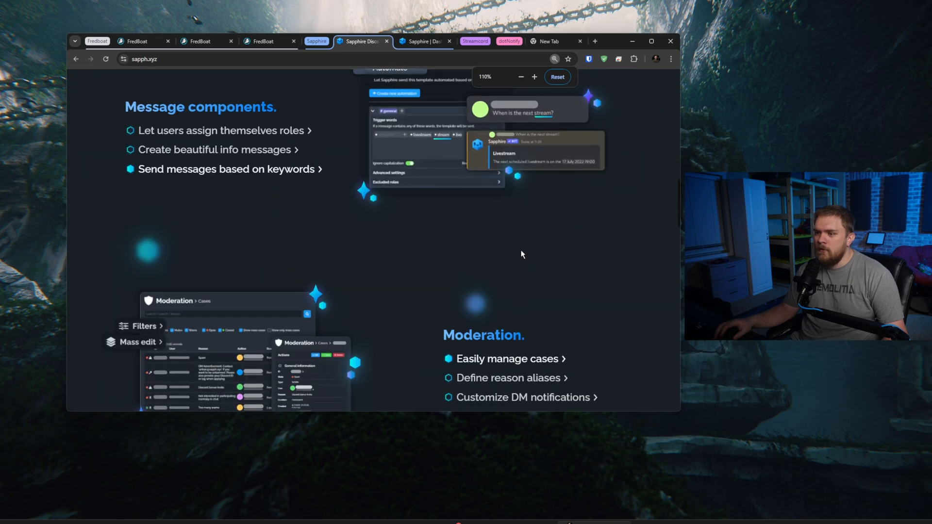
Step: Browse the Moderation features (case management, reason aliases, DM notifications) down to the Auto Moderation section
{"action": "scroll", "scroll_direction": "up", "scroll_amount": 3}
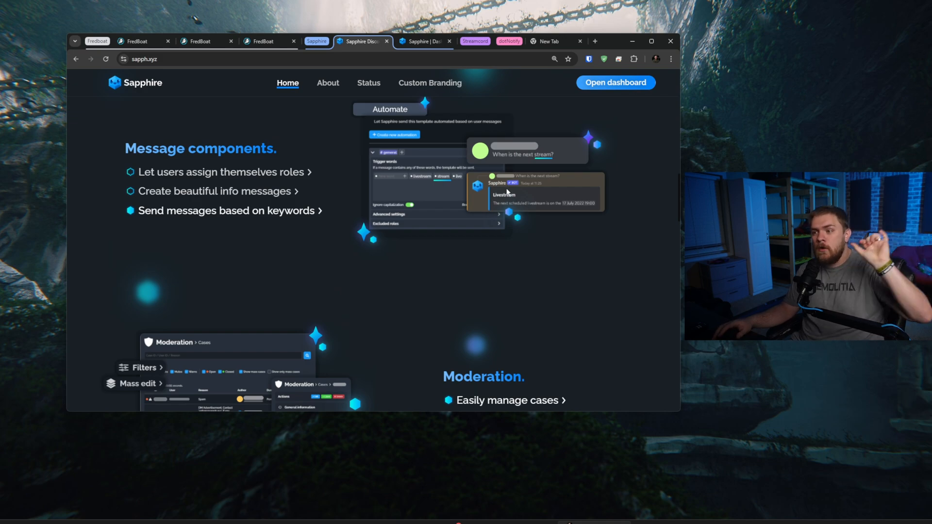
{"action": "mouse_move", "coordinate": [499, 218]}
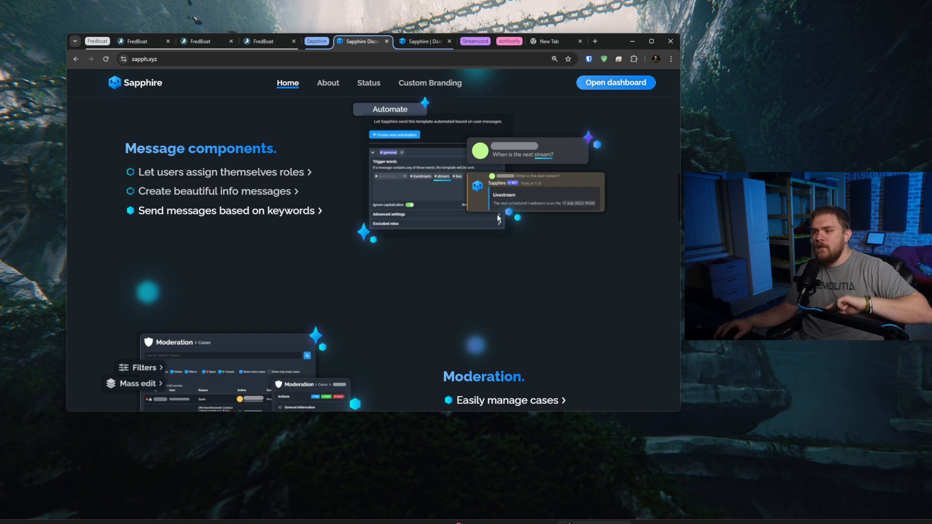
{"action": "mouse_move", "coordinate": [559, 210]}
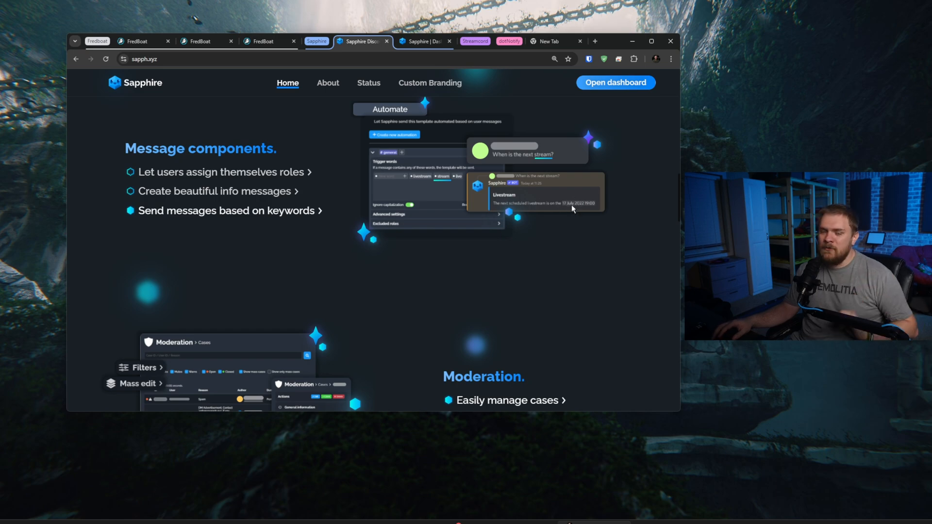
{"action": "mouse_move", "coordinate": [552, 218]}
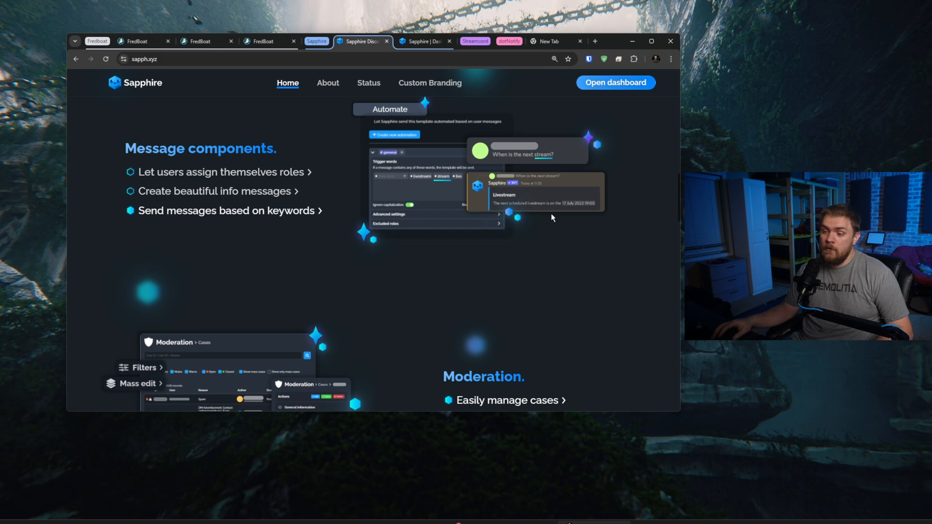
{"action": "scroll", "scroll_direction": "down", "scroll_amount": 3}
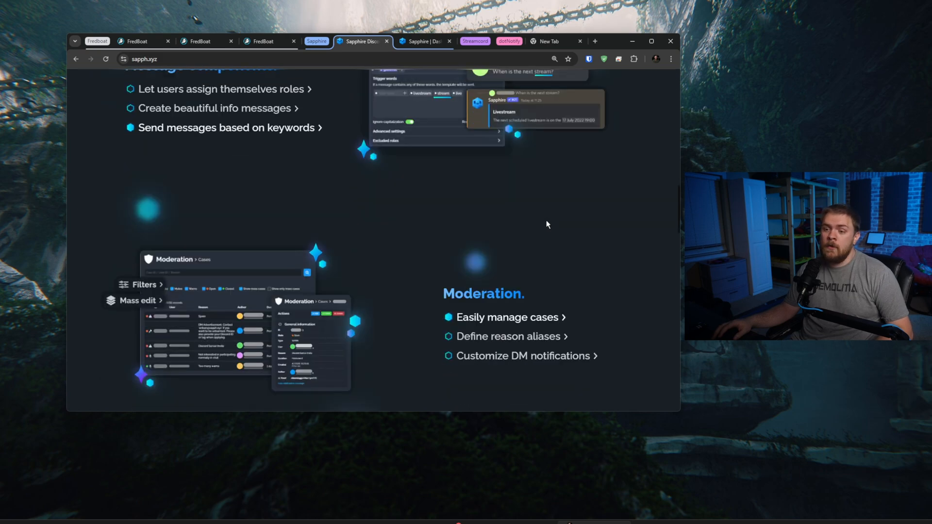
{"action": "mouse_move", "coordinate": [531, 227]}
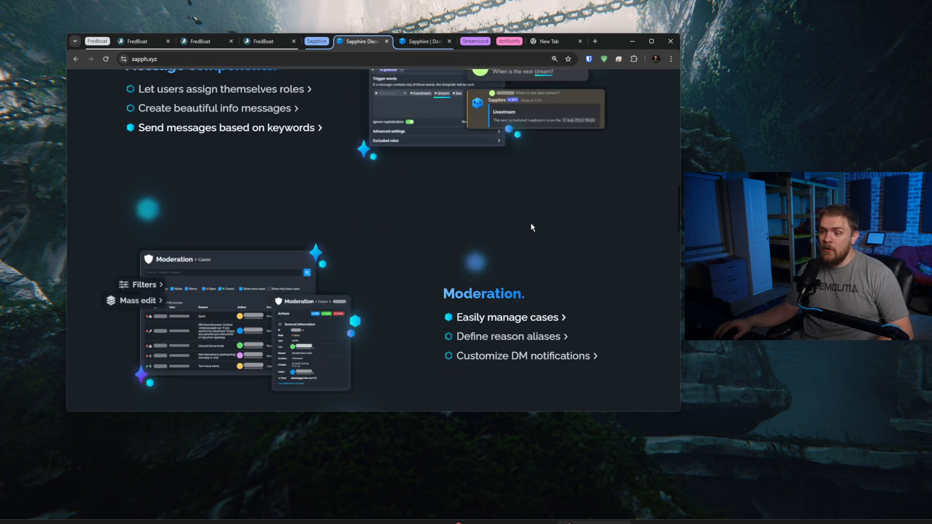
{"action": "mouse_move", "coordinate": [492, 226]}
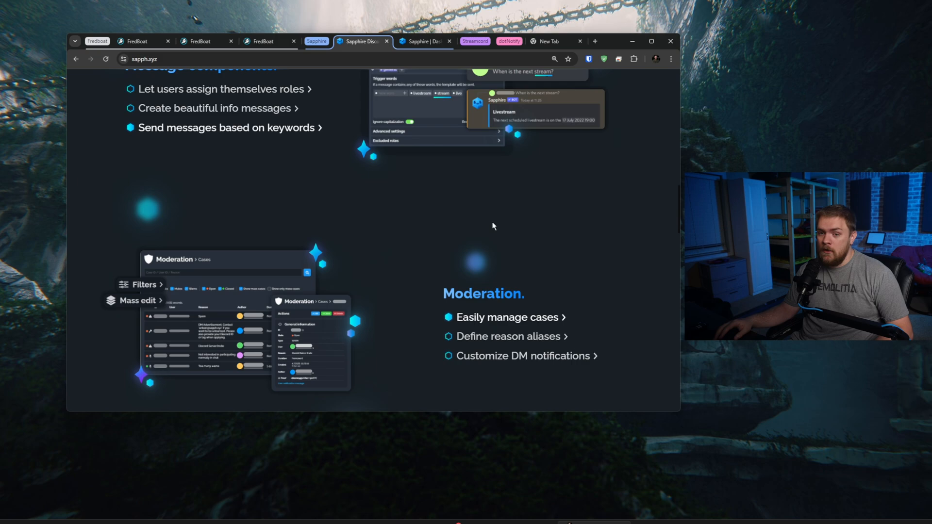
{"action": "mouse_move", "coordinate": [498, 218]}
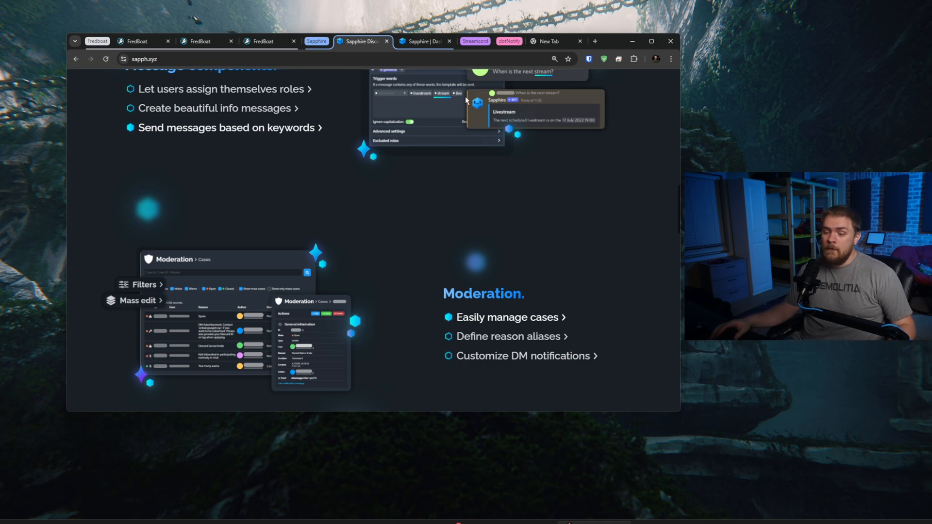
{"action": "mouse_move", "coordinate": [472, 107]}
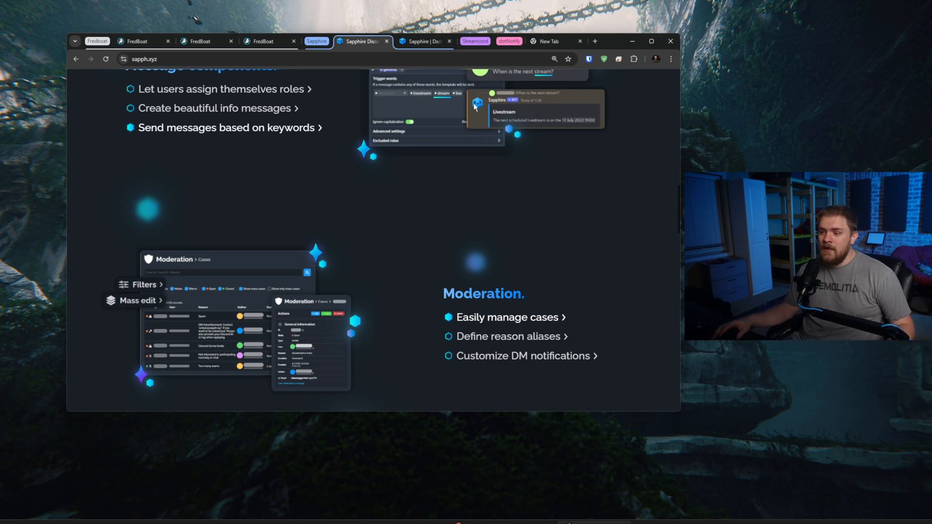
{"action": "mouse_move", "coordinate": [420, 136]}
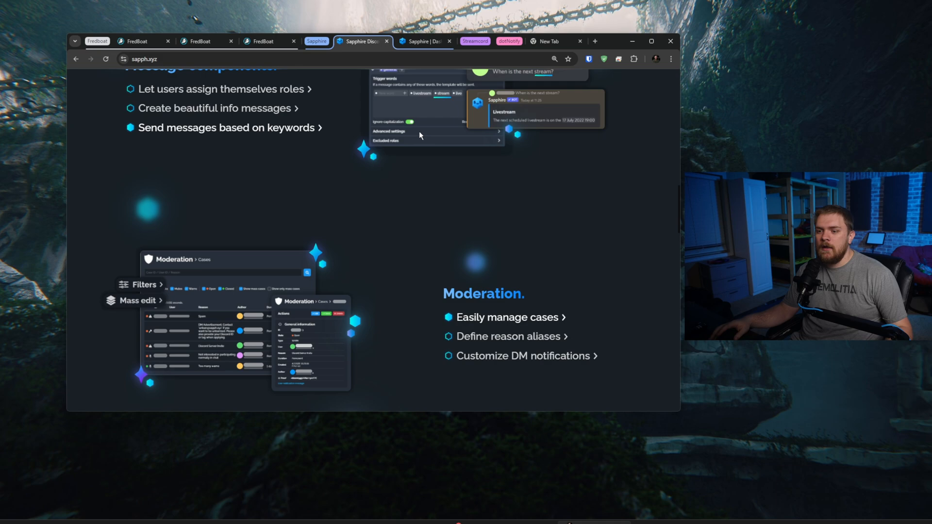
{"action": "scroll", "scroll_direction": "down", "scroll_amount": 3}
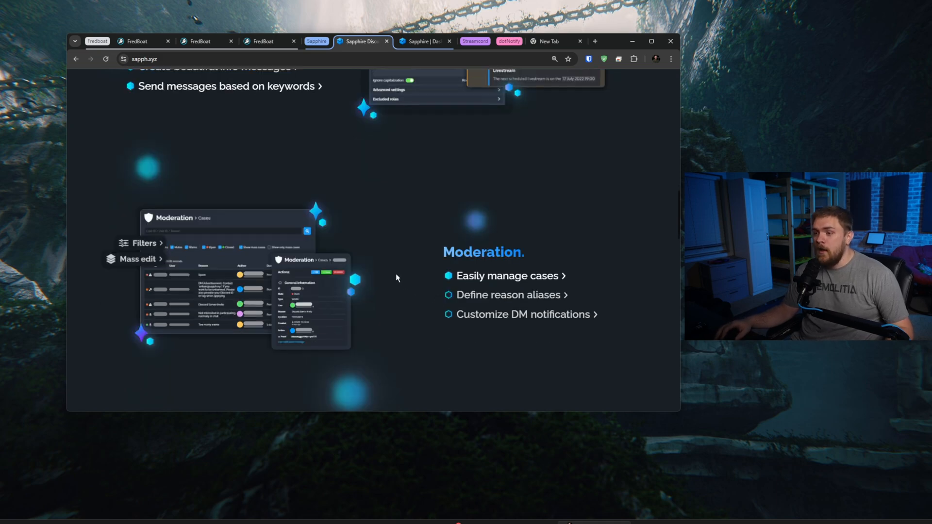
{"action": "mouse_move", "coordinate": [420, 265]}
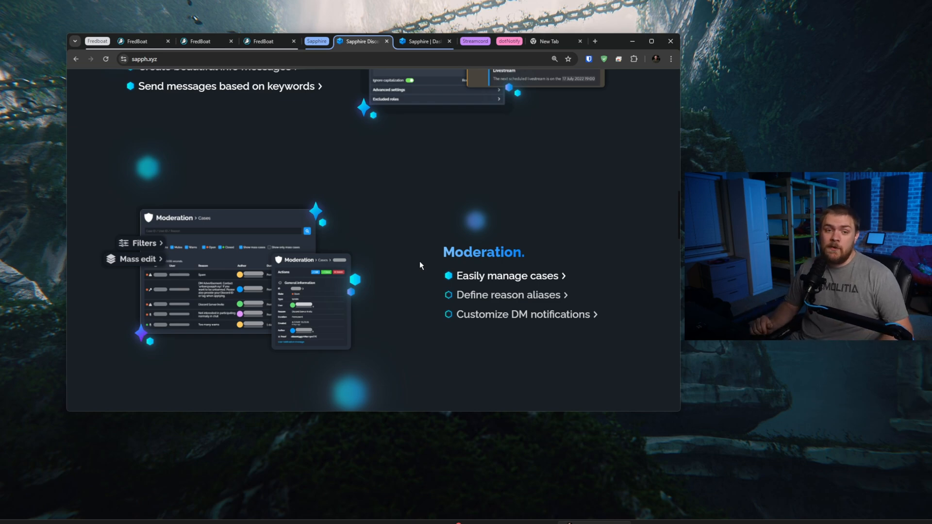
{"action": "mouse_move", "coordinate": [413, 246]}
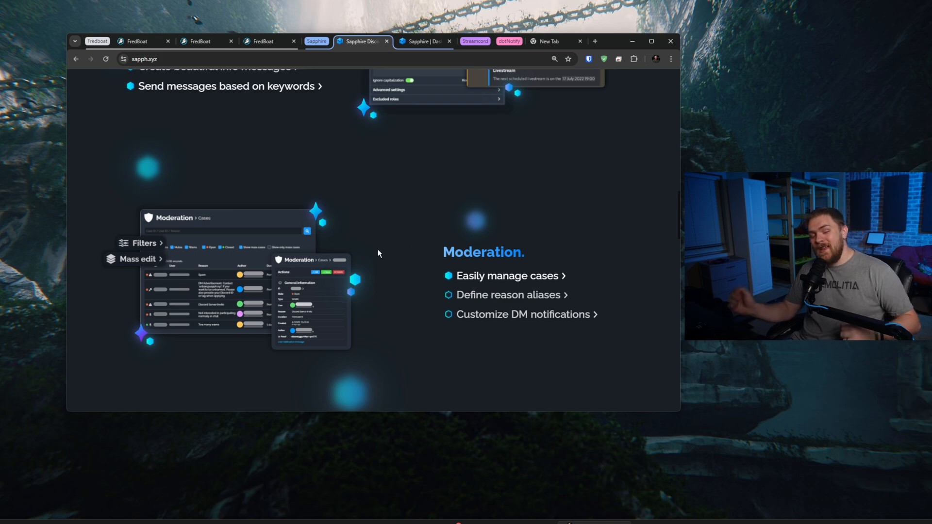
{"action": "mouse_move", "coordinate": [446, 290]}
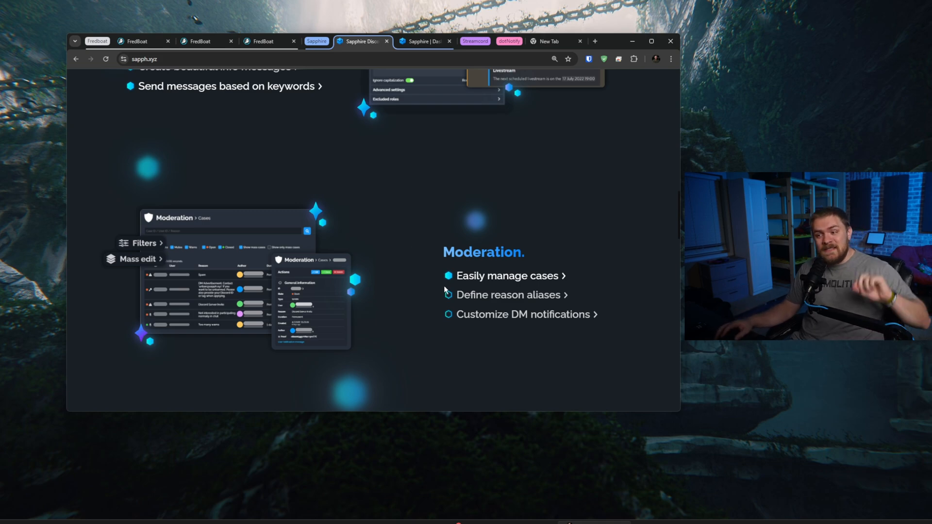
{"action": "mouse_move", "coordinate": [433, 274]}
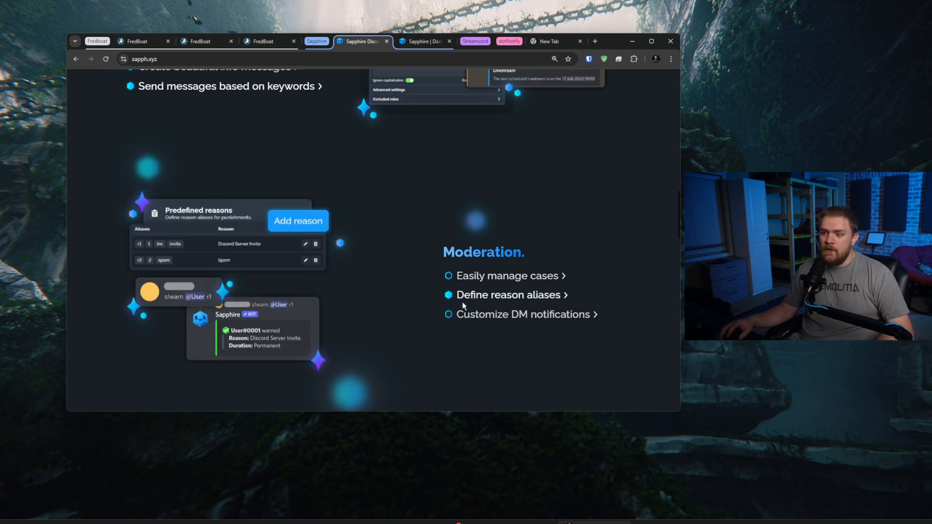
{"action": "left_click", "coordinate": [525, 313]}
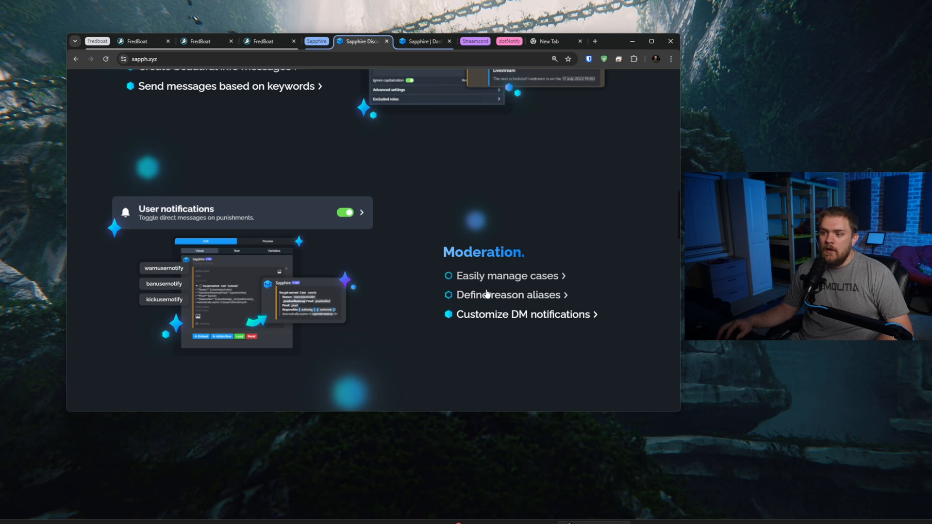
{"action": "left_click", "coordinate": [506, 275]}
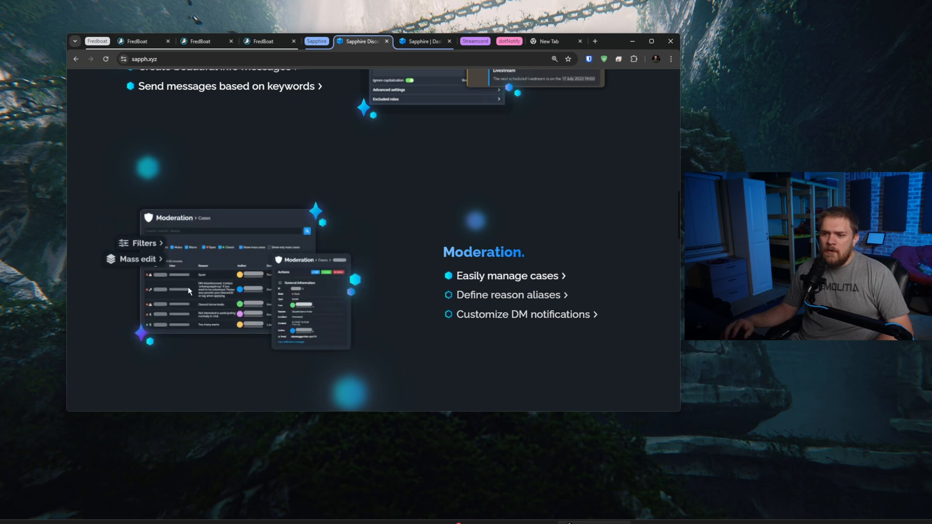
{"action": "mouse_move", "coordinate": [168, 250]}
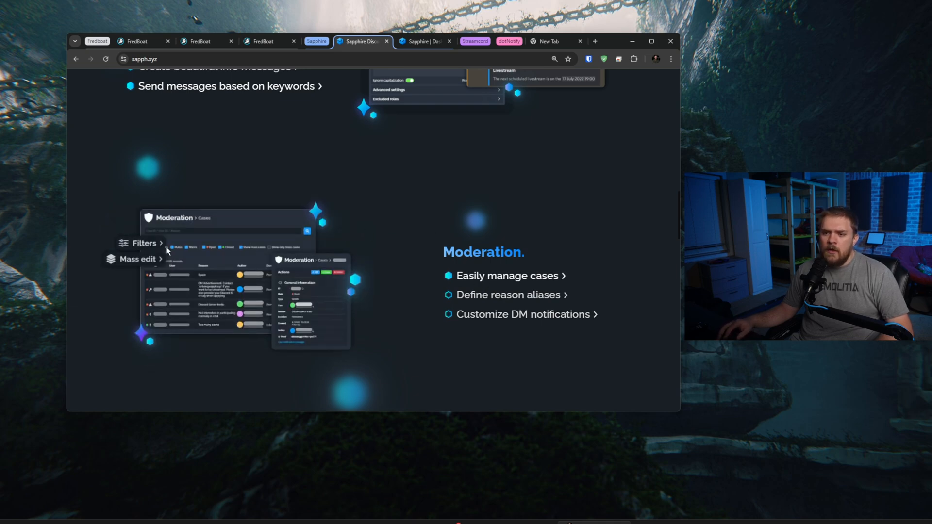
{"action": "scroll", "scroll_direction": "down", "scroll_amount": 3}
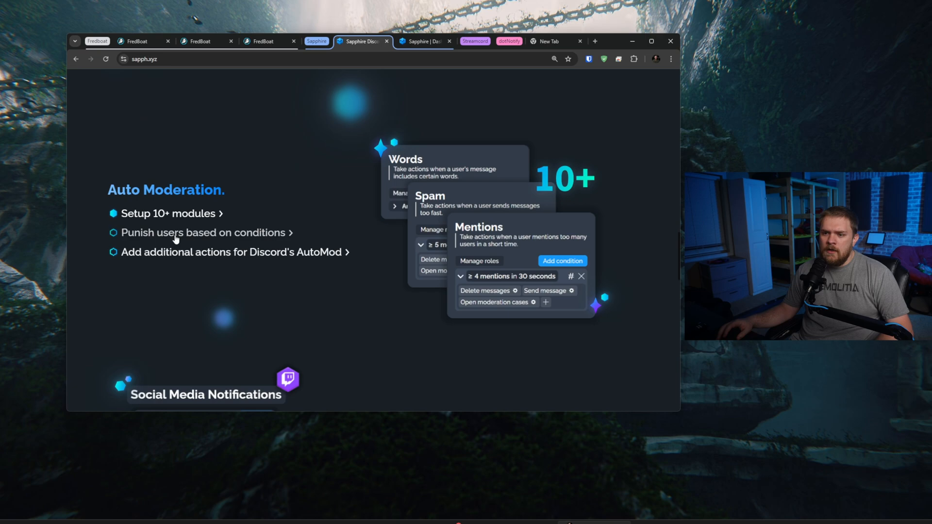
{"action": "mouse_move", "coordinate": [184, 221]}
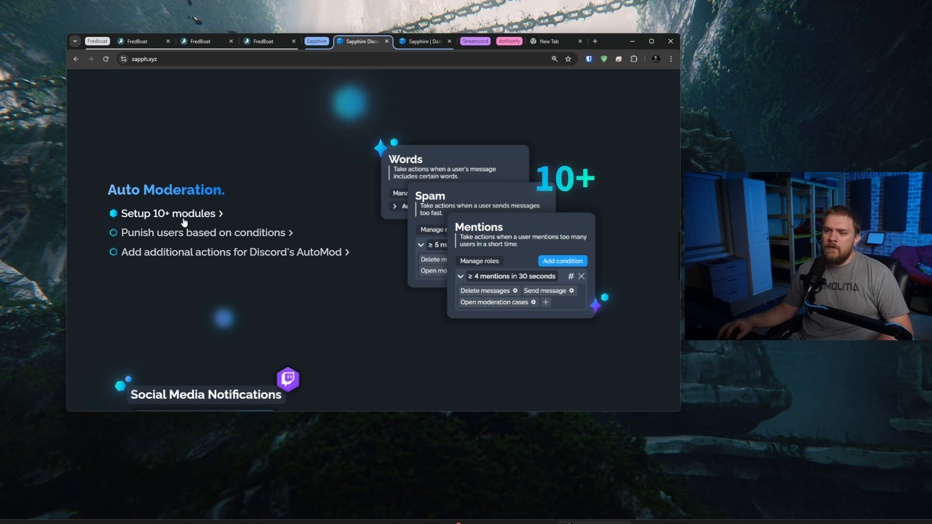
{"action": "mouse_move", "coordinate": [458, 201]}
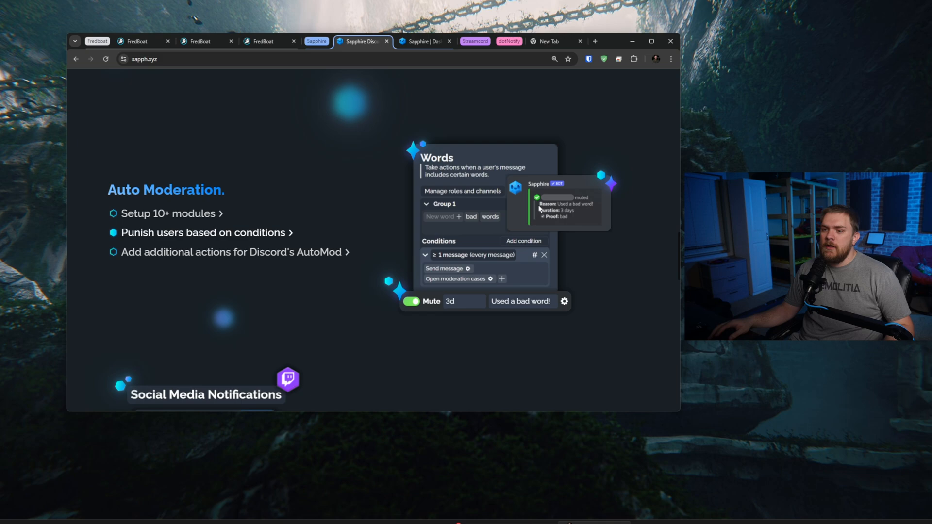
{"action": "mouse_move", "coordinate": [372, 259]}
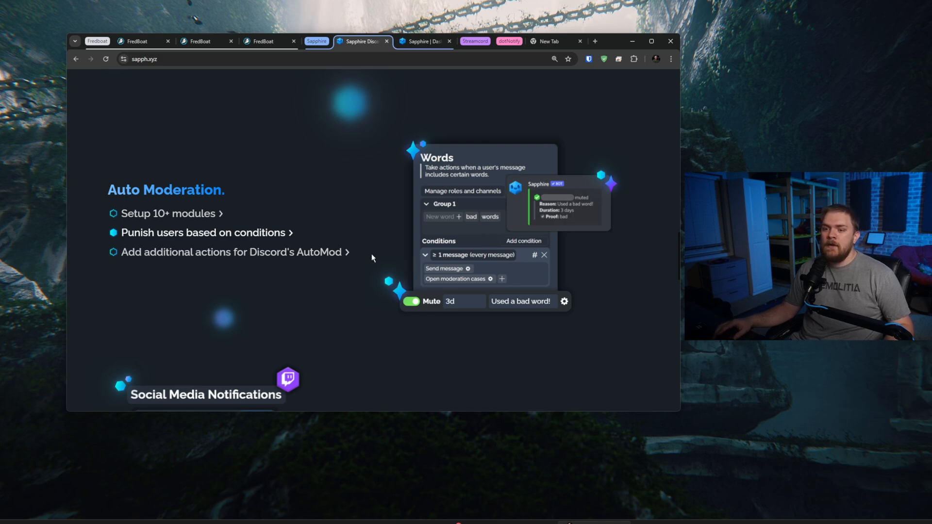
Step: Preview the extra AutoMod actions feature, then continue down to Social Media Notifications
{"action": "left_click", "coordinate": [234, 253]}
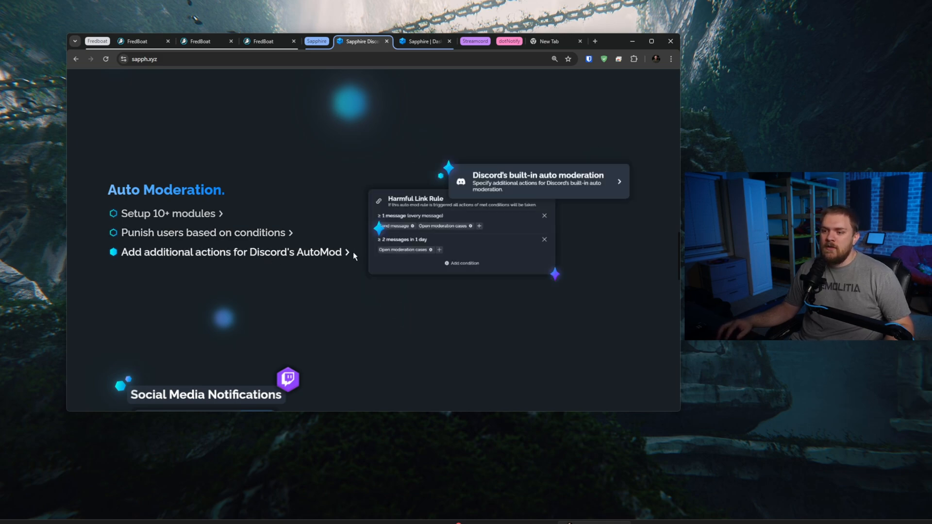
{"action": "mouse_move", "coordinate": [370, 226]}
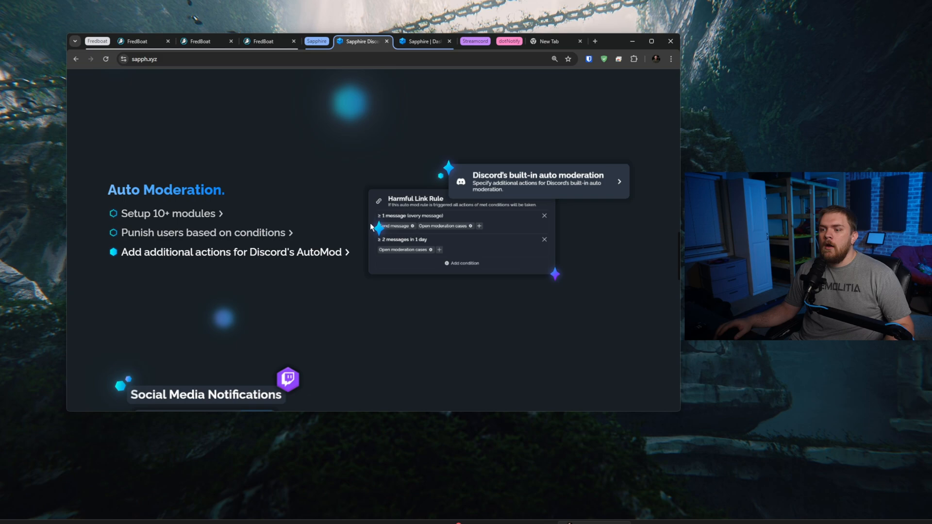
{"action": "mouse_move", "coordinate": [446, 142]}
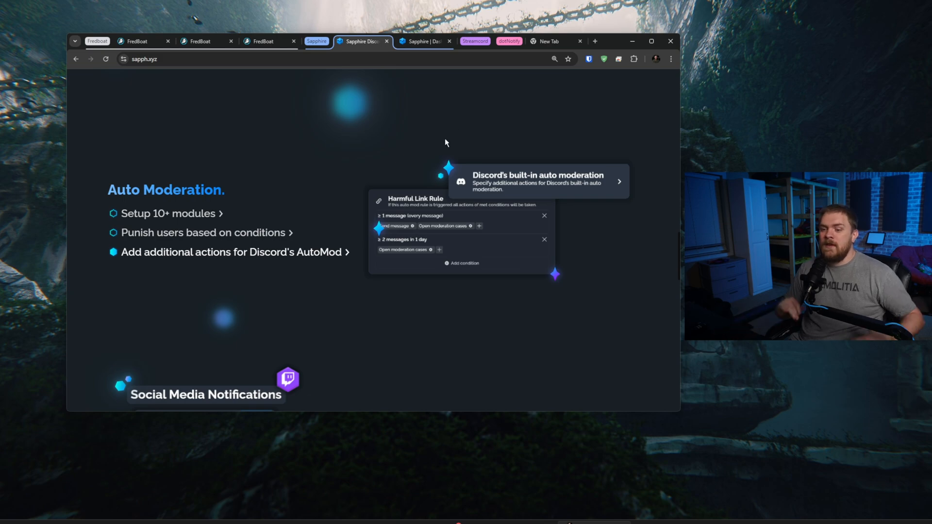
{"action": "scroll", "scroll_direction": "down", "scroll_amount": 3}
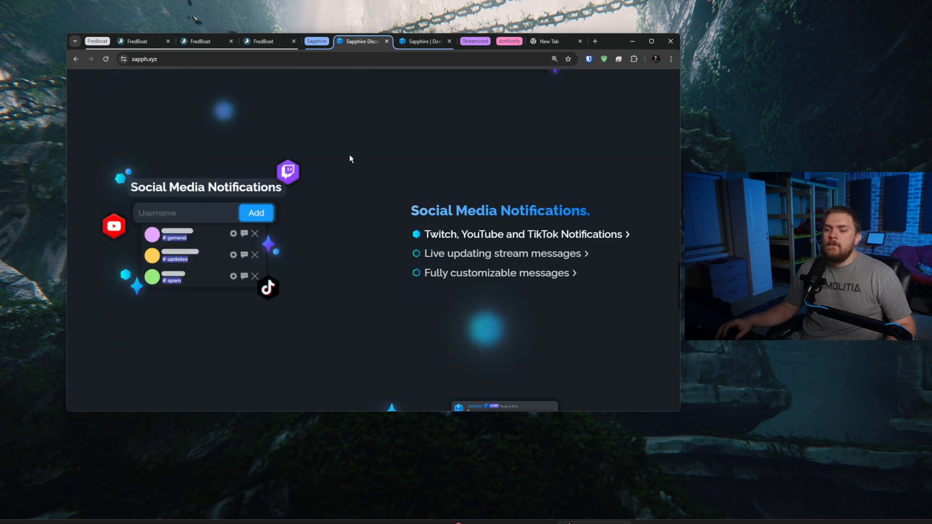
{"action": "mouse_move", "coordinate": [392, 165]}
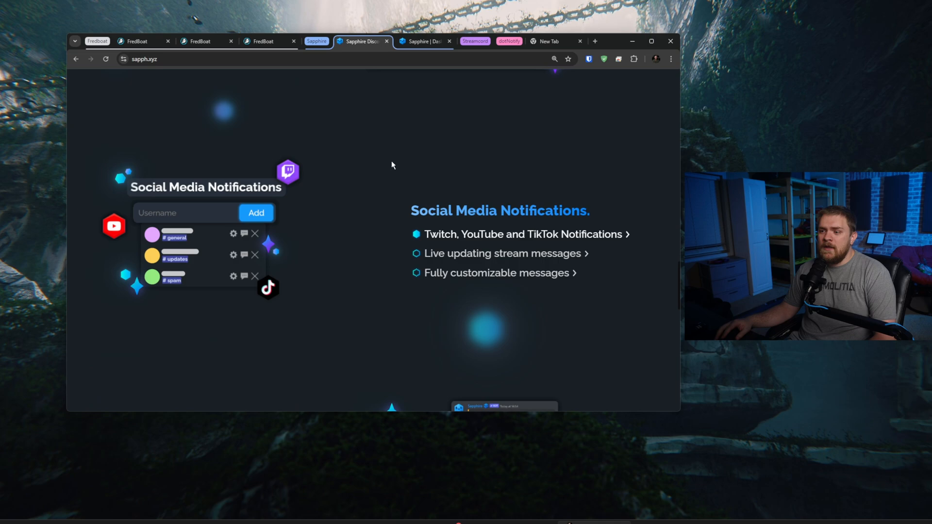
{"action": "mouse_move", "coordinate": [401, 173]}
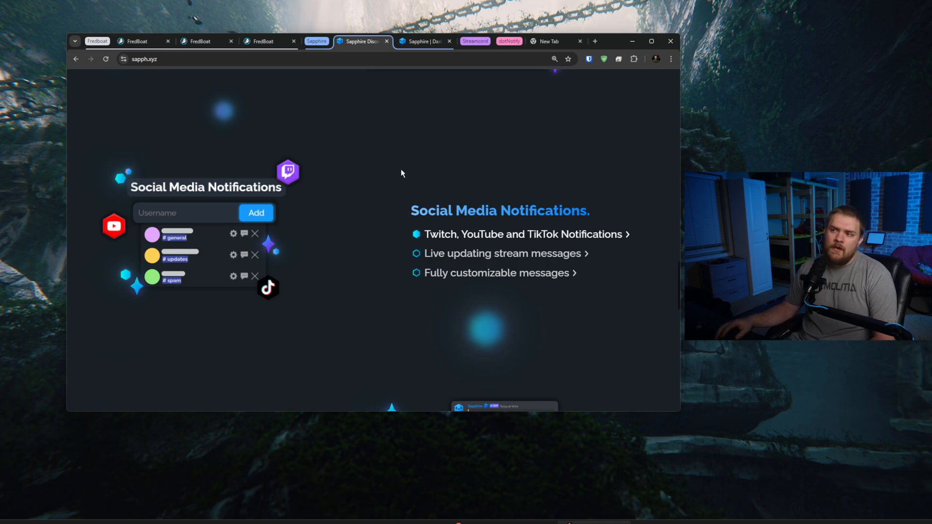
Step: Preview the live updating stream messages feature and continue down toward the Logging section
{"action": "scroll", "scroll_direction": "down", "scroll_amount": 3}
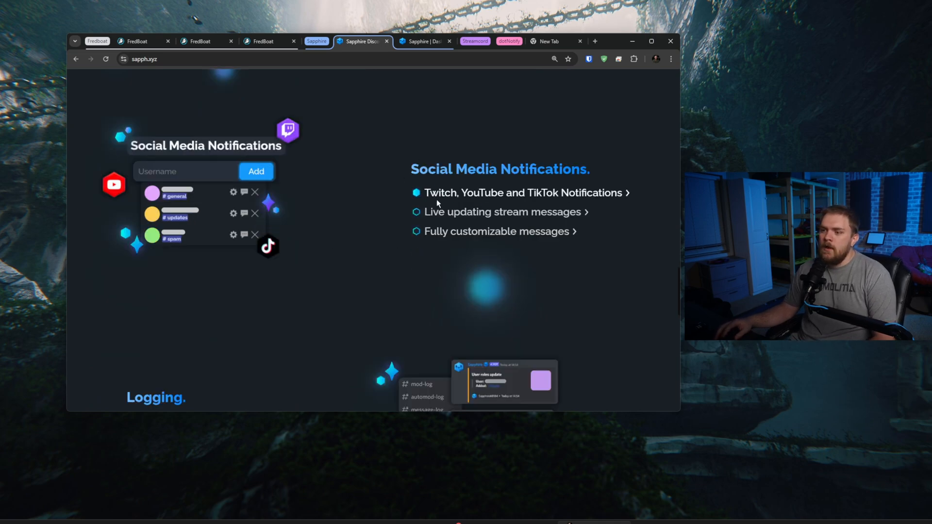
{"action": "mouse_move", "coordinate": [535, 214]}
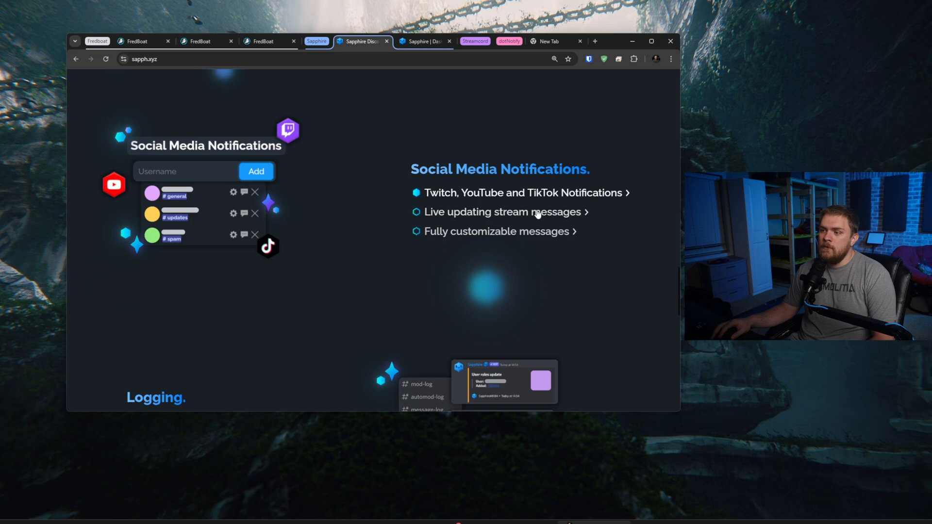
{"action": "scroll", "scroll_direction": "down", "scroll_amount": 3}
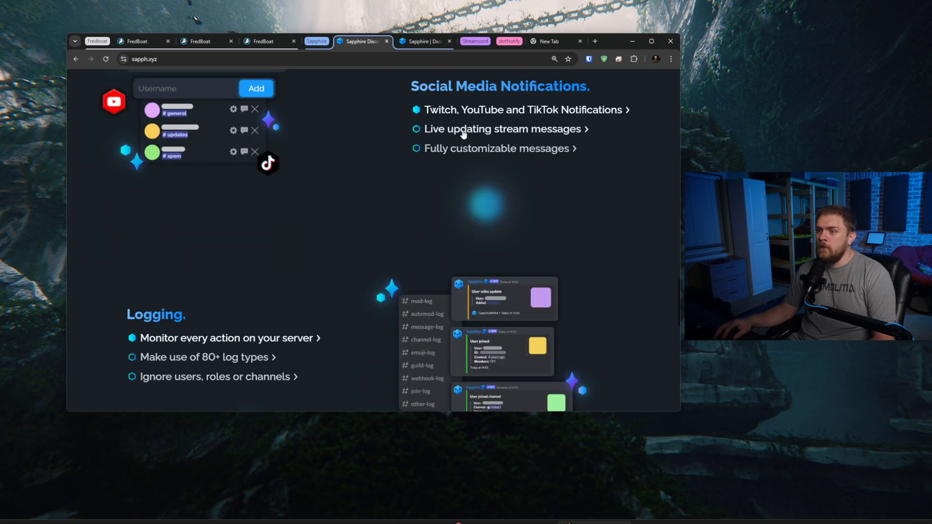
{"action": "left_click", "coordinate": [502, 129]}
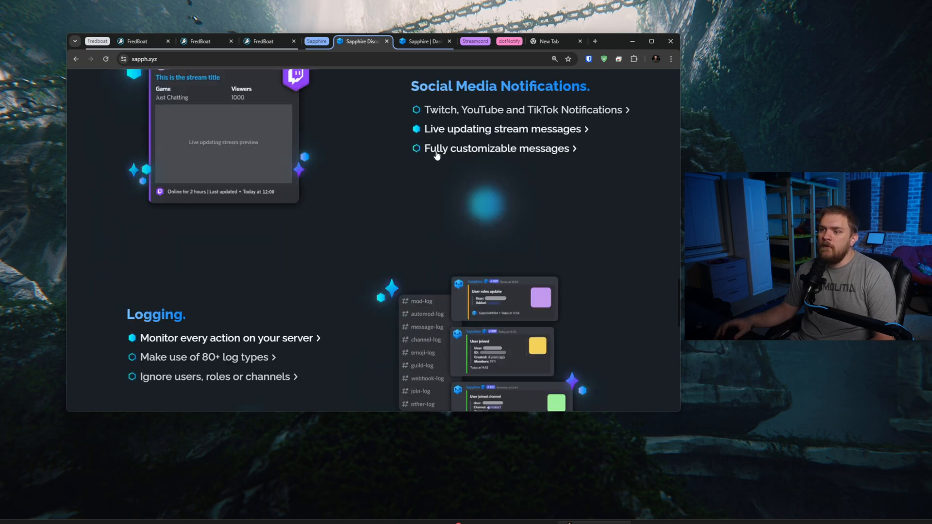
{"action": "scroll", "scroll_direction": "up", "scroll_amount": 3}
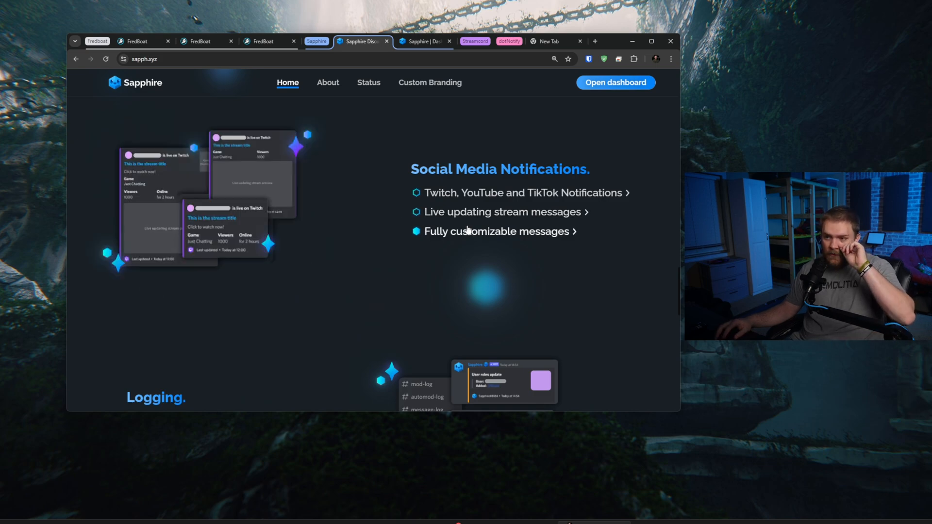
{"action": "mouse_move", "coordinate": [152, 205]}
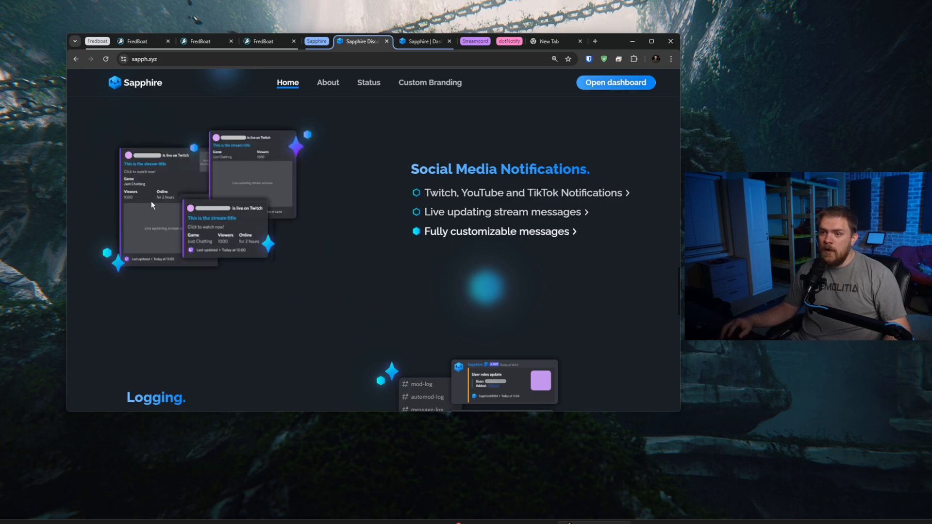
{"action": "mouse_move", "coordinate": [85, 150]}
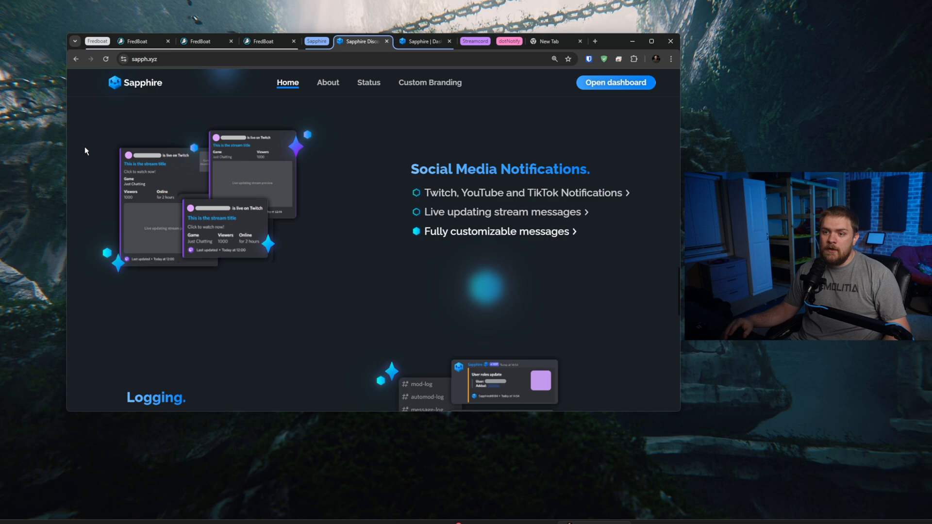
{"action": "scroll", "scroll_direction": "down", "scroll_amount": 3}
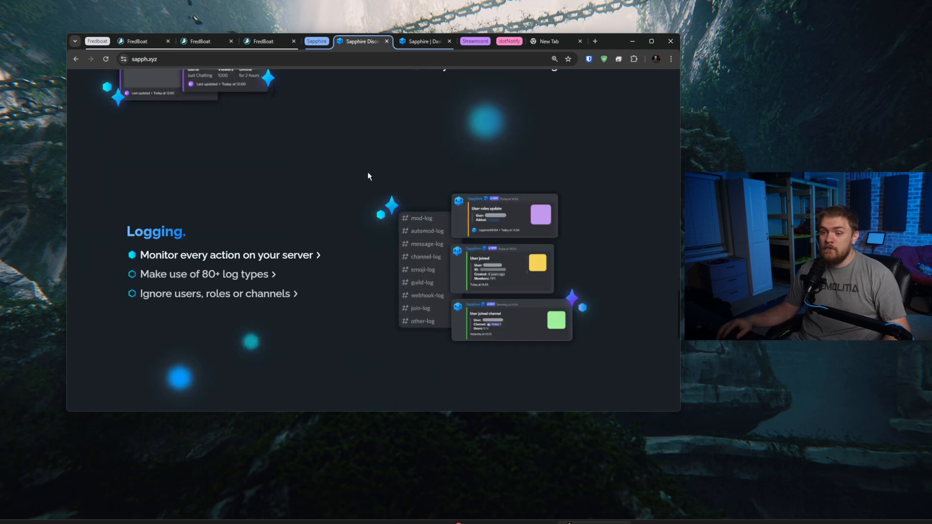
Step: Preview the ignored users, roles and channels logging feature, then scroll to the Sapphire page footer
{"action": "scroll", "scroll_direction": "up", "scroll_amount": 3}
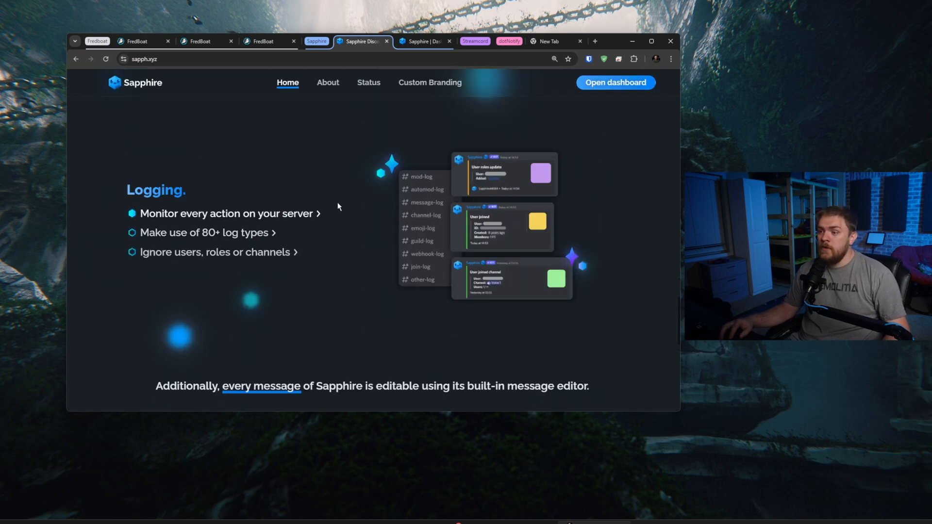
{"action": "mouse_move", "coordinate": [169, 236]}
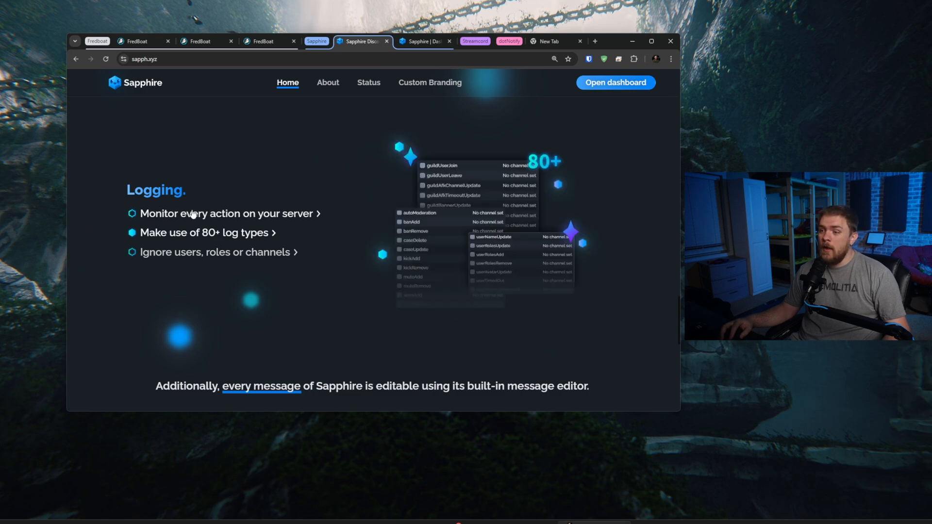
{"action": "left_click", "coordinate": [218, 252]}
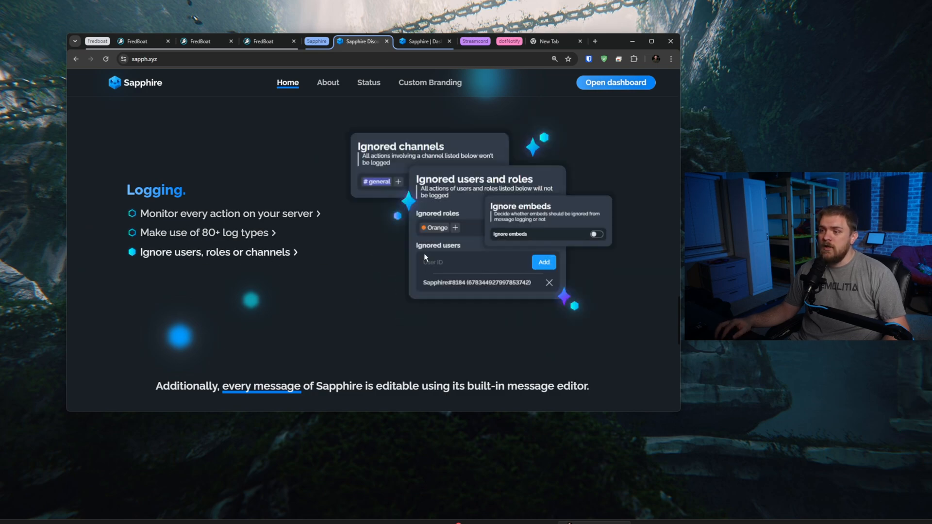
{"action": "scroll", "scroll_direction": "down", "scroll_amount": 3}
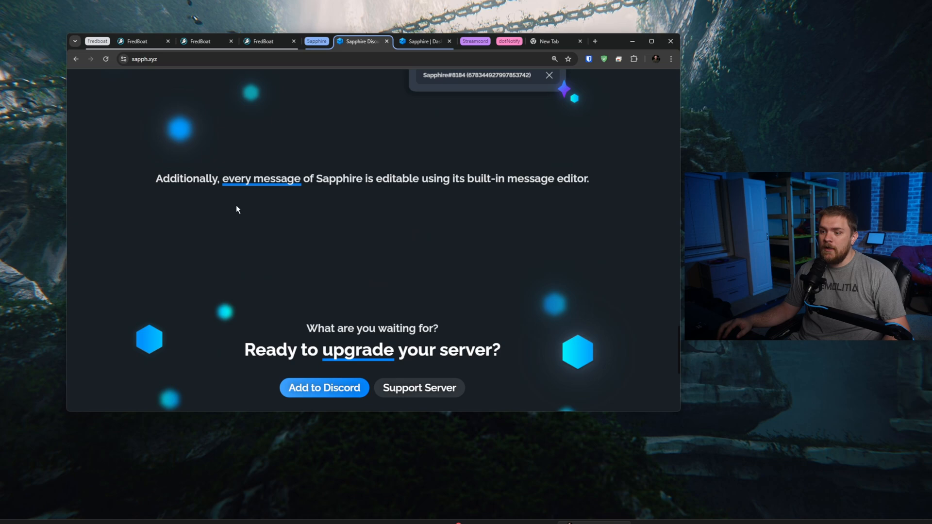
{"action": "scroll", "scroll_direction": "down", "scroll_amount": 3}
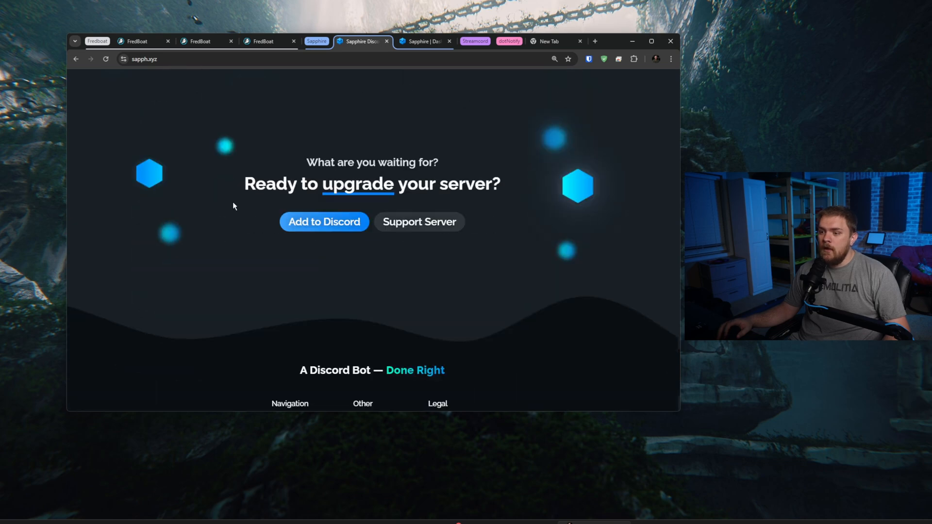
{"action": "scroll", "scroll_direction": "up", "scroll_amount": 3}
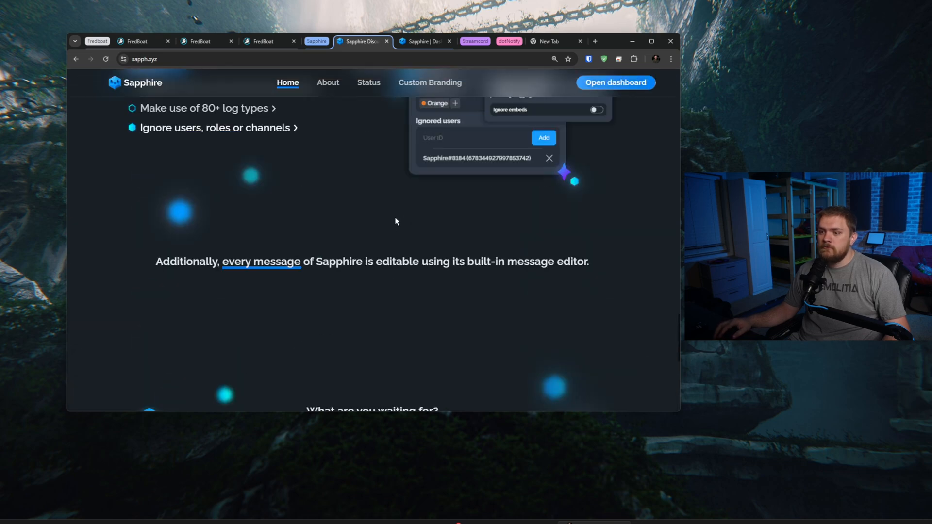
{"action": "scroll", "scroll_direction": "down", "scroll_amount": 3}
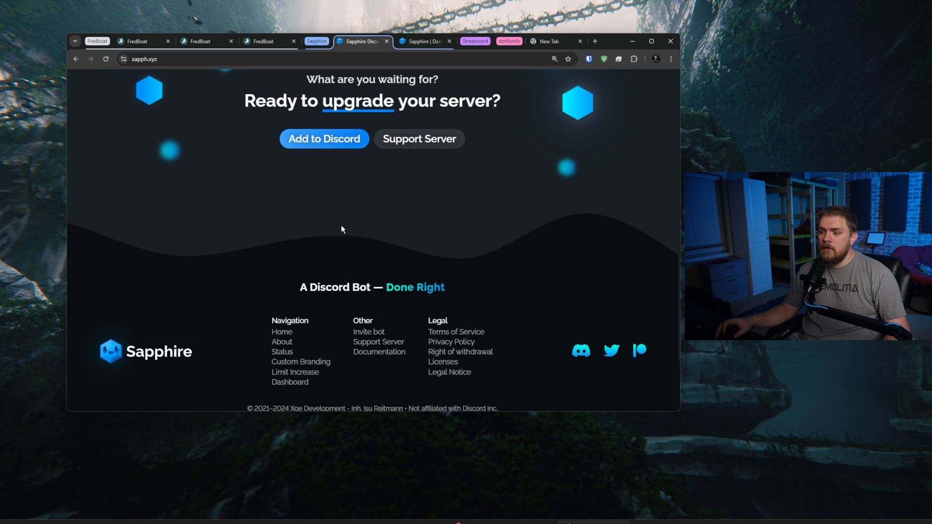
{"action": "scroll", "scroll_direction": "up", "scroll_amount": 3}
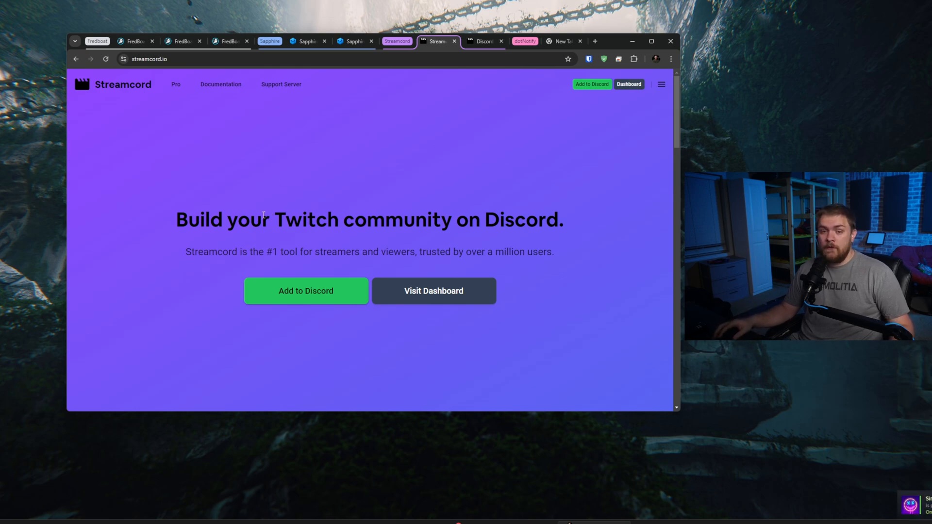
{"action": "mouse_move", "coordinate": [258, 218]}
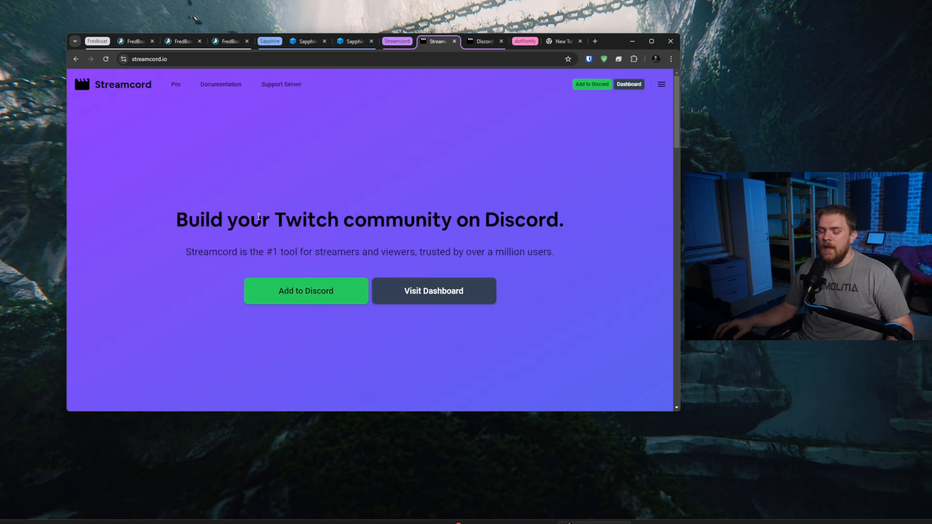
Step: Scroll the Streamcord homepage to the Twitch Notifications 'Never miss another stream' section
{"action": "scroll", "scroll_direction": "down", "scroll_amount": 3}
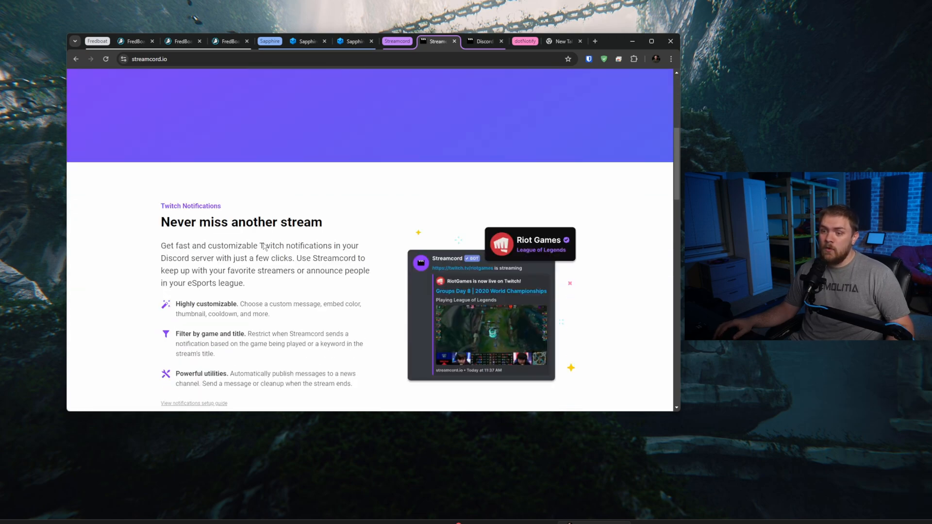
{"action": "scroll", "scroll_direction": "up", "scroll_amount": 3}
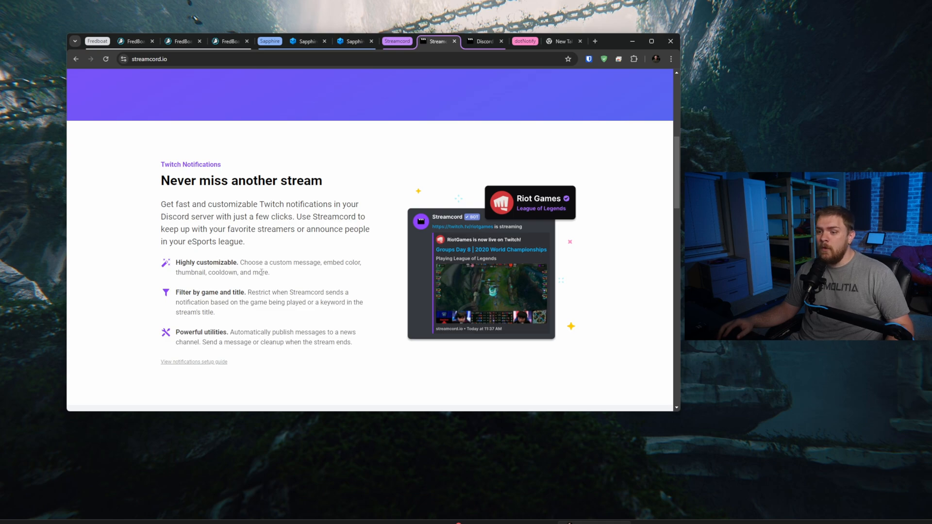
{"action": "scroll", "scroll_direction": "down", "scroll_amount": 3}
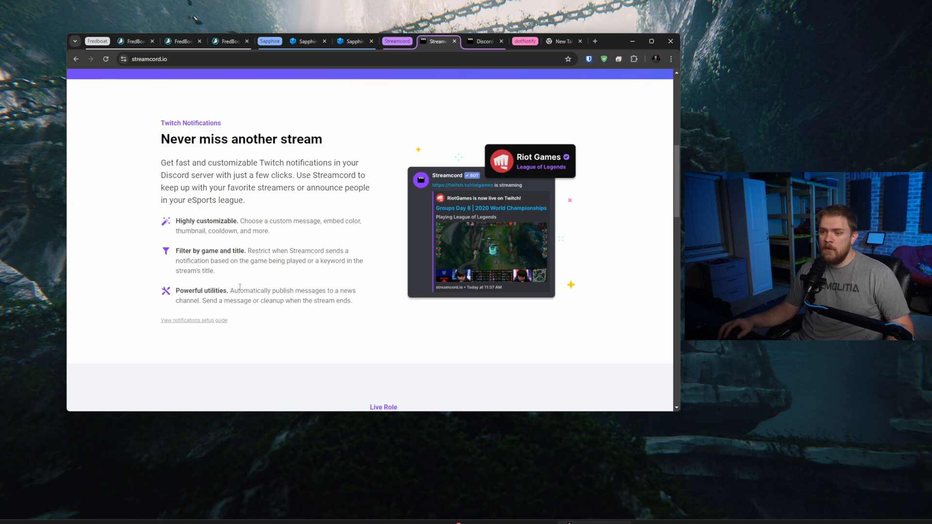
{"action": "mouse_move", "coordinate": [320, 288]}
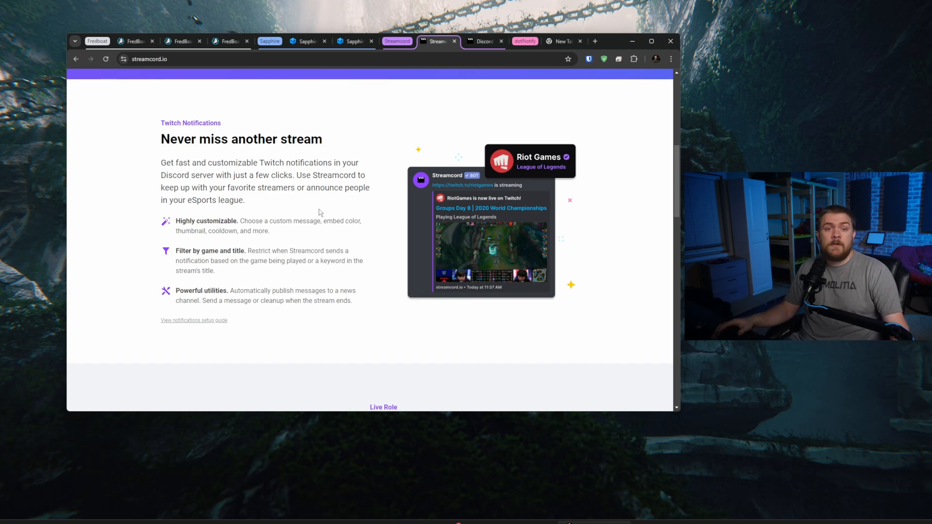
Step: Scroll past Twitch Notifications to the Live Role section on promoting creators in your server
{"action": "scroll", "scroll_direction": "down", "scroll_amount": 3}
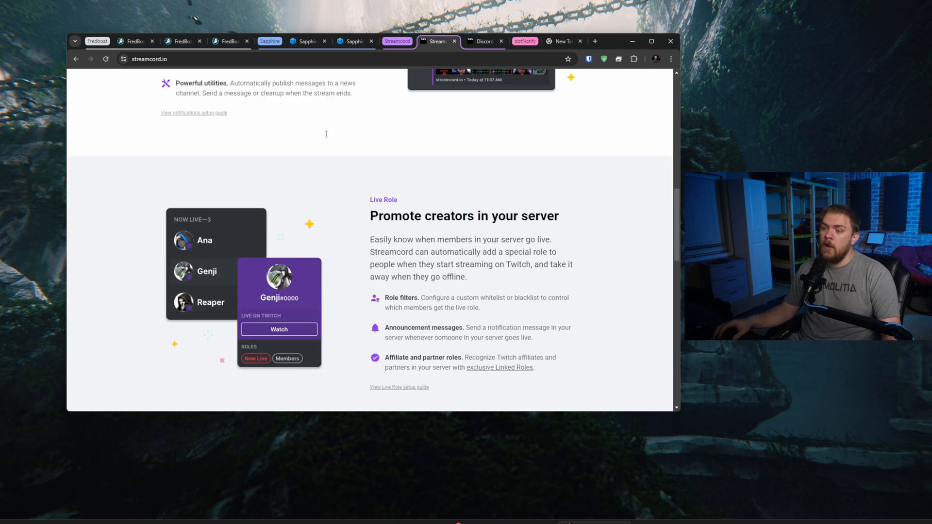
{"action": "scroll", "scroll_direction": "down", "scroll_amount": 3}
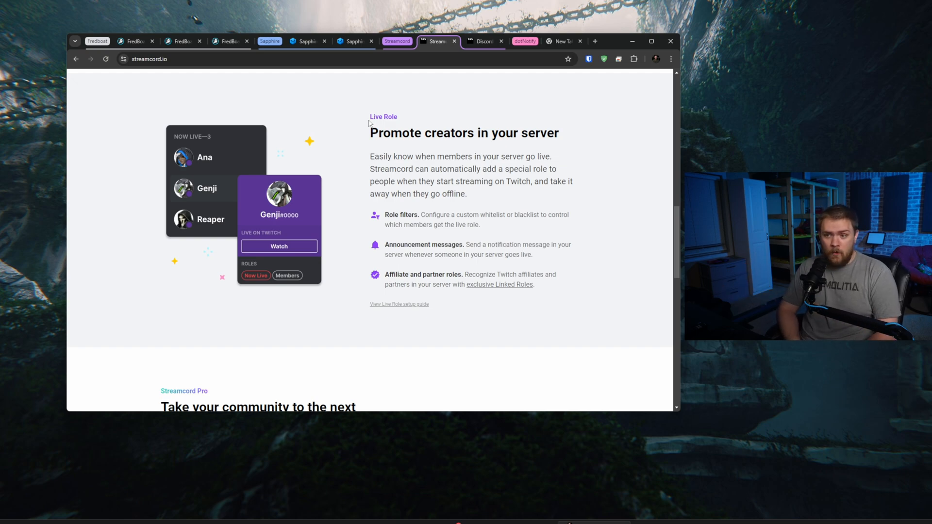
{"action": "mouse_move", "coordinate": [315, 274]}
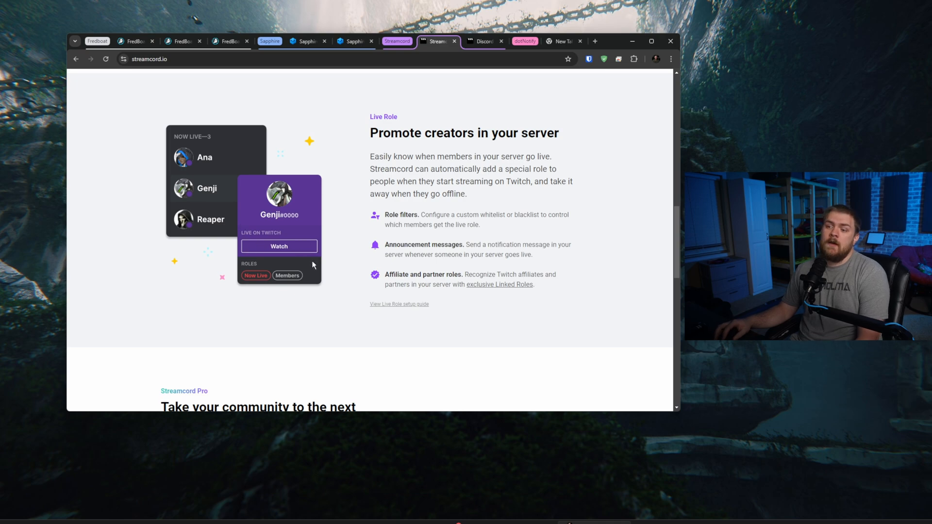
{"action": "mouse_move", "coordinate": [295, 190]}
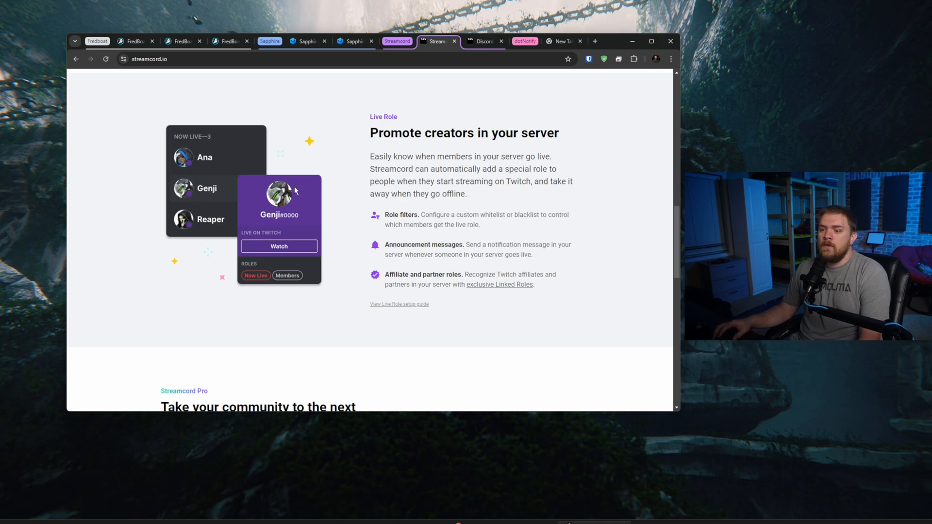
{"action": "mouse_move", "coordinate": [184, 167]}
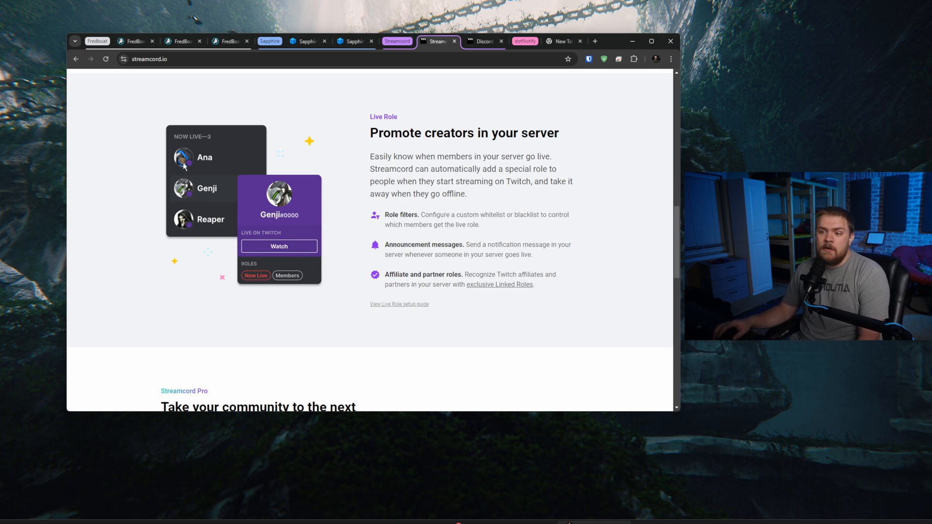
{"action": "mouse_move", "coordinate": [184, 126]}
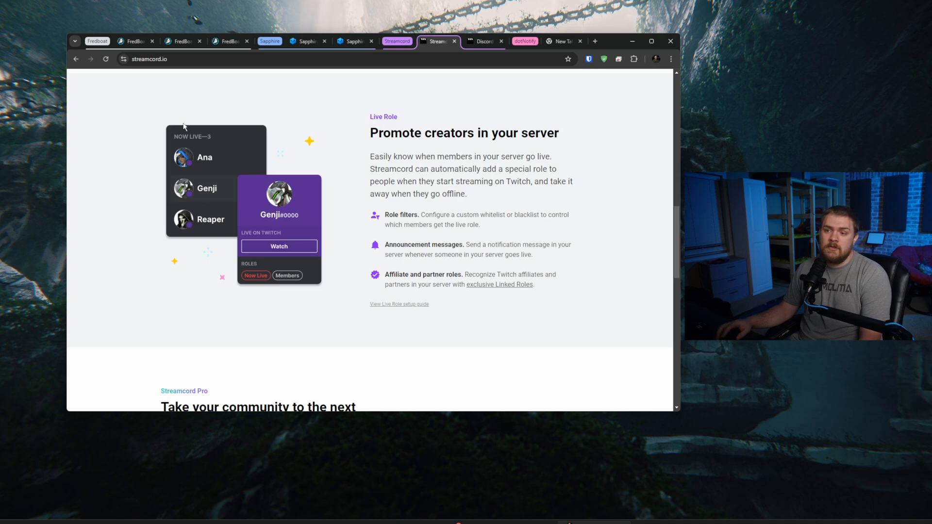
{"action": "mouse_move", "coordinate": [225, 127]}
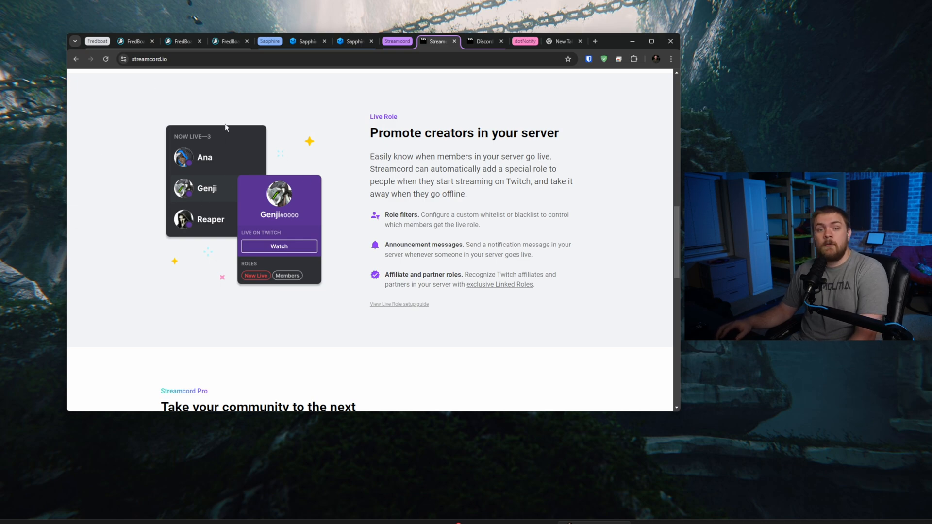
{"action": "scroll", "scroll_direction": "down", "scroll_amount": 3}
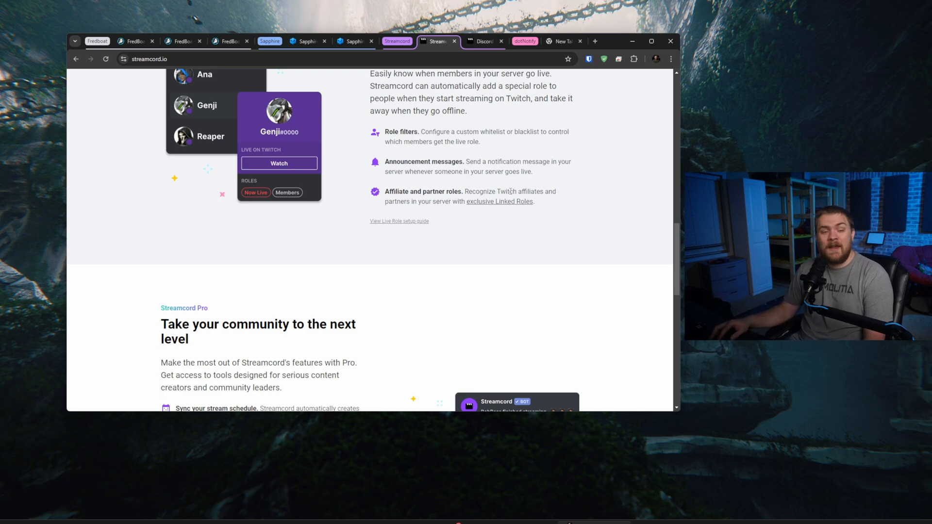
Step: Reach the Streamcord Pro section and highlight the upgraded stream notifications feature text
{"action": "scroll", "scroll_direction": "down", "scroll_amount": 3}
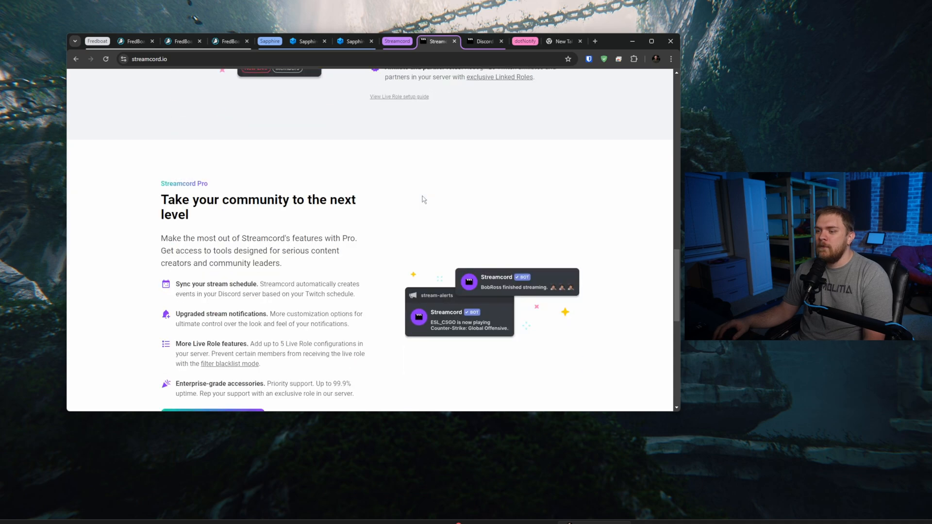
{"action": "scroll", "scroll_direction": "down", "scroll_amount": 3}
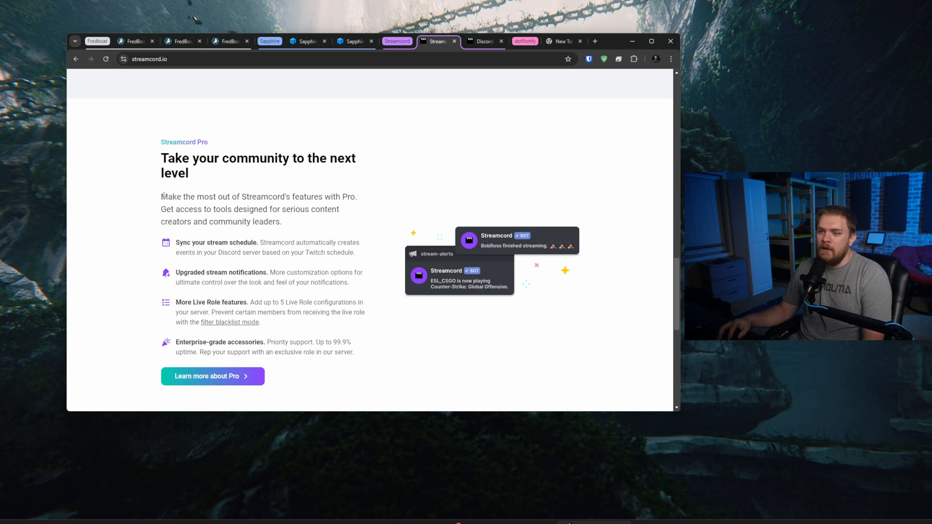
{"action": "double_click", "coordinate": [205, 242]}
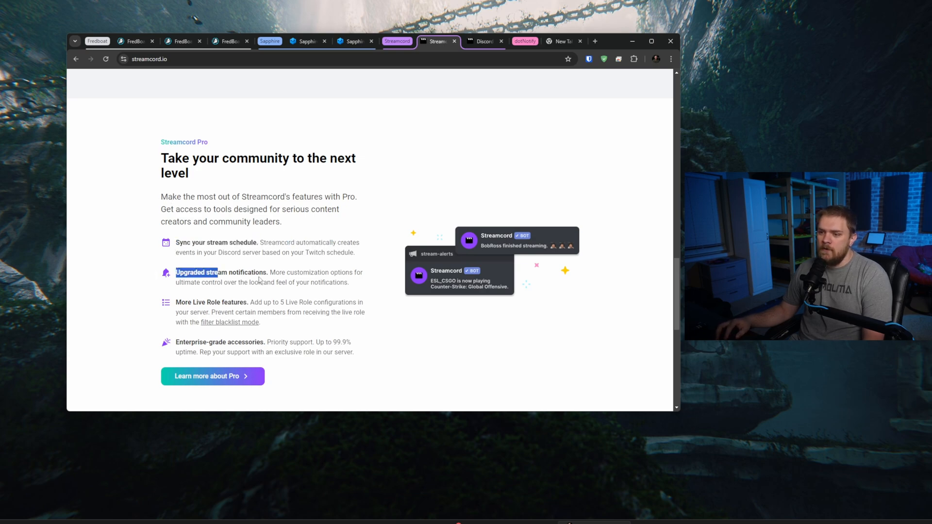
{"action": "double_click", "coordinate": [211, 303]}
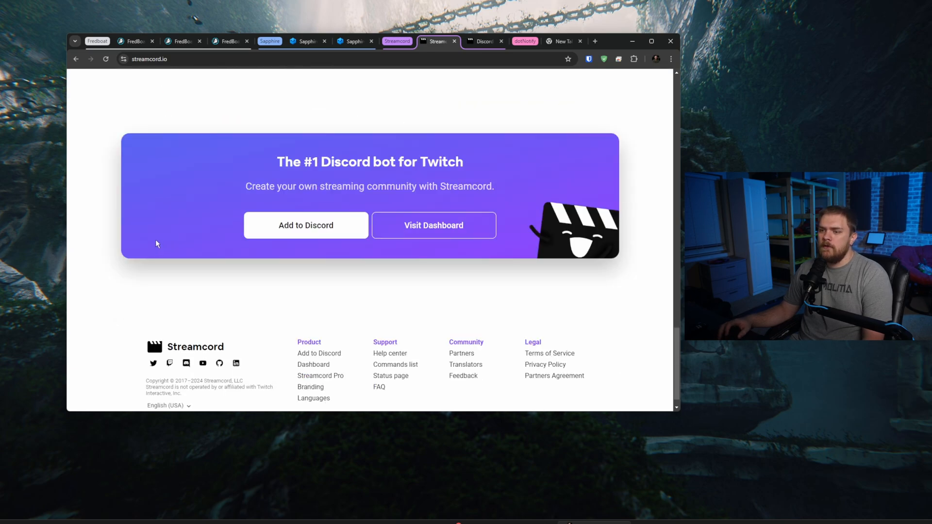
Step: Return from the footer back up to the Twitch Notifications section
{"action": "scroll", "scroll_direction": "up", "scroll_amount": 3}
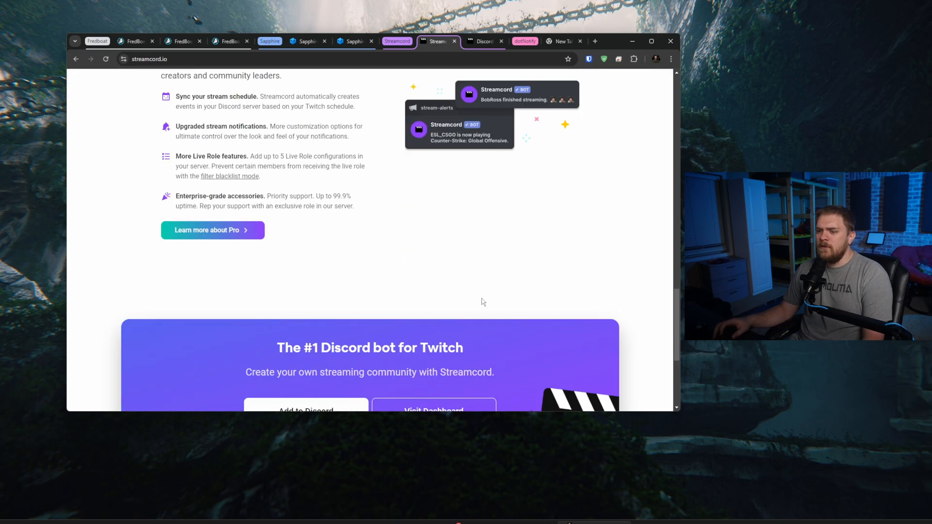
{"action": "scroll", "scroll_direction": "up", "scroll_amount": 3}
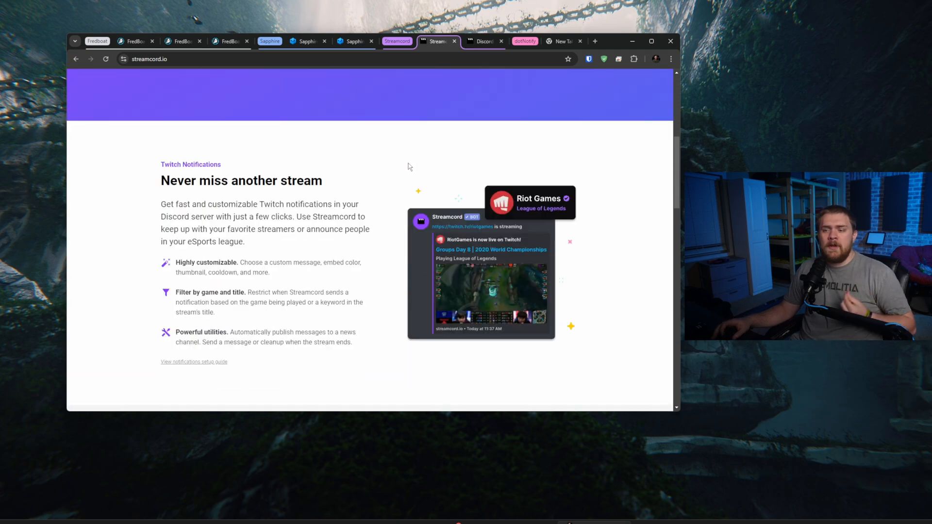
{"action": "scroll", "scroll_direction": "down", "scroll_amount": 3}
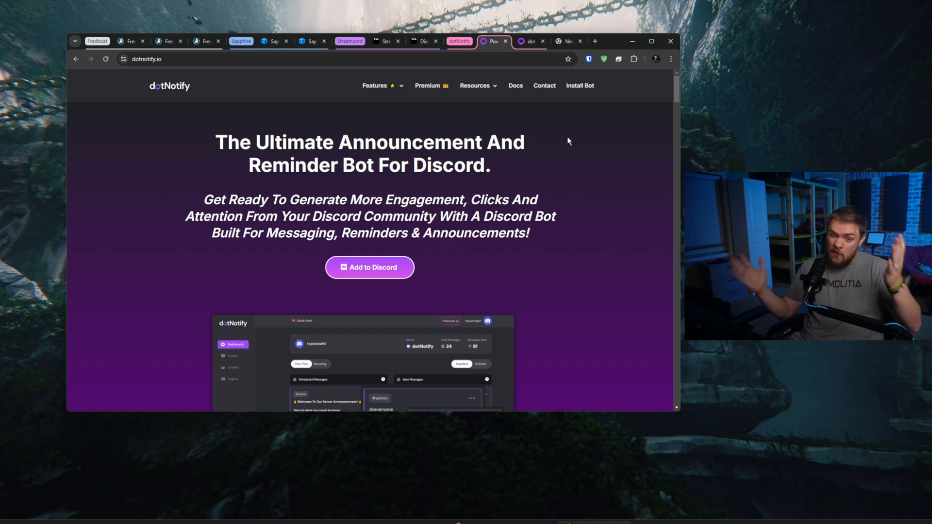
{"action": "mouse_move", "coordinate": [486, 149]}
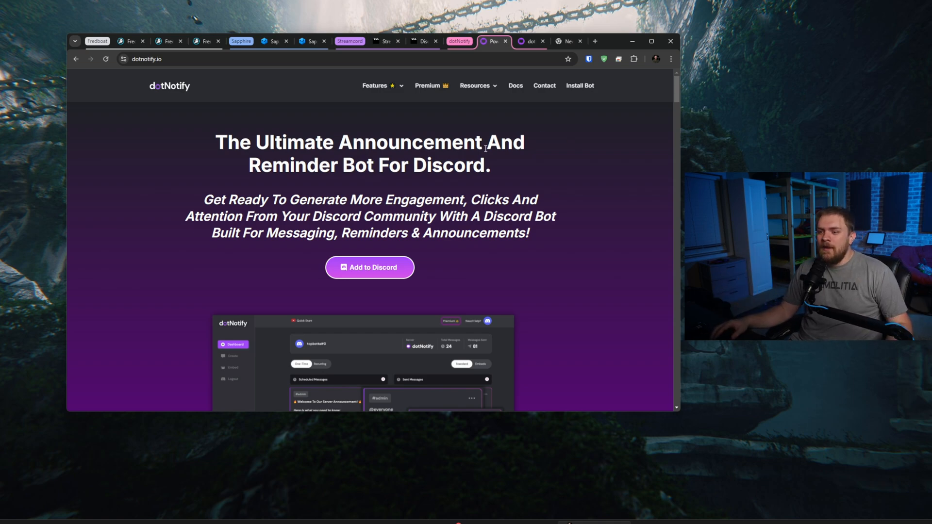
{"action": "scroll", "scroll_direction": "down", "scroll_amount": 3}
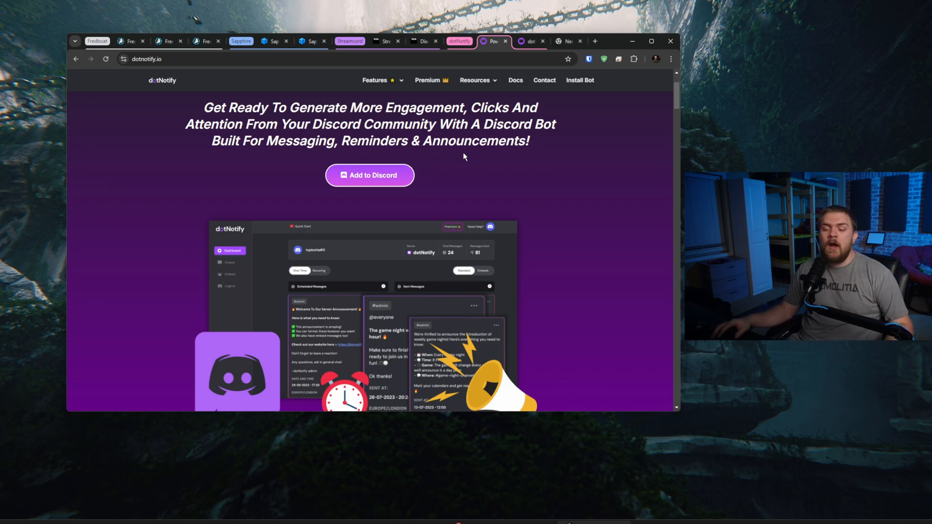
{"action": "scroll", "scroll_direction": "up", "scroll_amount": 3}
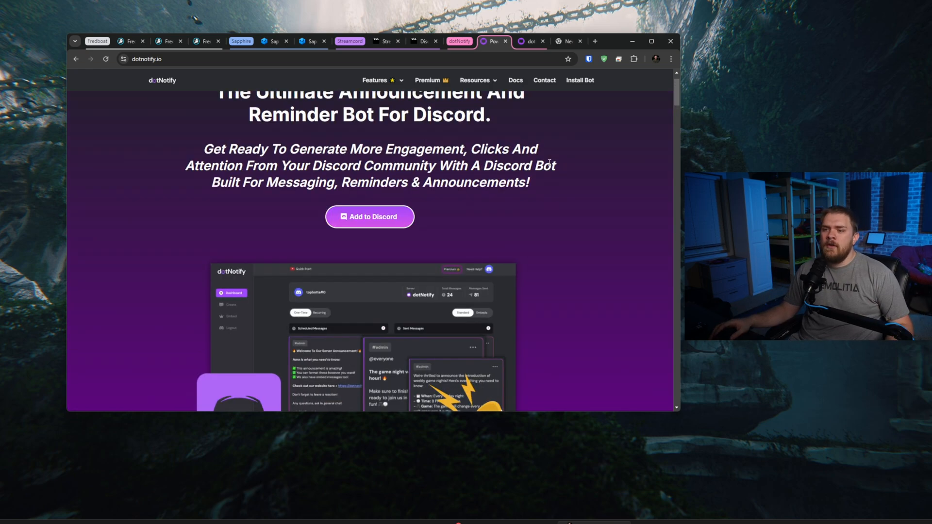
{"action": "scroll", "scroll_direction": "up", "scroll_amount": 3}
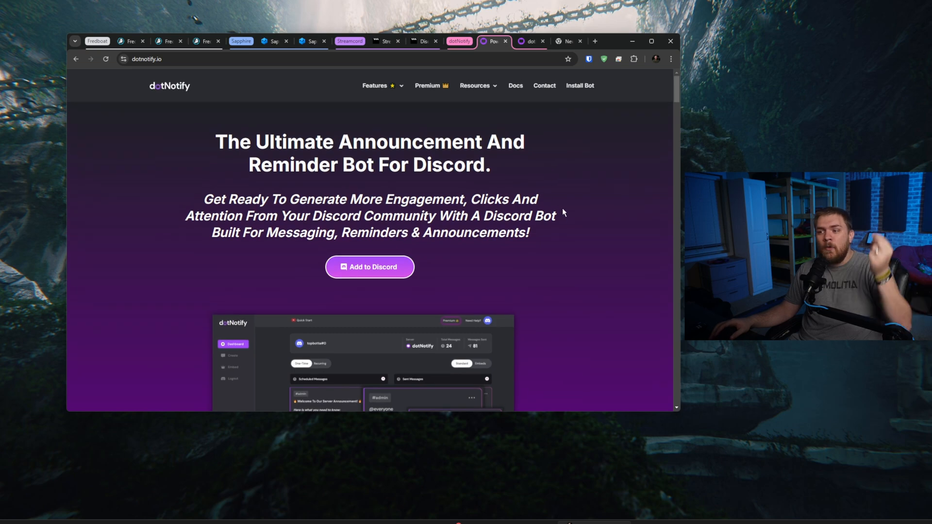
{"action": "mouse_move", "coordinate": [562, 204]}
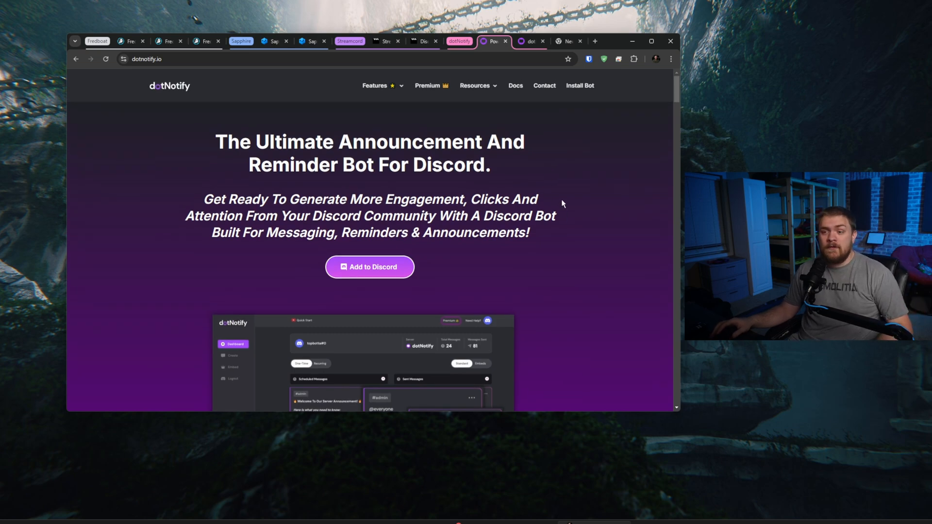
{"action": "mouse_move", "coordinate": [232, 204]}
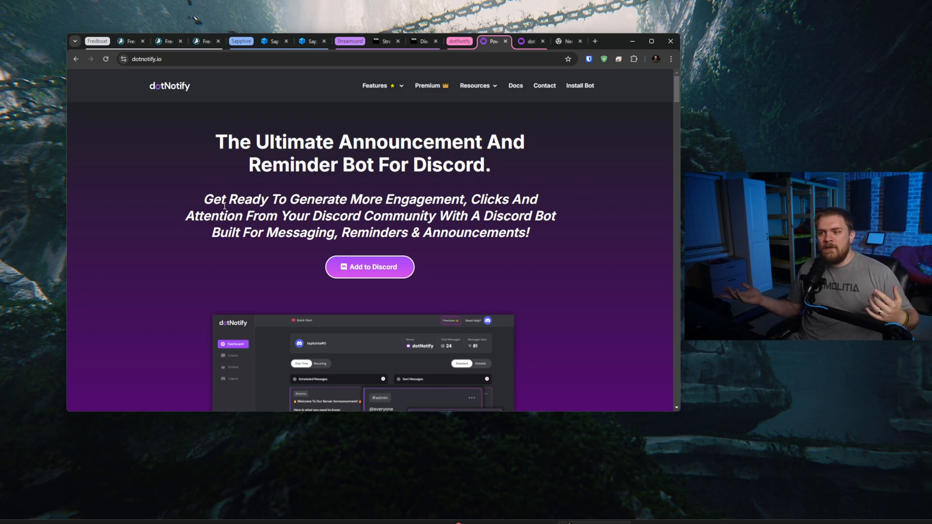
{"action": "mouse_move", "coordinate": [142, 175]}
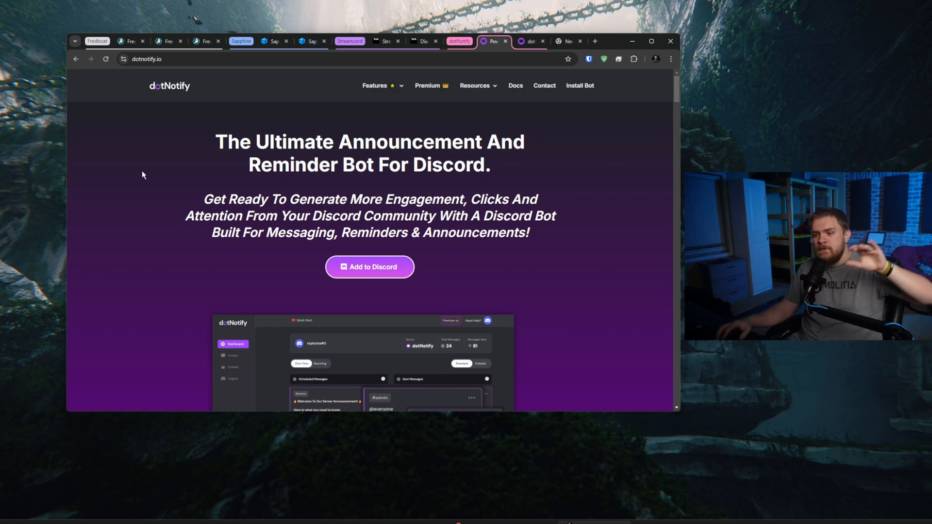
{"action": "mouse_move", "coordinate": [134, 165]}
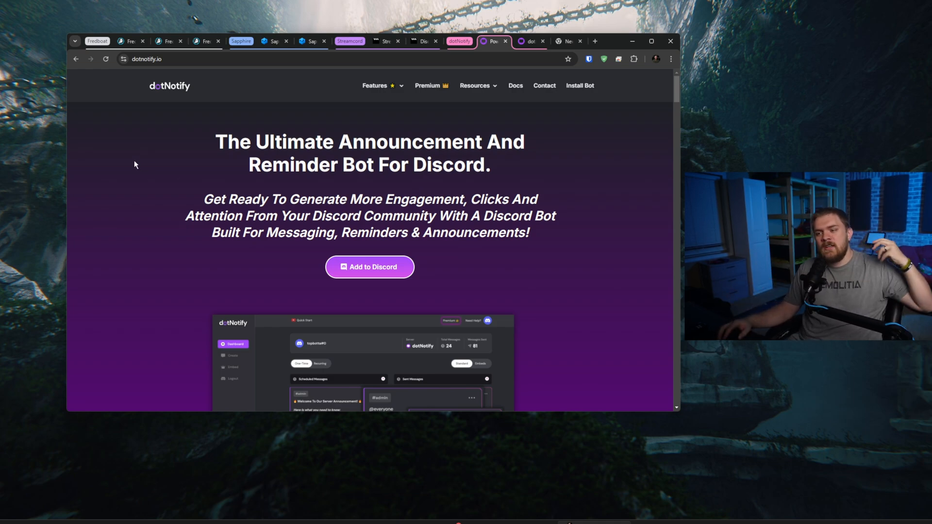
Step: Scroll past announcement scheduling to the 'Create reminder messages with ease' section
{"action": "scroll", "scroll_direction": "down", "scroll_amount": 3}
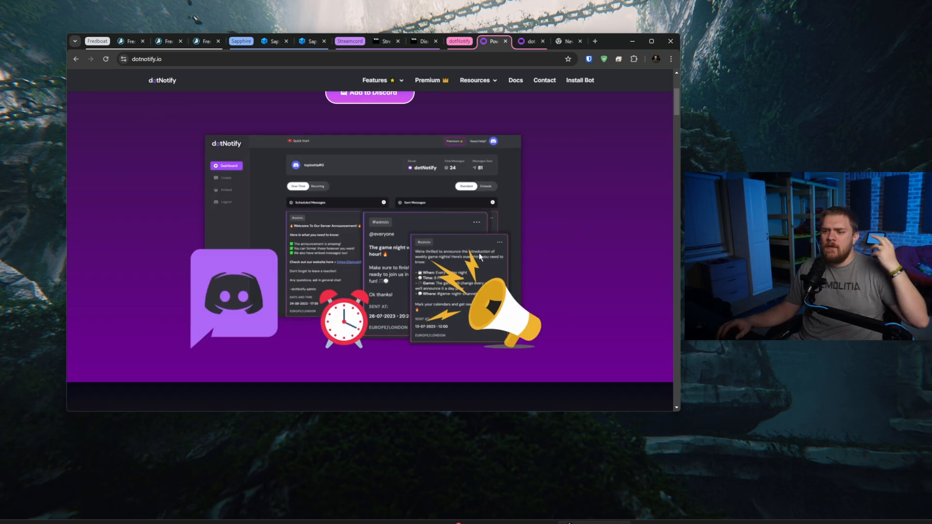
{"action": "scroll", "scroll_direction": "down", "scroll_amount": 3}
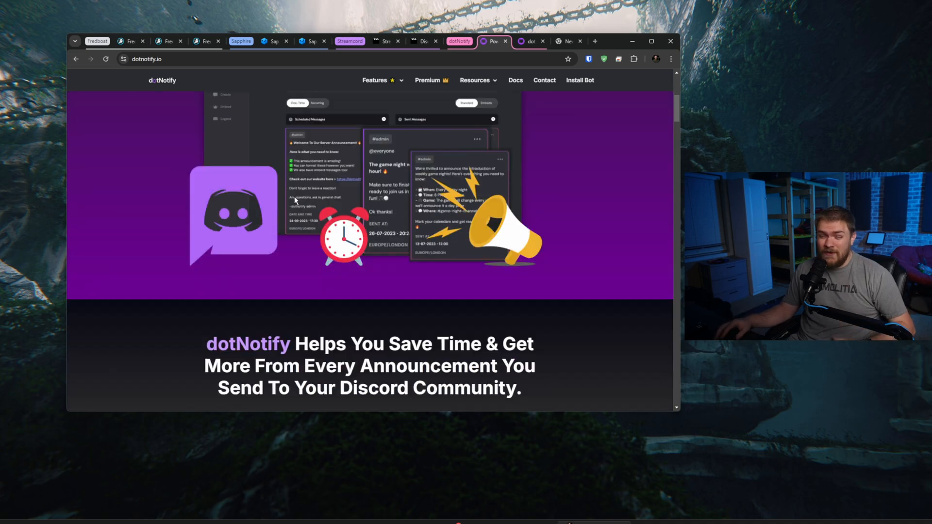
{"action": "scroll", "scroll_direction": "down", "scroll_amount": 3}
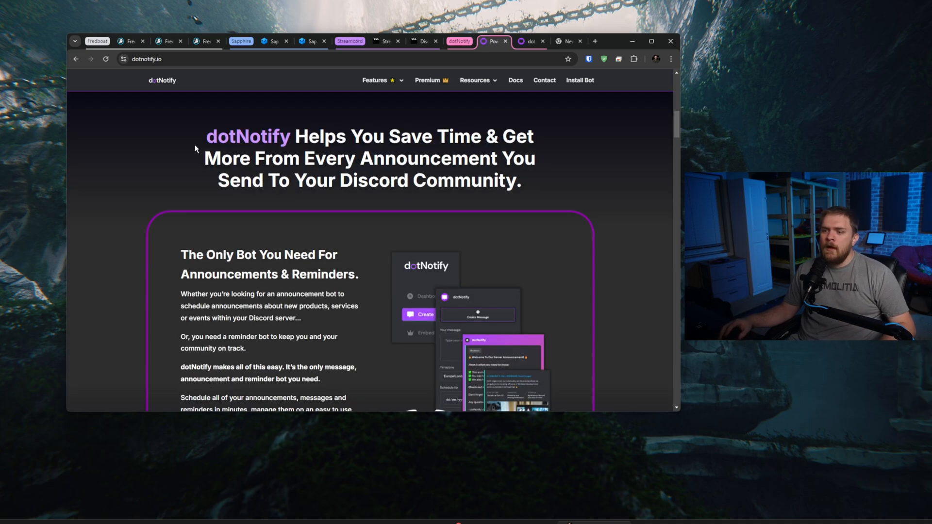
{"action": "scroll", "scroll_direction": "down", "scroll_amount": 3}
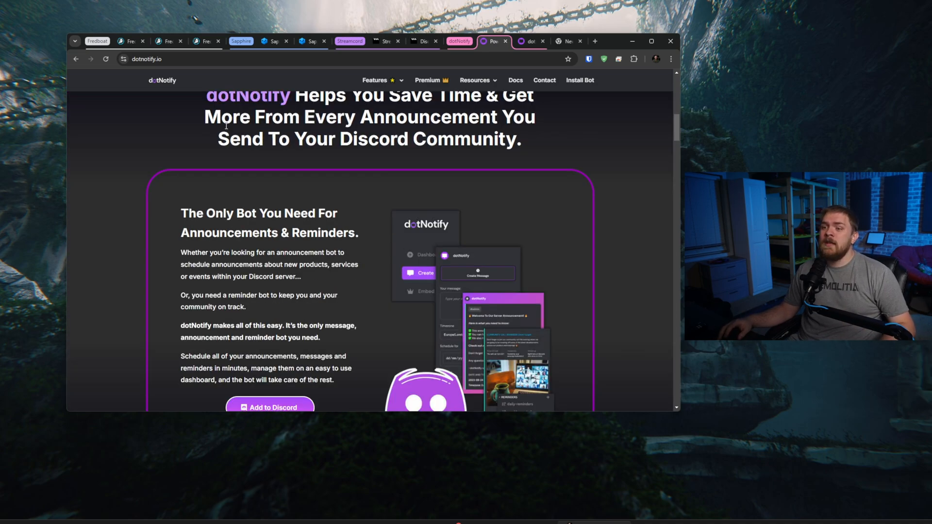
{"action": "scroll", "scroll_direction": "down", "scroll_amount": 3}
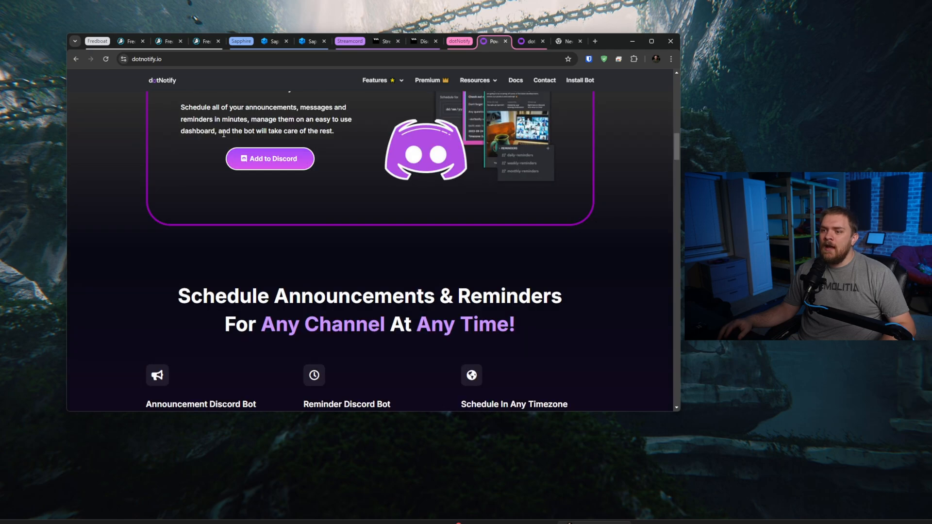
{"action": "scroll", "scroll_direction": "down", "scroll_amount": 3}
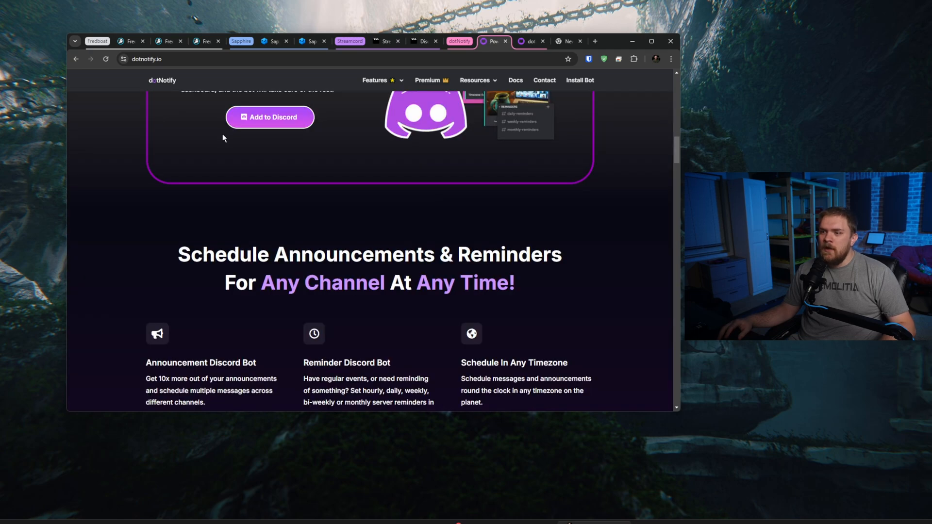
{"action": "scroll", "scroll_direction": "down", "scroll_amount": 3}
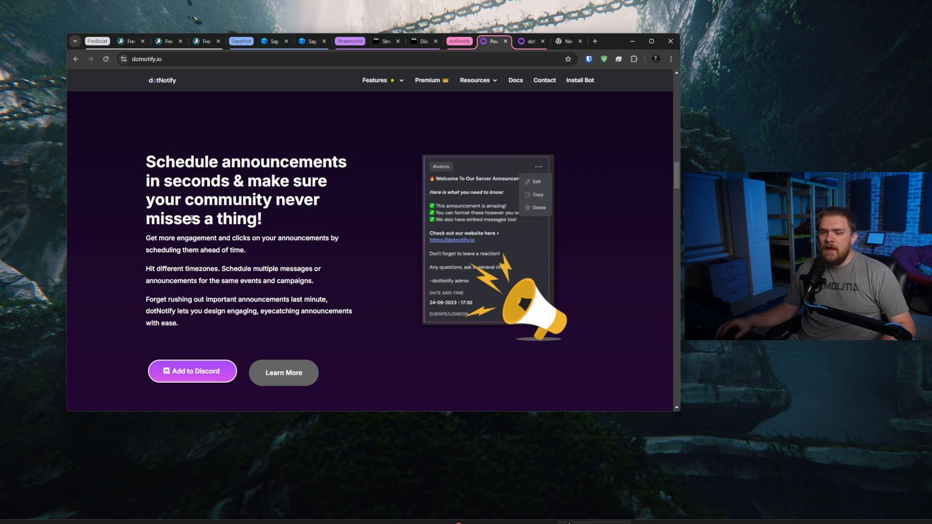
{"action": "scroll", "scroll_direction": "down", "scroll_amount": 3}
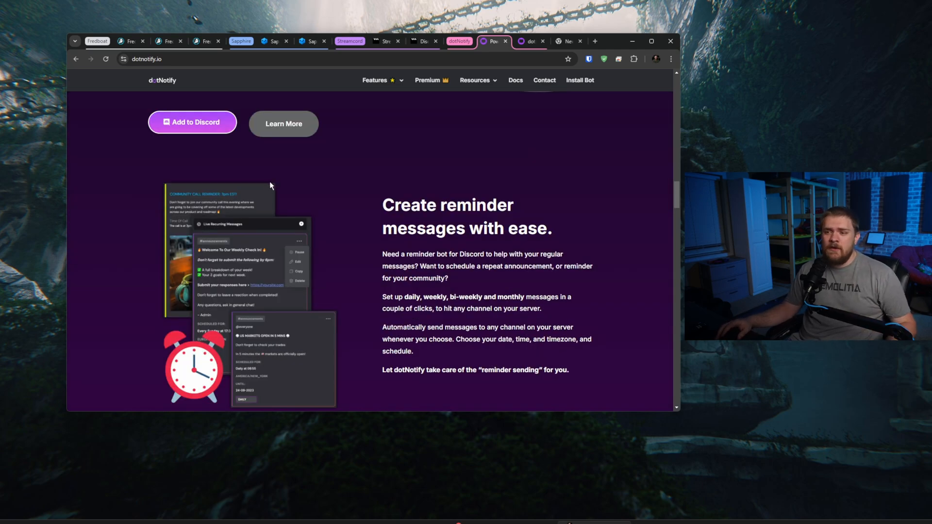
{"action": "mouse_move", "coordinate": [265, 190]}
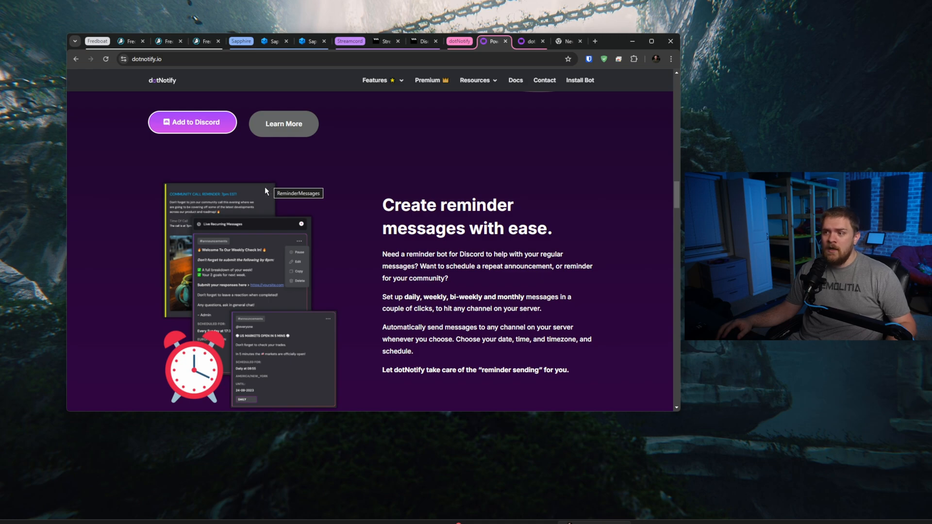
{"action": "mouse_move", "coordinate": [267, 191]}
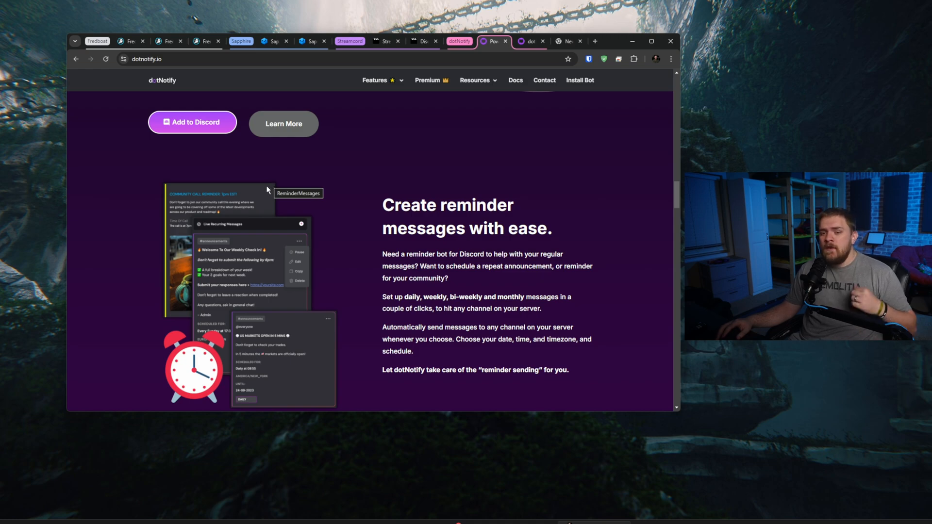
{"action": "mouse_move", "coordinate": [263, 190]}
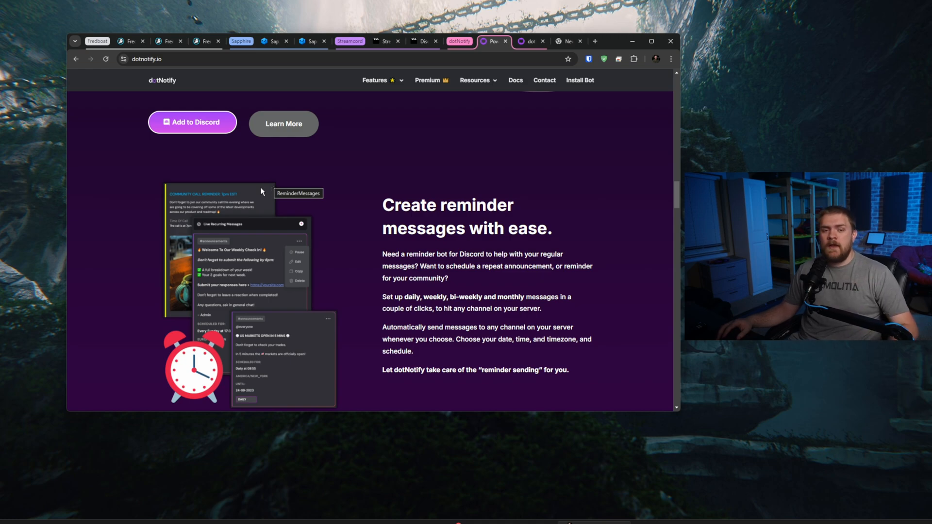
{"action": "mouse_move", "coordinate": [260, 194]}
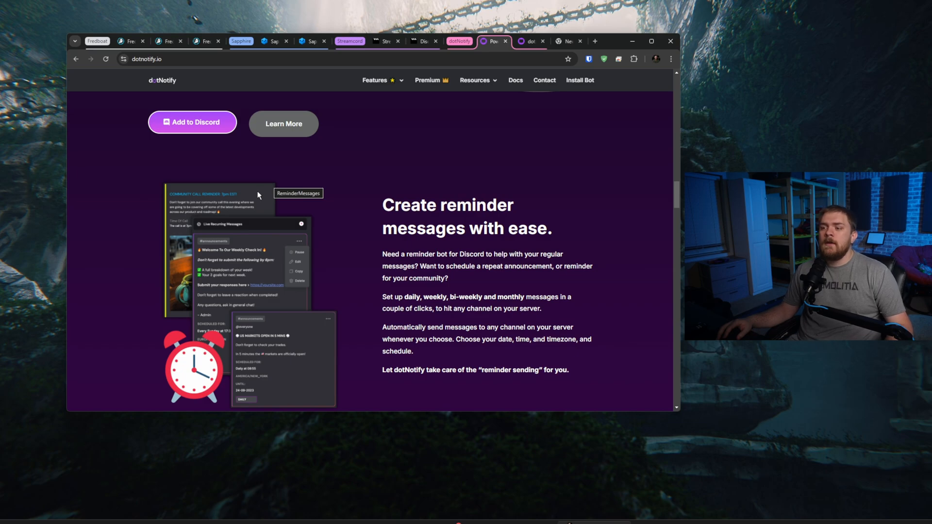
{"action": "scroll", "scroll_direction": "down", "scroll_amount": 3}
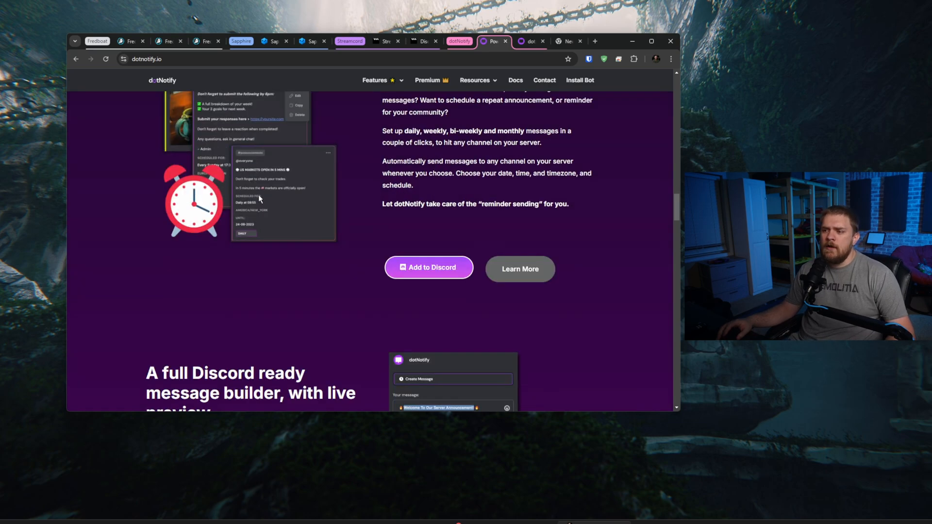
Step: Scroll to the 'A full Discord ready message builder, with live preview' section
{"action": "scroll", "scroll_direction": "down", "scroll_amount": 3}
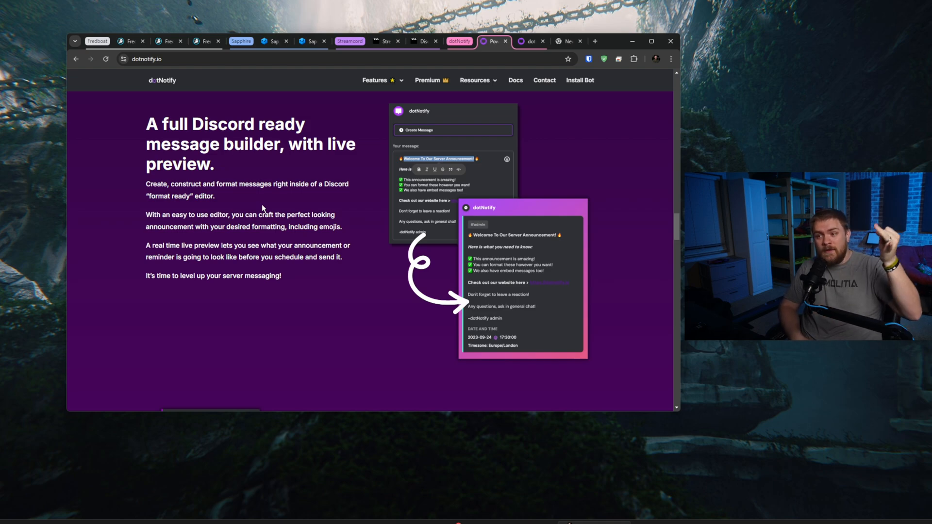
{"action": "mouse_move", "coordinate": [431, 151]}
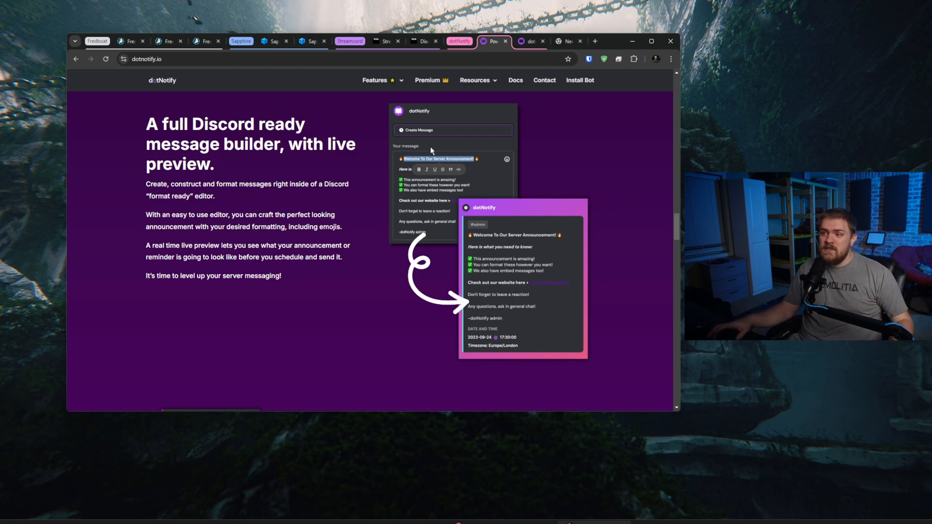
{"action": "mouse_move", "coordinate": [399, 125]}
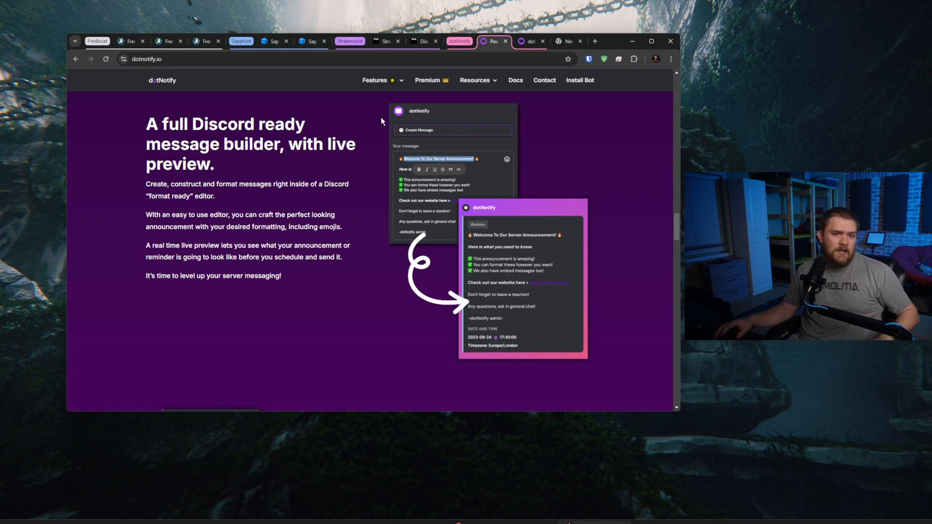
{"action": "mouse_move", "coordinate": [397, 107]}
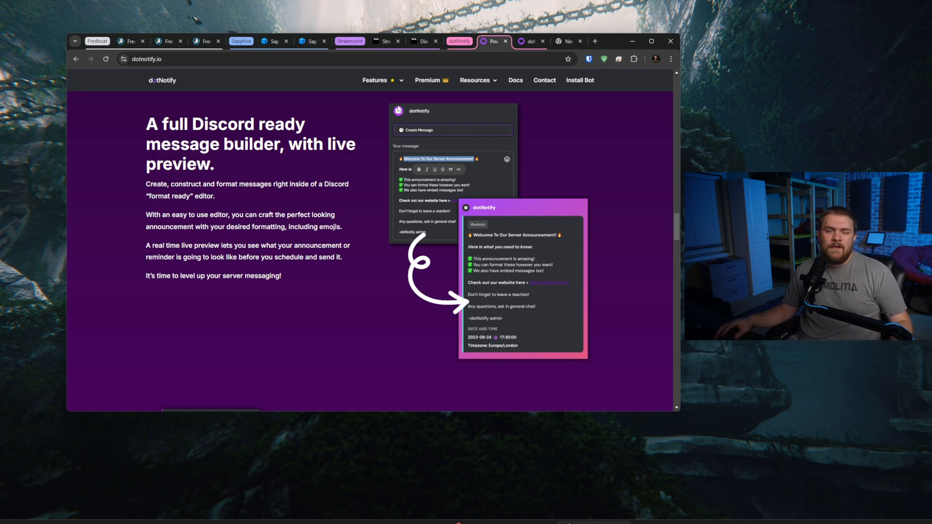
Step: Browse the embed creator, dashboard, role tagging, multi-server and custom bot sections
{"action": "scroll", "scroll_direction": "down", "scroll_amount": 3}
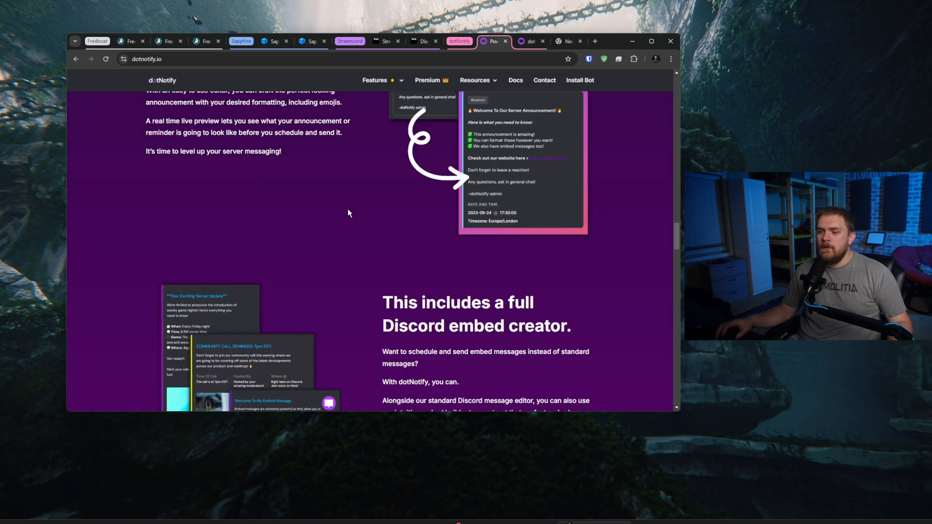
{"action": "scroll", "scroll_direction": "down", "scroll_amount": 3}
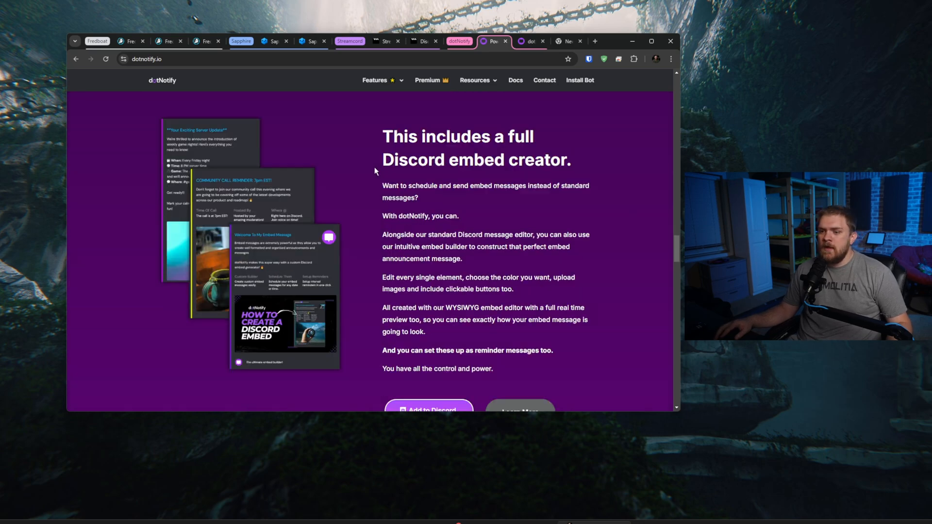
{"action": "scroll", "scroll_direction": "down", "scroll_amount": 3}
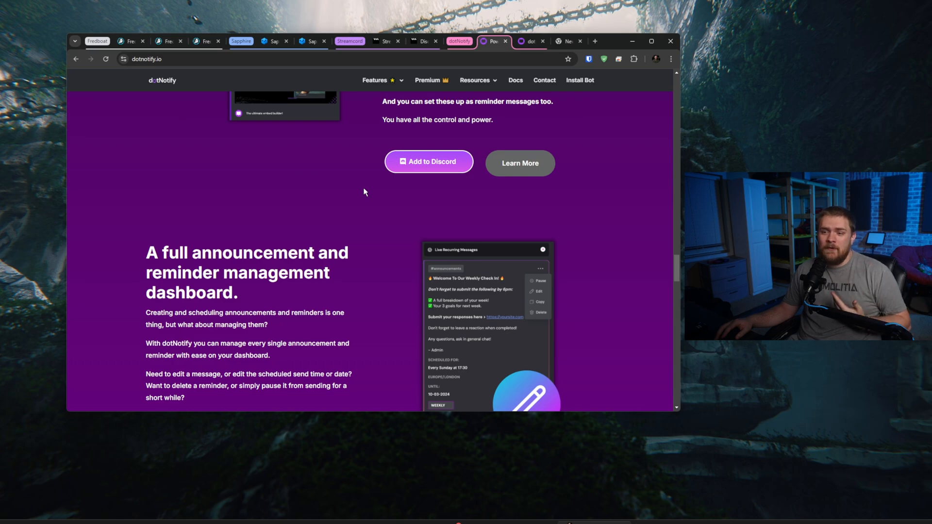
{"action": "scroll", "scroll_direction": "down", "scroll_amount": 3}
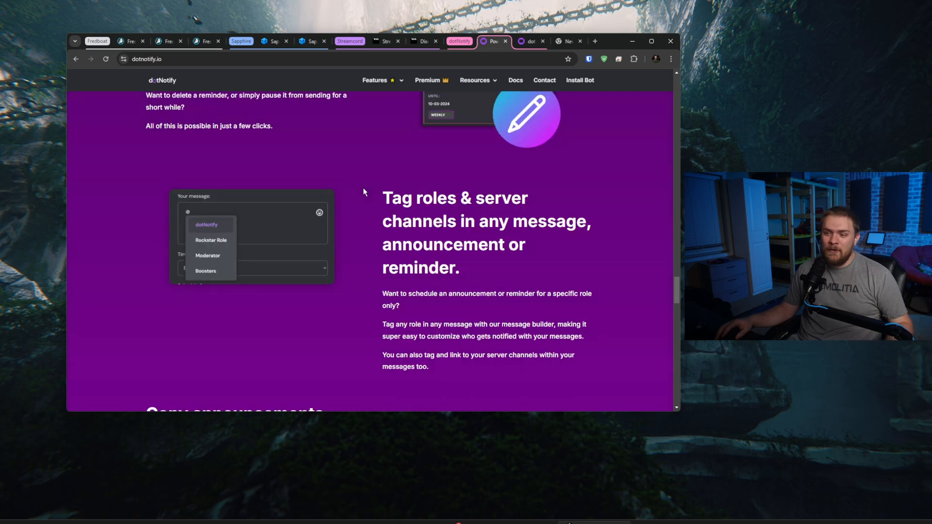
{"action": "scroll", "scroll_direction": "down", "scroll_amount": 3}
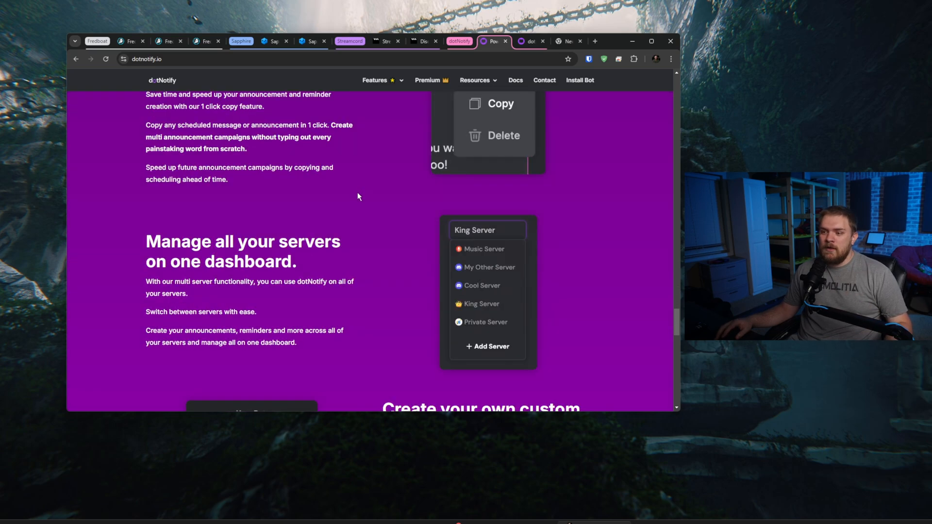
{"action": "scroll", "scroll_direction": "down", "scroll_amount": 3}
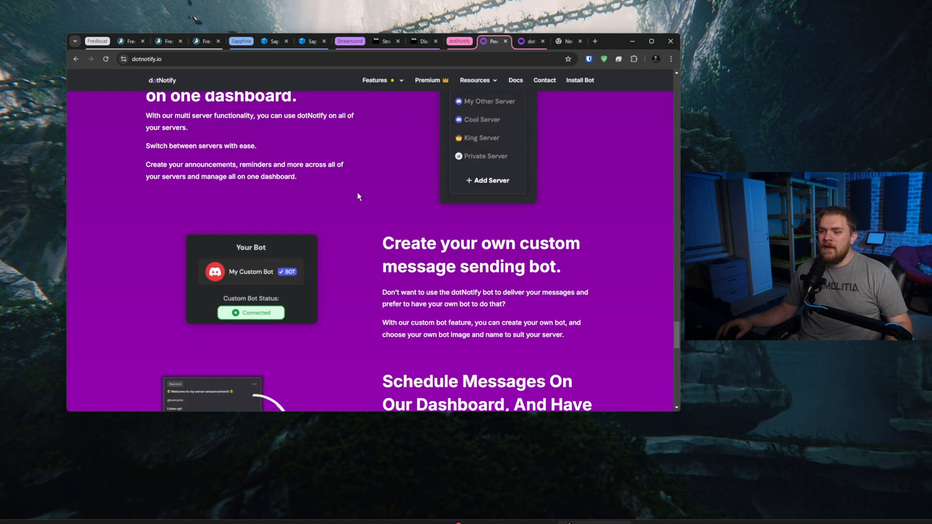
Step: Reach the closing Connect Now section, then head back toward the top of the homepage
{"action": "scroll", "scroll_direction": "up", "scroll_amount": 3}
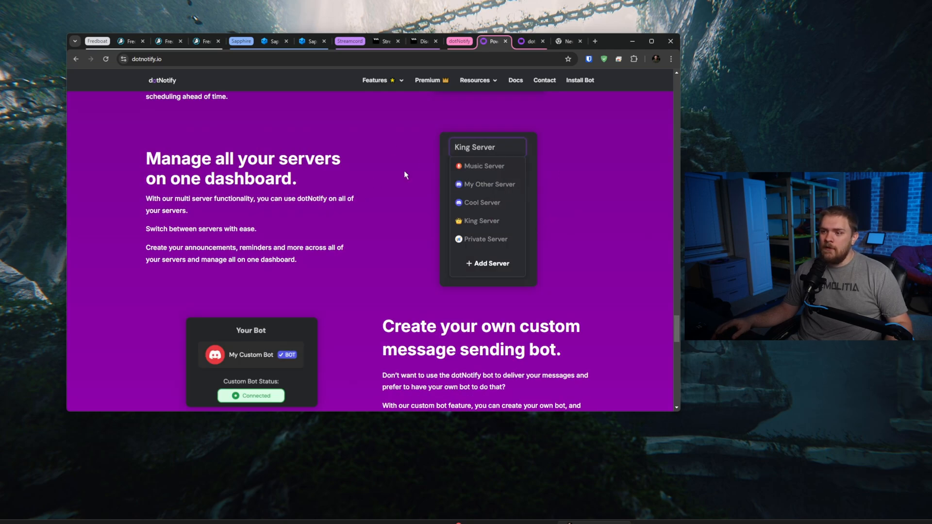
{"action": "scroll", "scroll_direction": "down", "scroll_amount": 3}
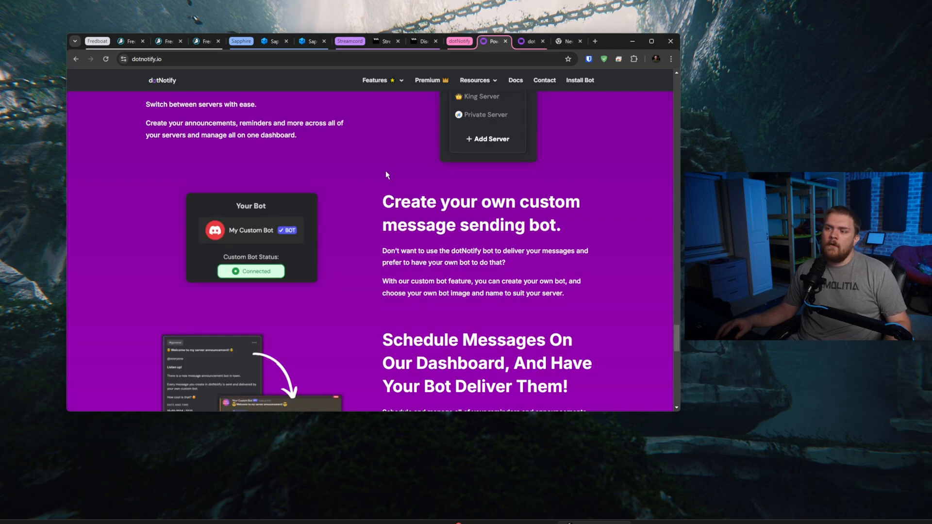
{"action": "mouse_move", "coordinate": [426, 234]}
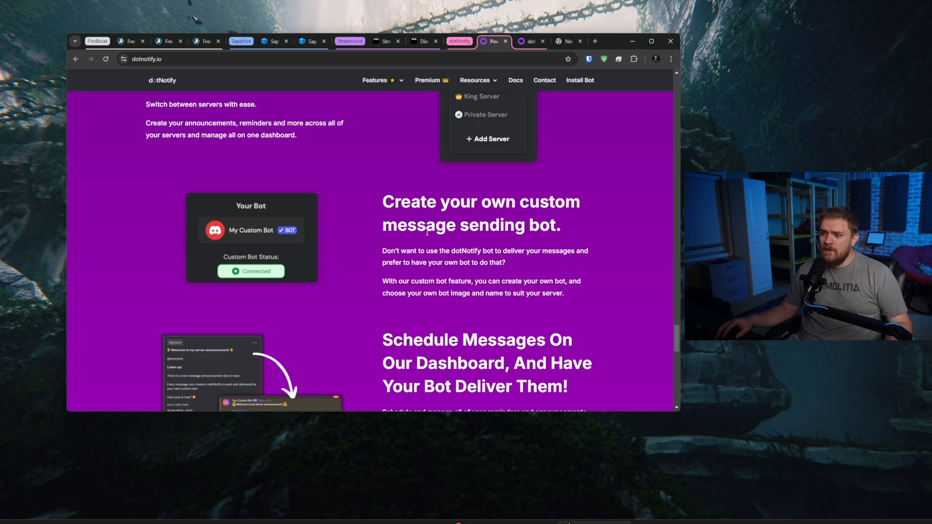
{"action": "mouse_move", "coordinate": [375, 224]}
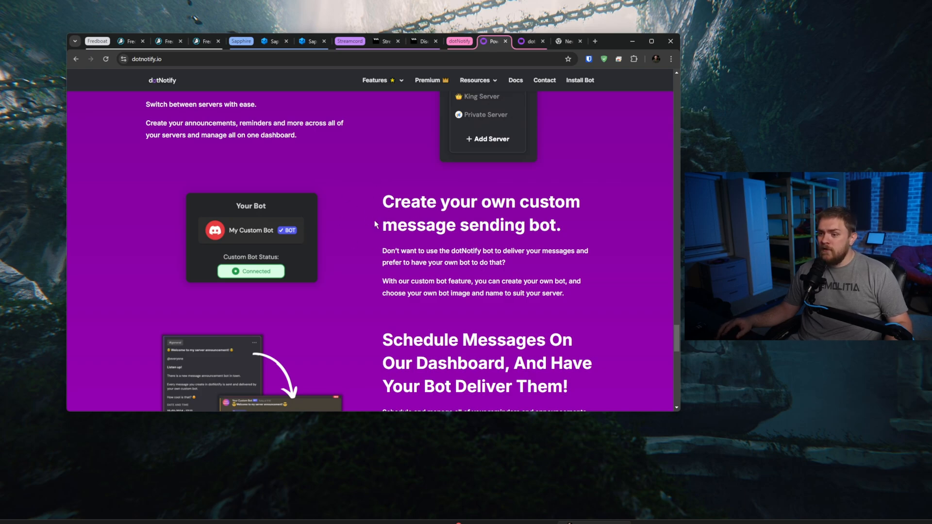
{"action": "scroll", "scroll_direction": "down", "scroll_amount": 3}
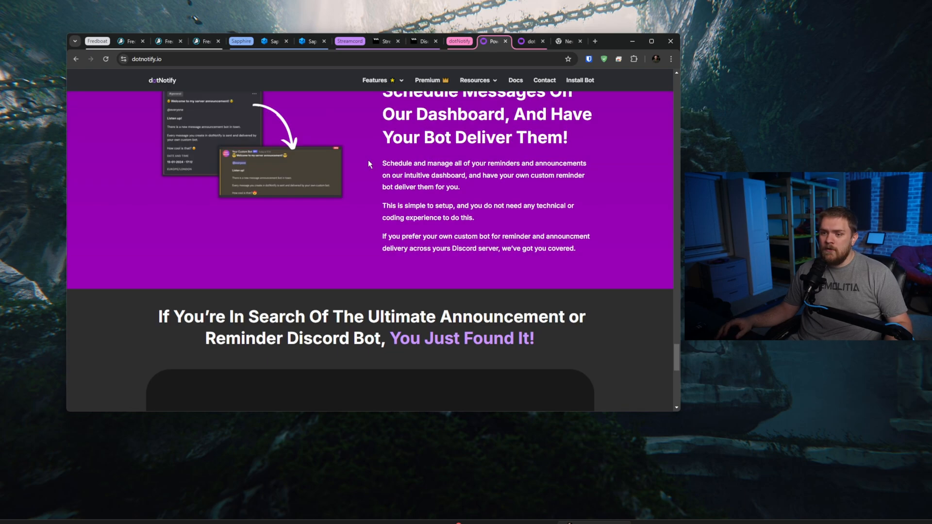
{"action": "scroll", "scroll_direction": "down", "scroll_amount": 3}
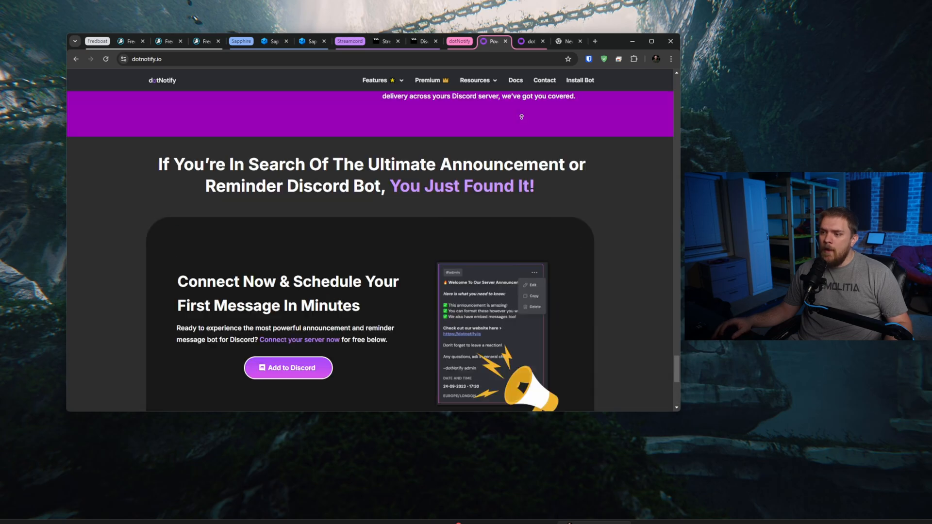
{"action": "scroll", "scroll_direction": "up", "scroll_amount": 3}
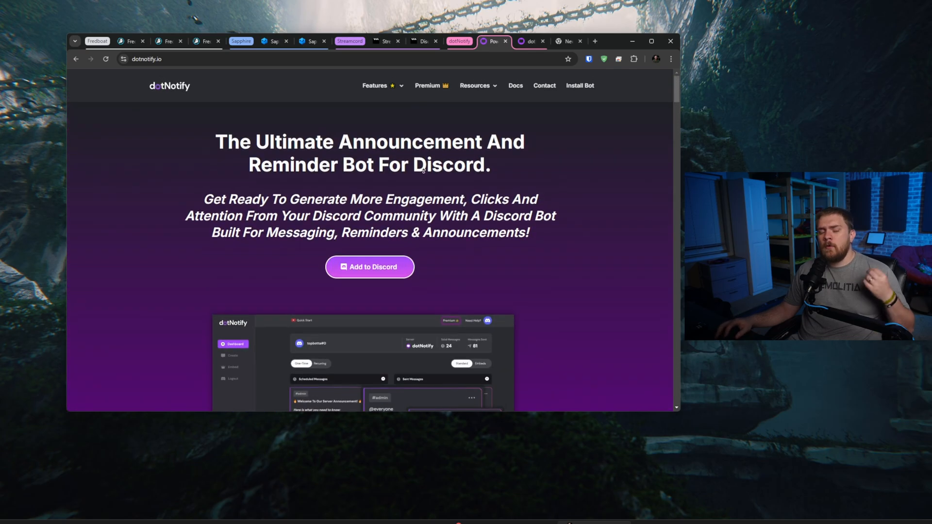